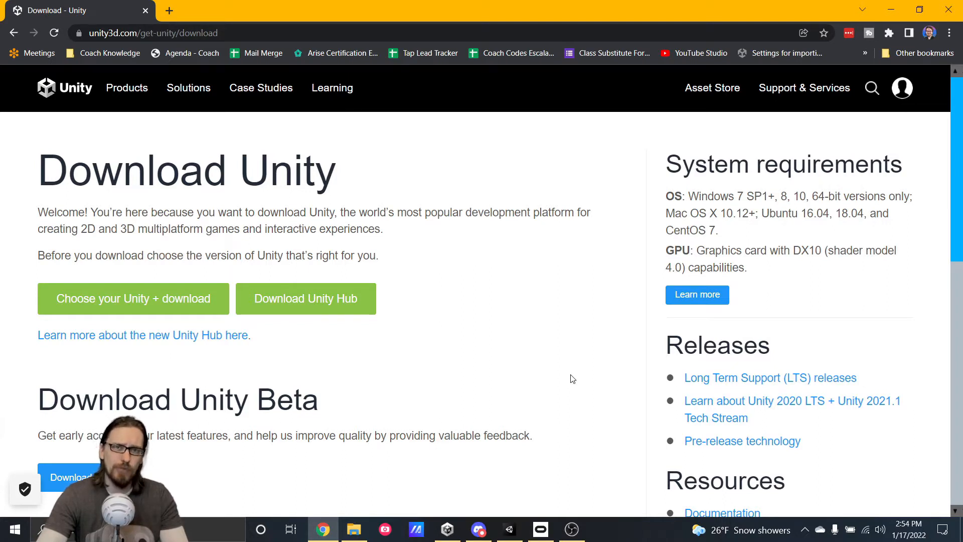
{"action": "mouse_move", "coordinate": [305, 299]}
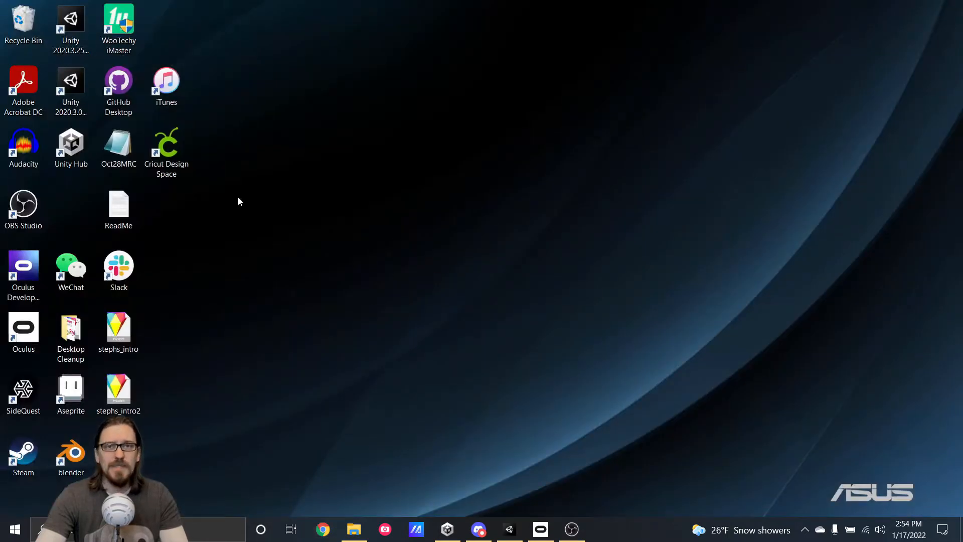
From Installs, bring up the Install Unity Editor list, check the Archive, and return to Official releases
{"action": "left_click", "coordinate": [70, 145]}
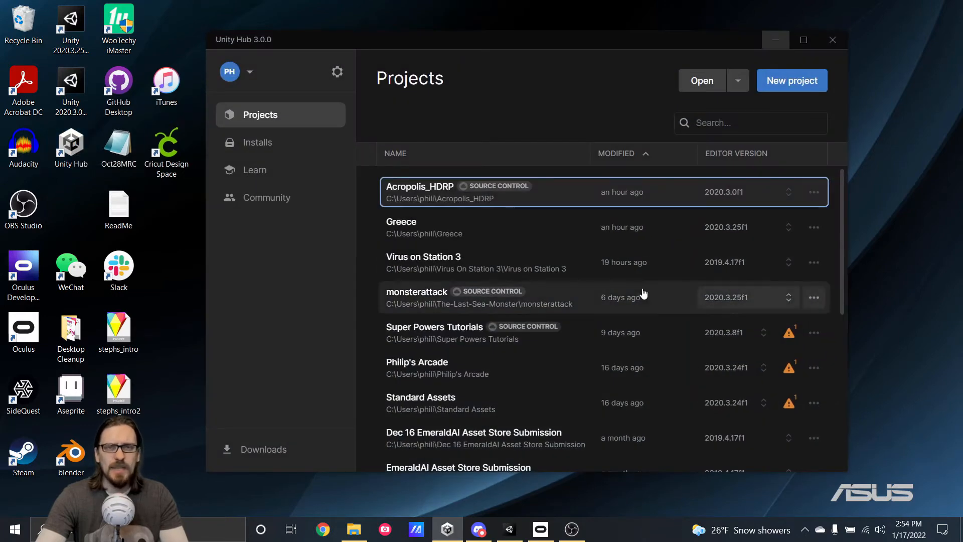
{"action": "mouse_move", "coordinate": [617, 281]}
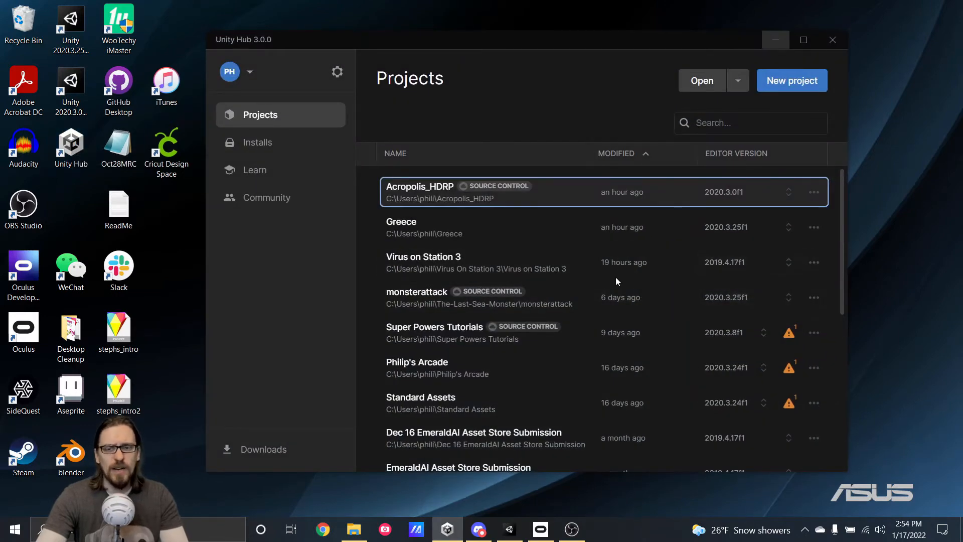
{"action": "left_click", "coordinate": [258, 142]}
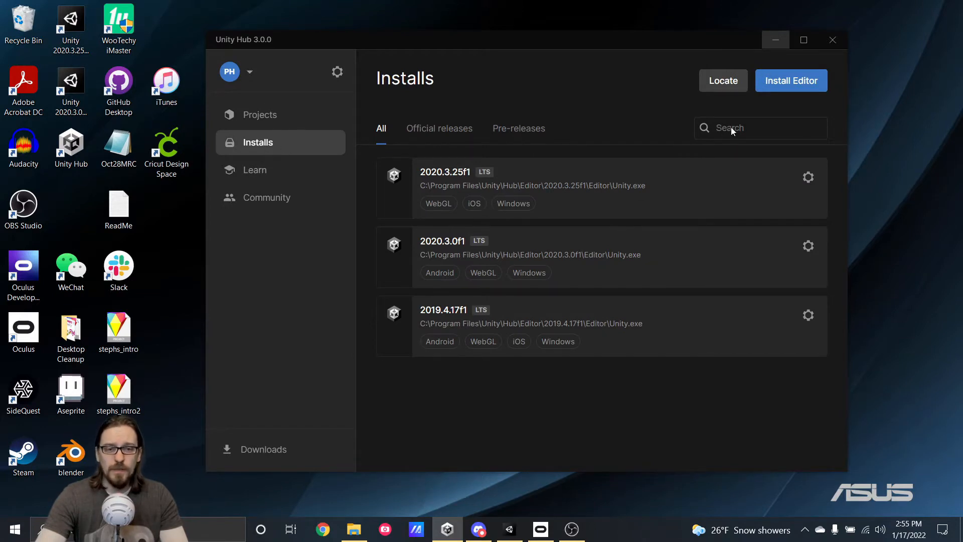
{"action": "left_click", "coordinate": [791, 80]}
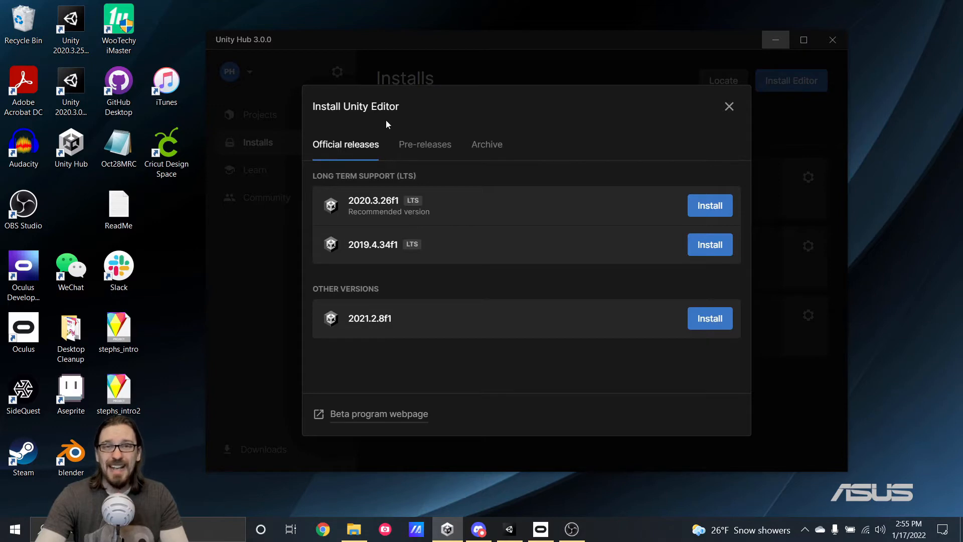
{"action": "mouse_move", "coordinate": [379, 281]}
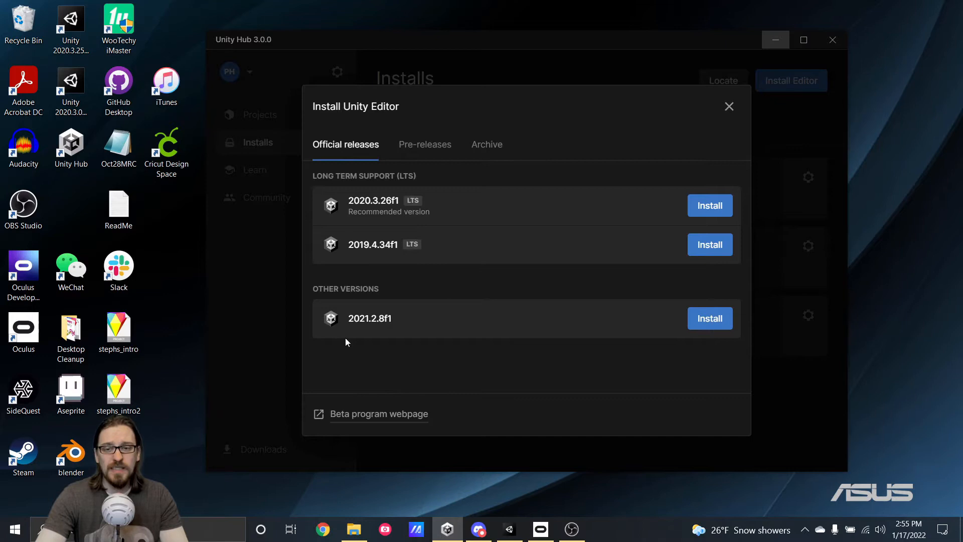
{"action": "mouse_move", "coordinate": [487, 147]}
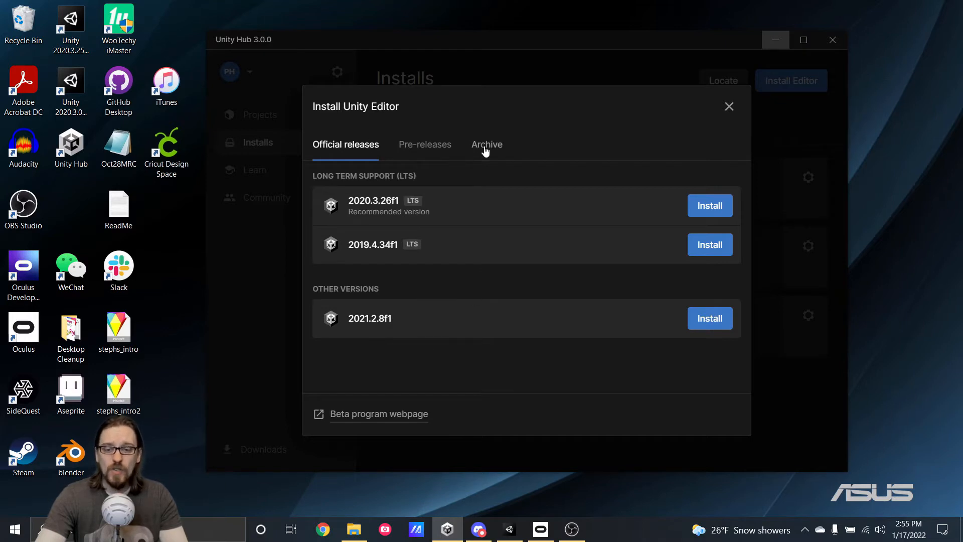
{"action": "left_click", "coordinate": [487, 144]}
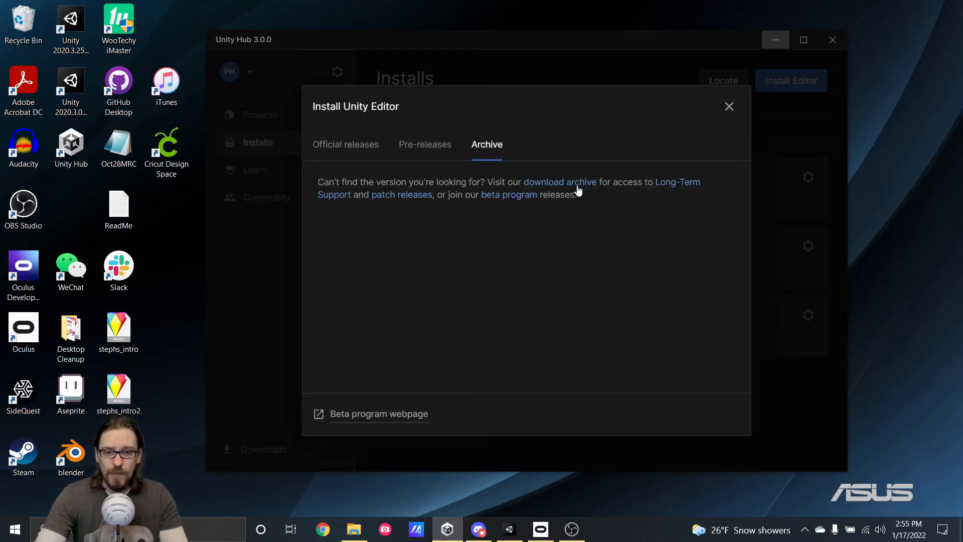
{"action": "left_click", "coordinate": [560, 181]}
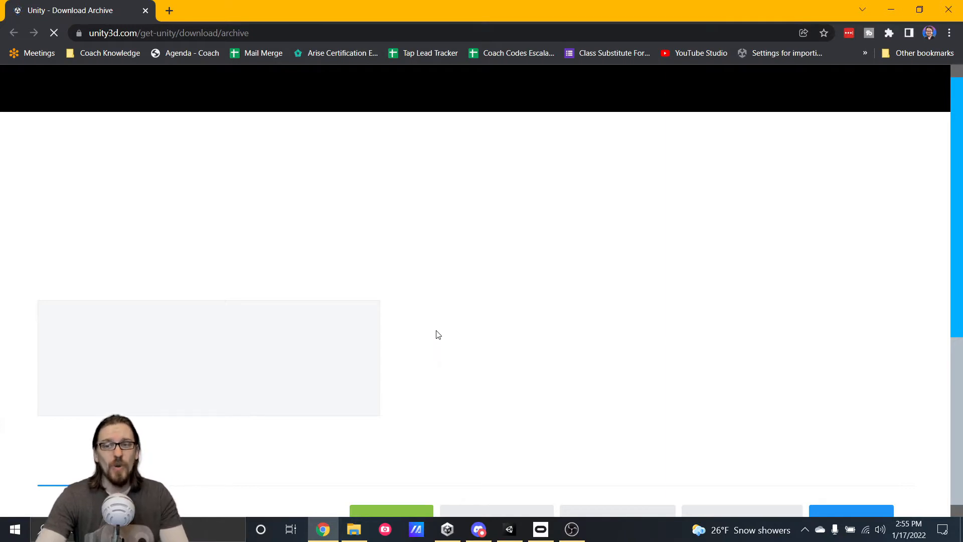
{"action": "mouse_move", "coordinate": [631, 284]}
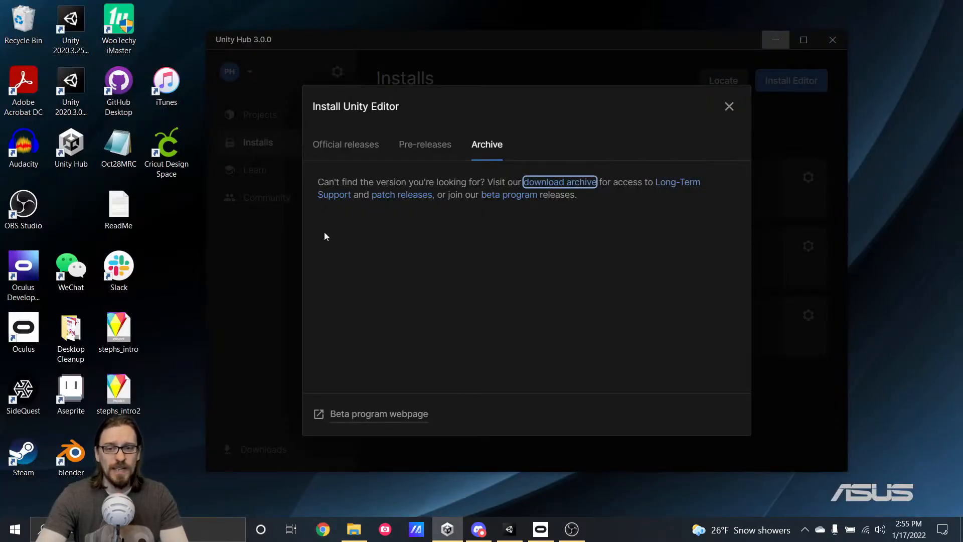
{"action": "left_click", "coordinate": [345, 145]}
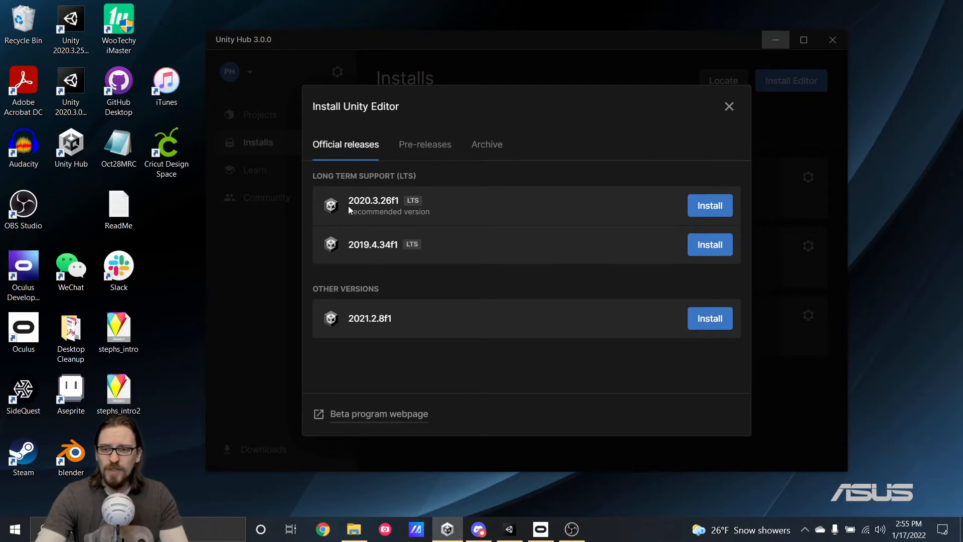
{"action": "mouse_move", "coordinate": [730, 107]}
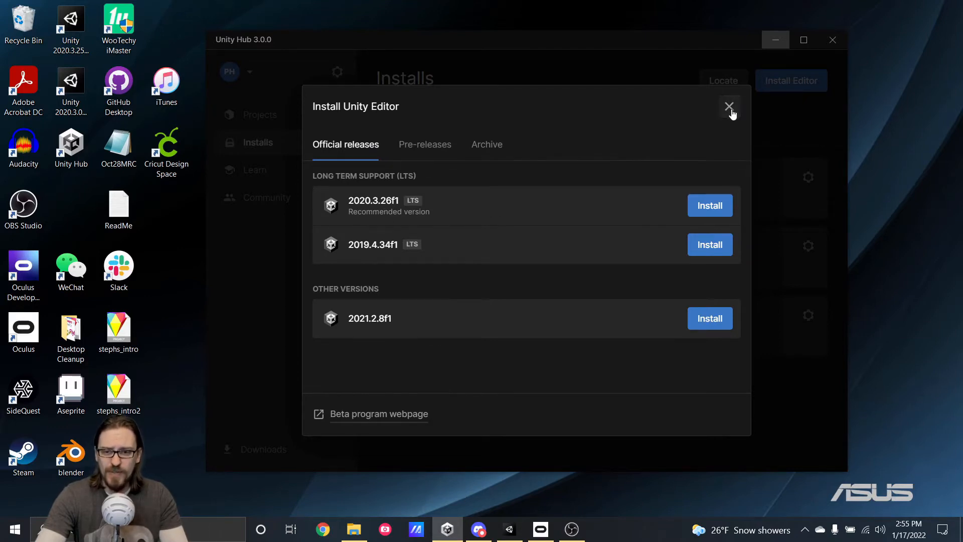
Close the release list and return via Projects to the installed editors 2020.3.25f1, 2020.3.0f1, 2019.4.17f1
{"action": "left_click", "coordinate": [729, 108]}
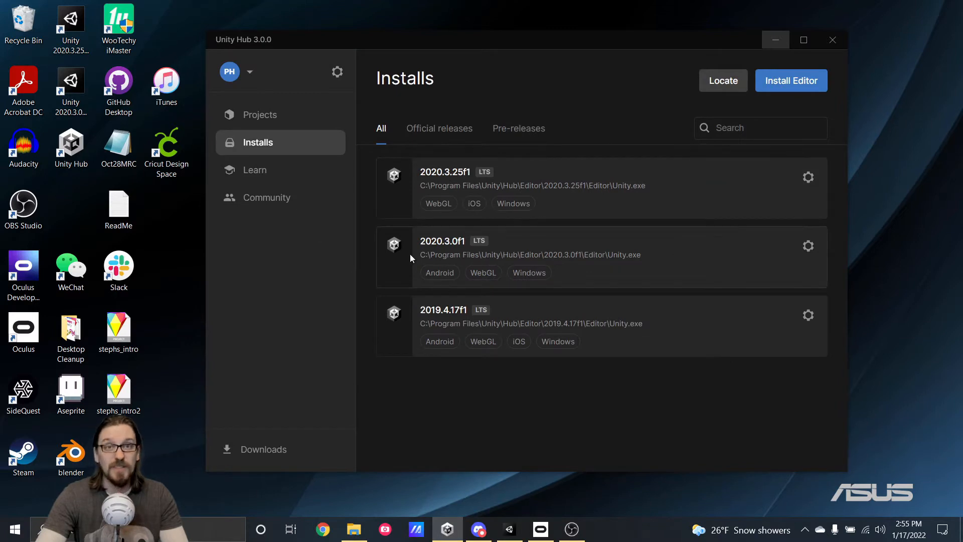
{"action": "mouse_move", "coordinate": [495, 206]}
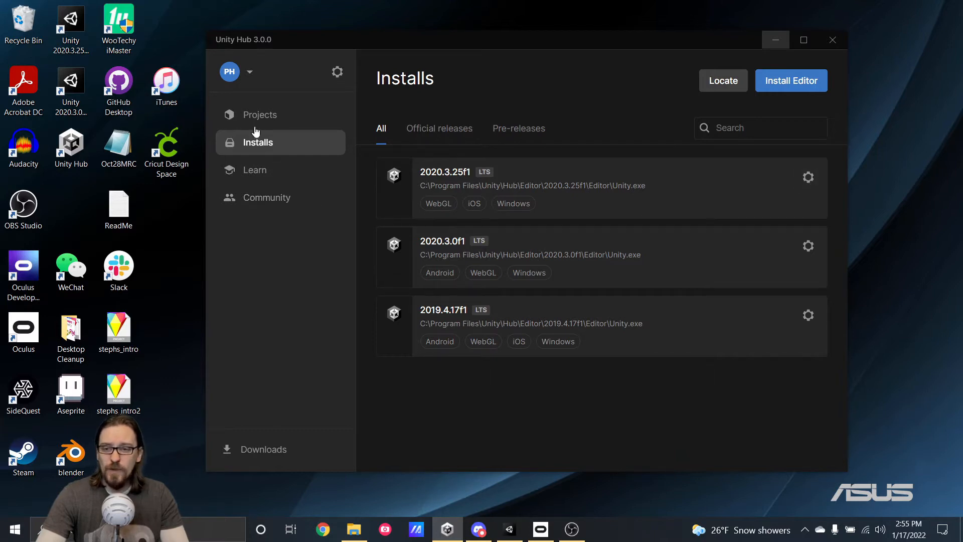
{"action": "left_click", "coordinate": [261, 114]}
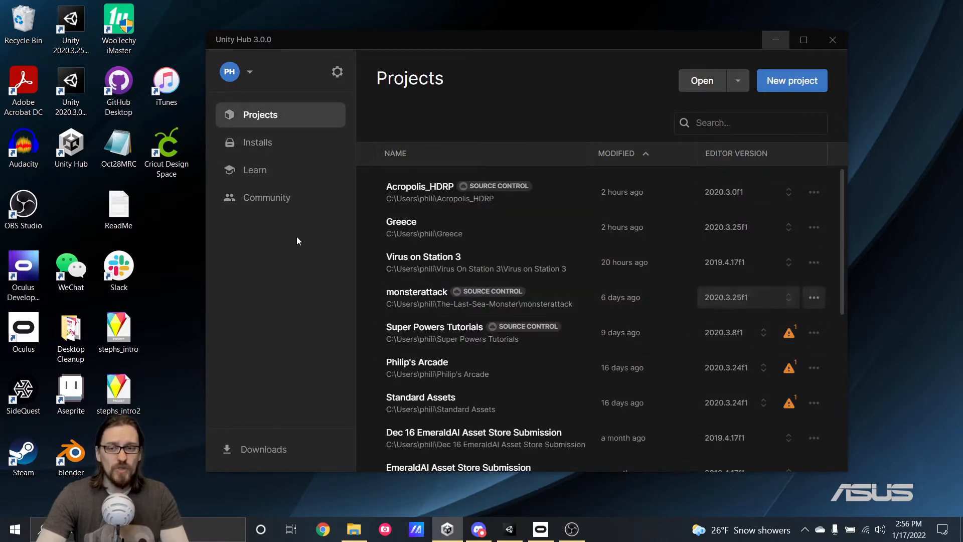
{"action": "left_click", "coordinate": [258, 142]}
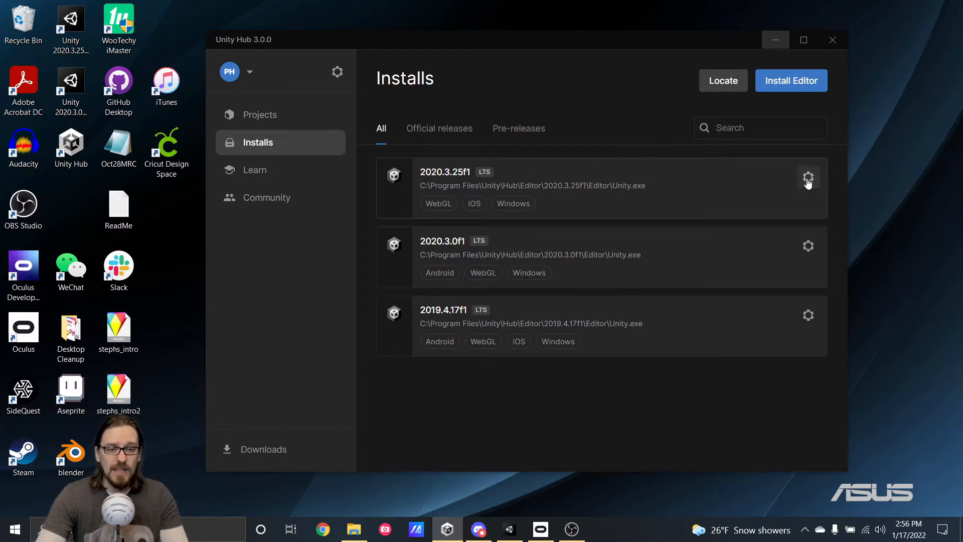
{"action": "mouse_move", "coordinate": [666, 198]}
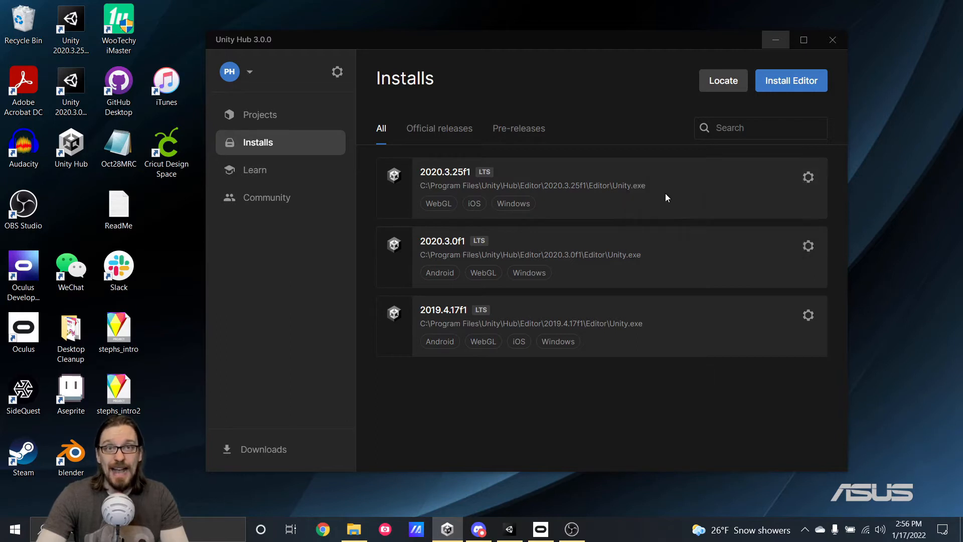
Tick Windows Build Support (IL2CPP) in Add modules for 2020.3.25f1 and install it
{"action": "left_click", "coordinate": [809, 176]}
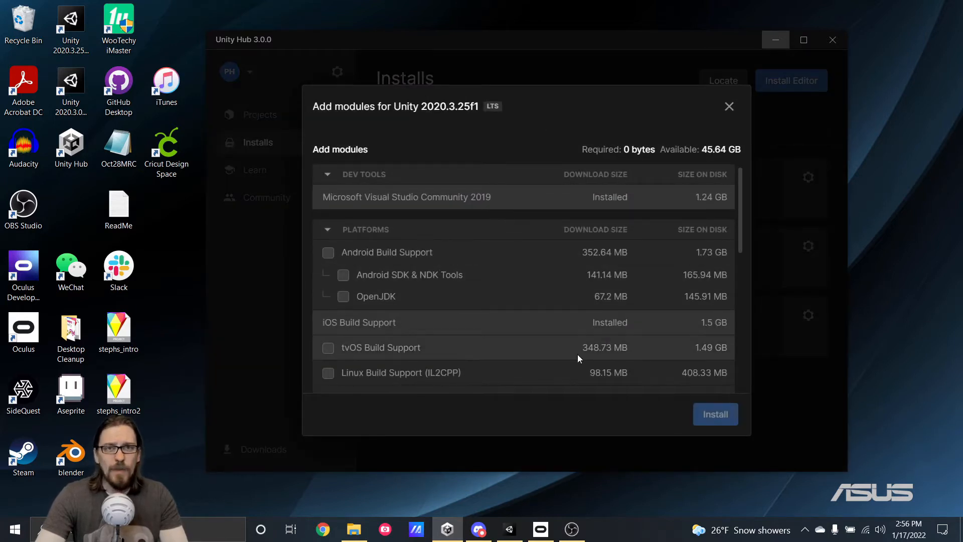
{"action": "mouse_move", "coordinate": [430, 315]}
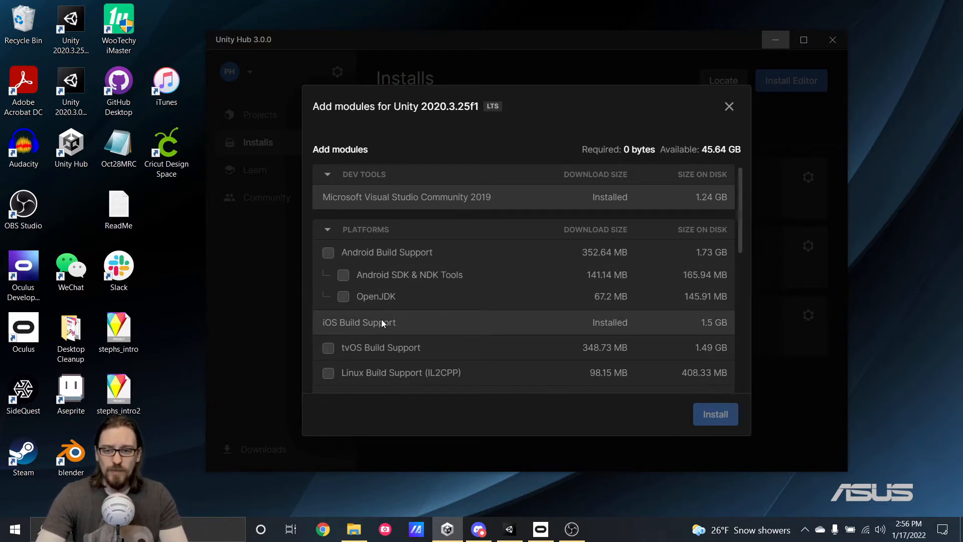
{"action": "scroll", "scroll_direction": "down", "scroll_amount": 3}
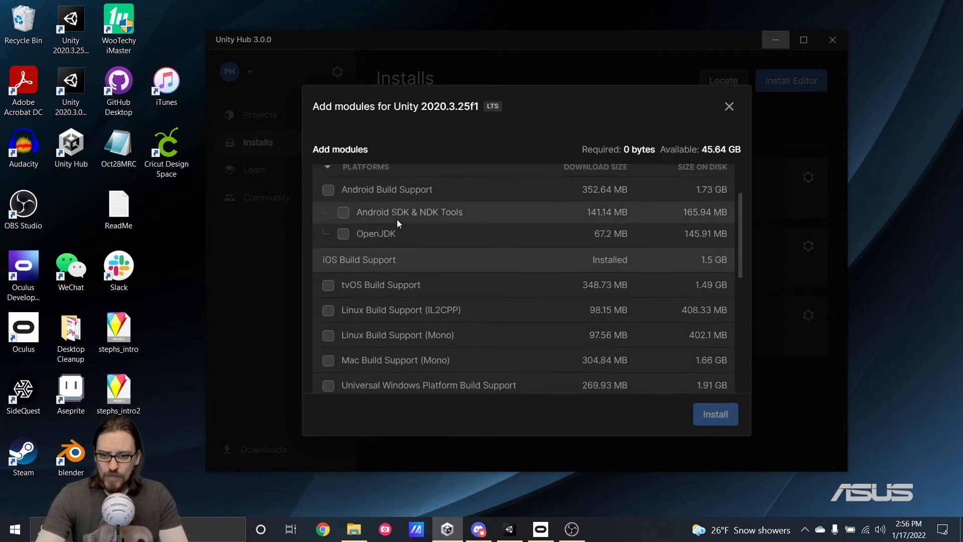
{"action": "scroll", "scroll_direction": "down", "scroll_amount": 3}
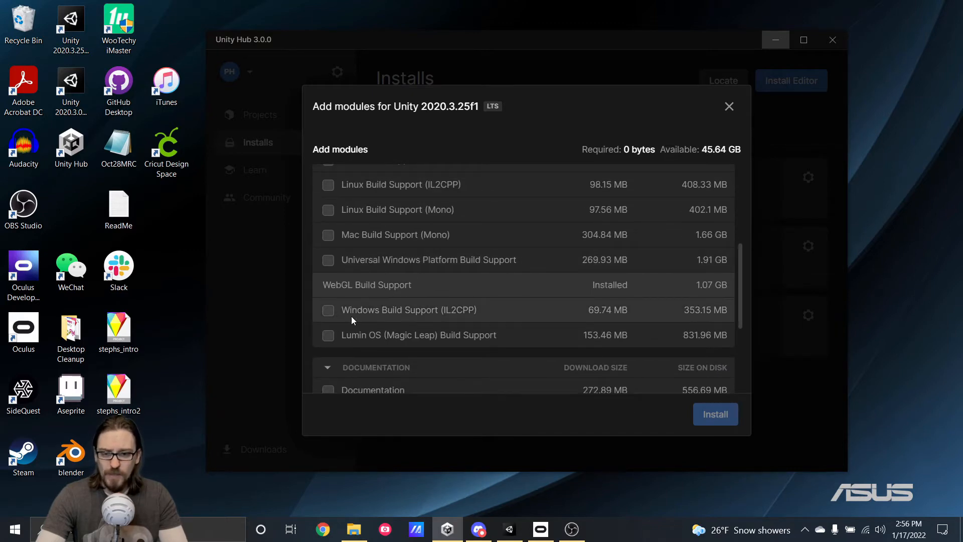
{"action": "left_click", "coordinate": [328, 310]}
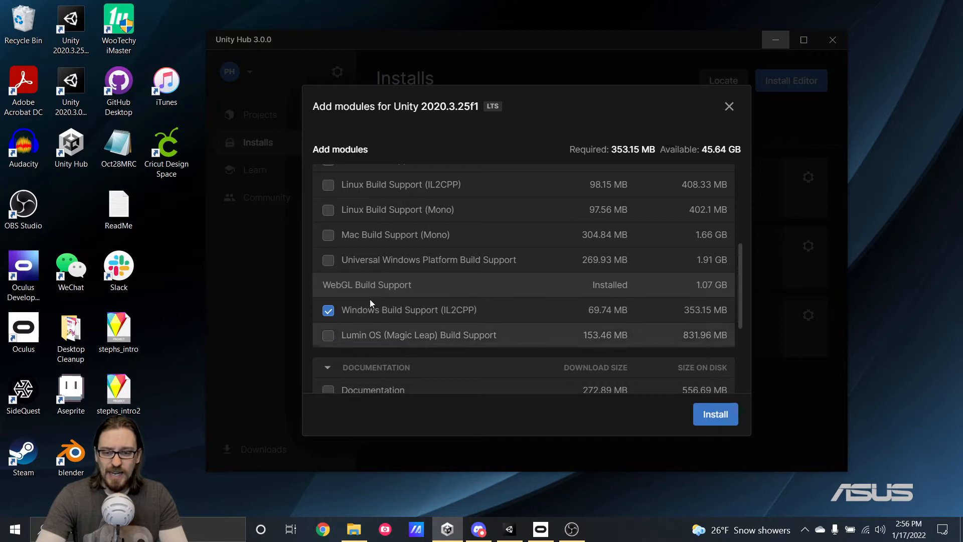
{"action": "left_click", "coordinate": [730, 107]}
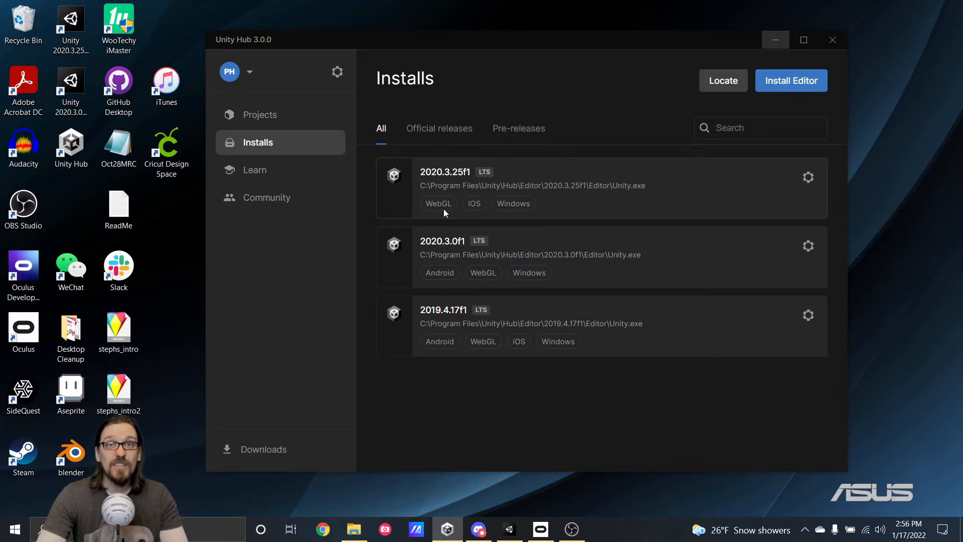
{"action": "mouse_move", "coordinate": [540, 262]}
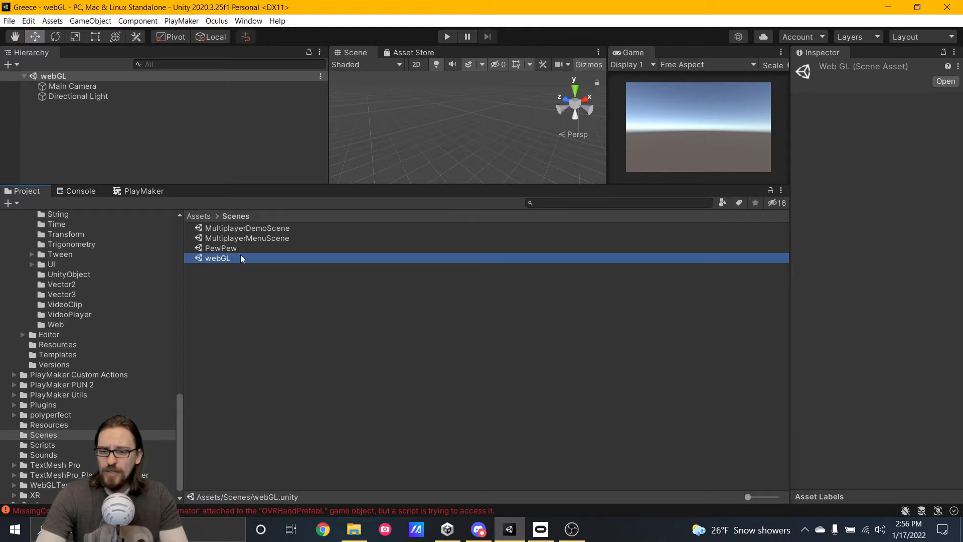
{"action": "mouse_move", "coordinate": [257, 307]}
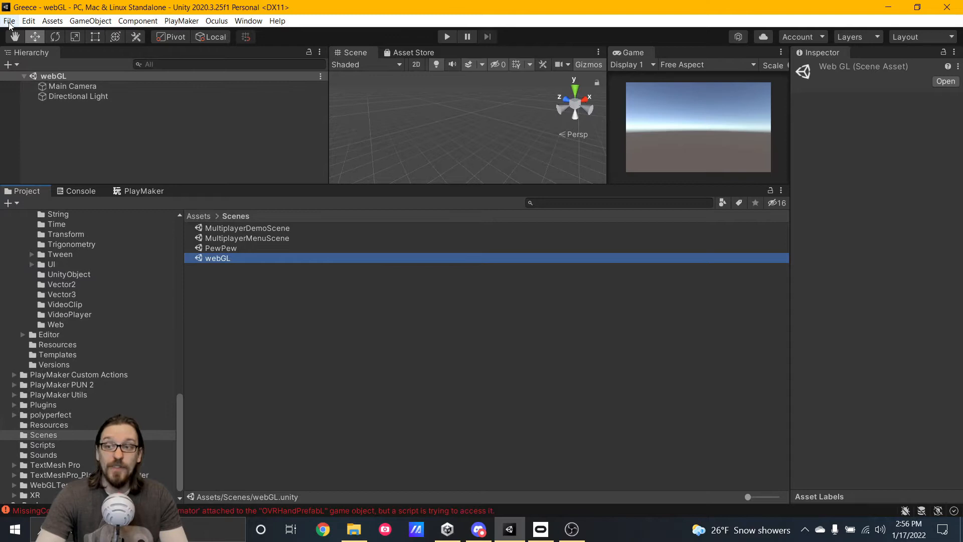
In Build Settings, choose WebGL as the target platform and recentre the window
{"action": "left_click", "coordinate": [9, 20]}
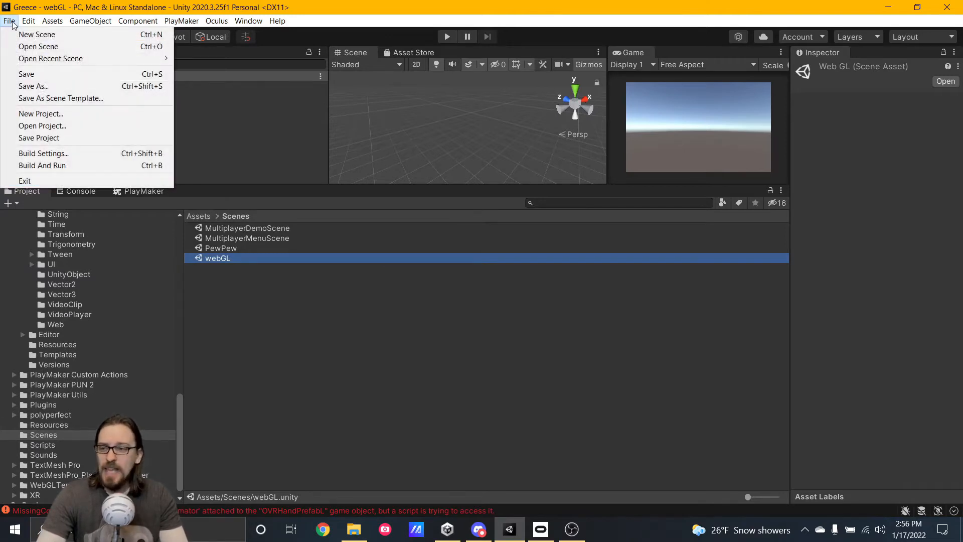
{"action": "left_click", "coordinate": [44, 153]}
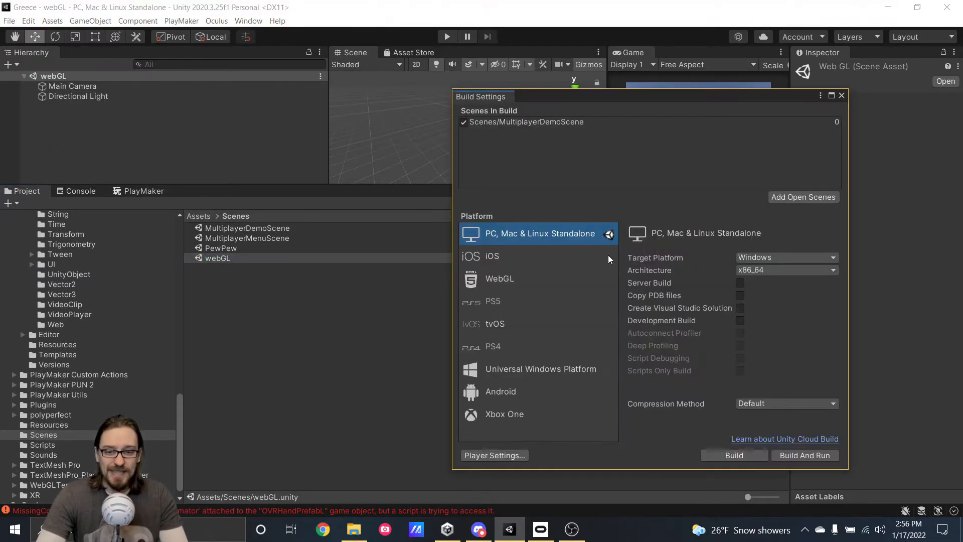
{"action": "left_click", "coordinate": [500, 278]}
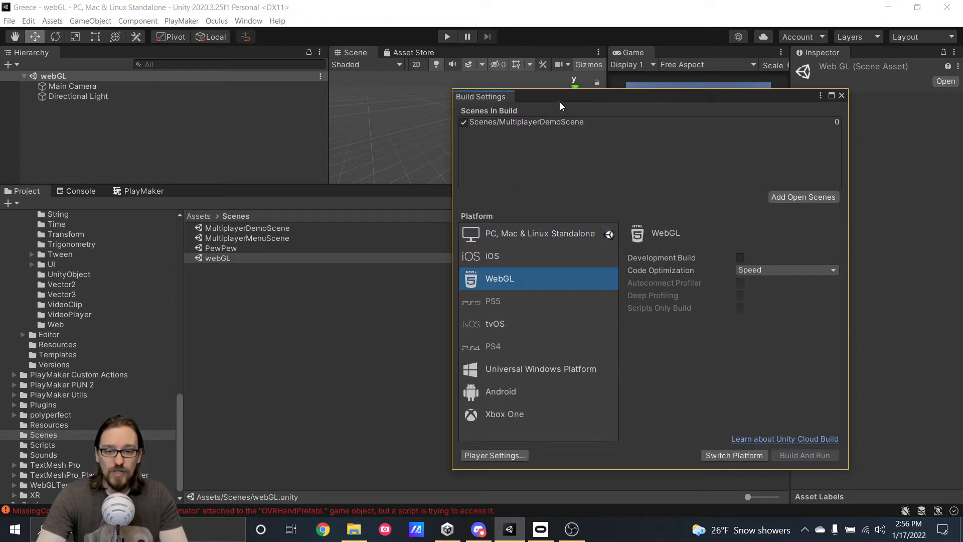
{"action": "left_click_drag", "start_coordinate": [559, 105], "coordinate": [332, 89]}
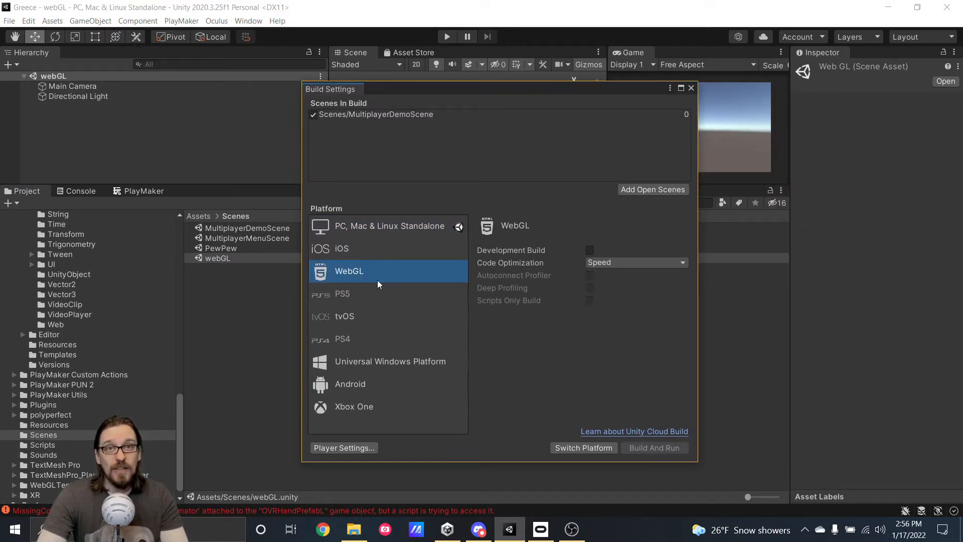
{"action": "mouse_move", "coordinate": [494, 264]}
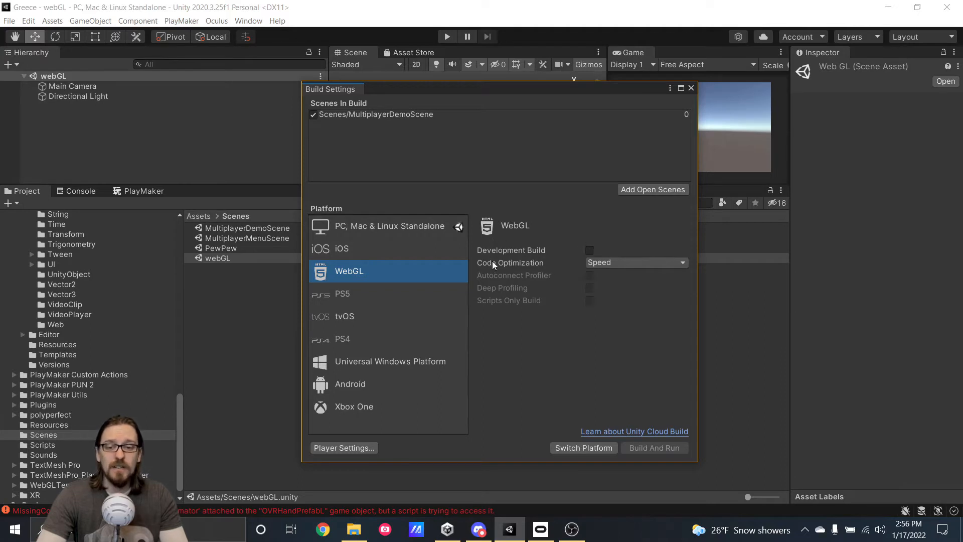
{"action": "mouse_move", "coordinate": [532, 269]}
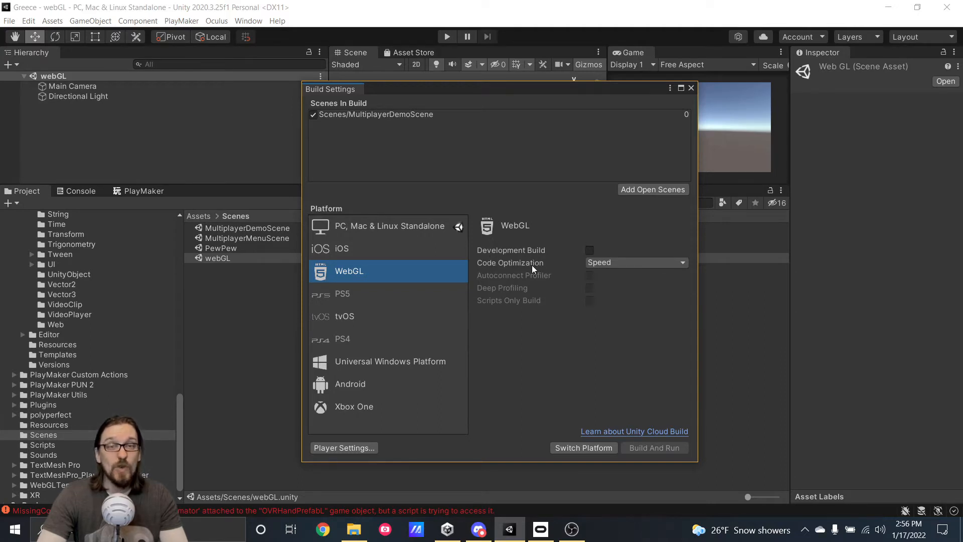
{"action": "mouse_move", "coordinate": [513, 223]}
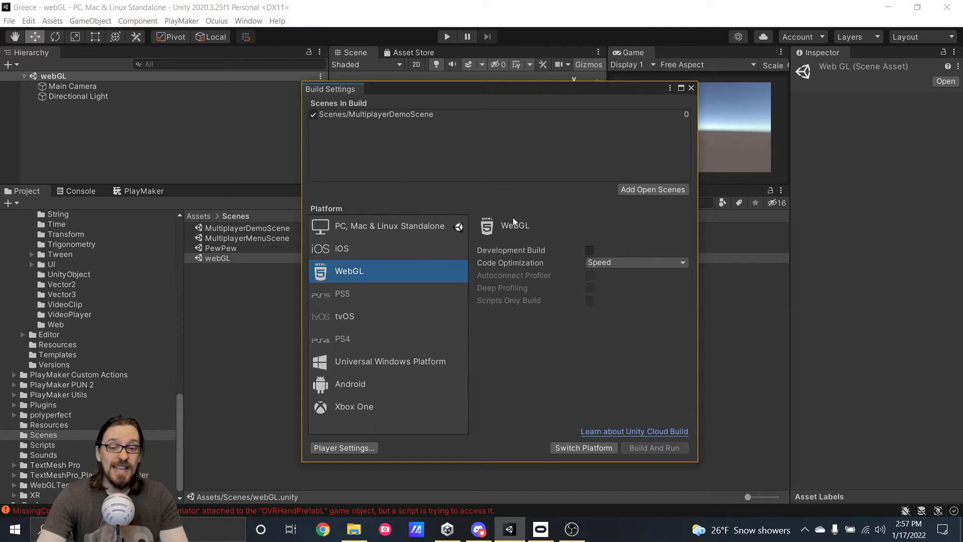
{"action": "mouse_move", "coordinate": [636, 411]}
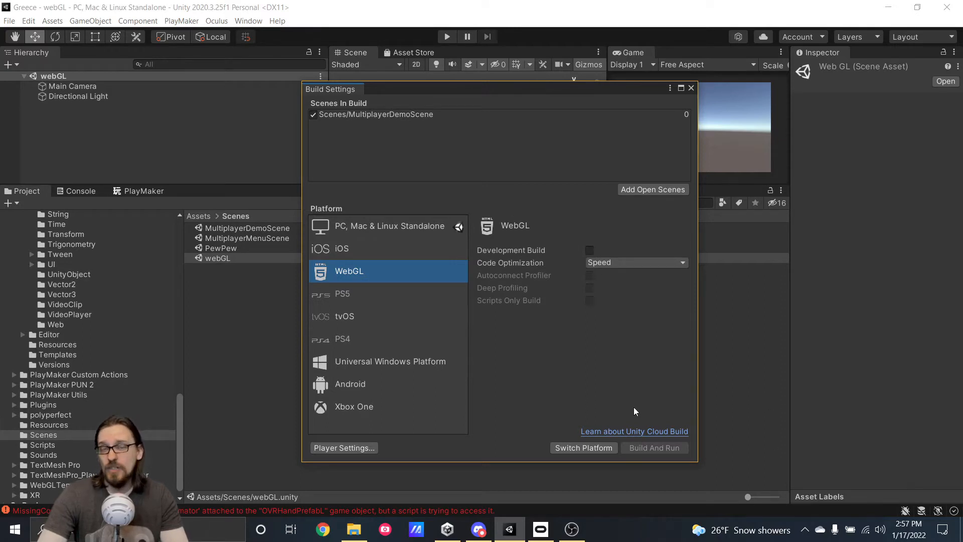
{"action": "mouse_move", "coordinate": [542, 363]}
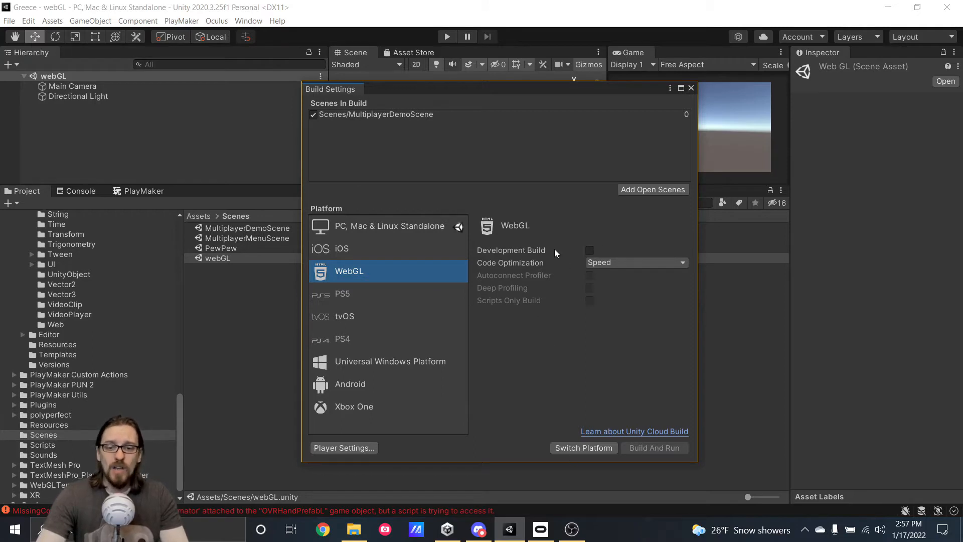
{"action": "mouse_move", "coordinate": [513, 231]}
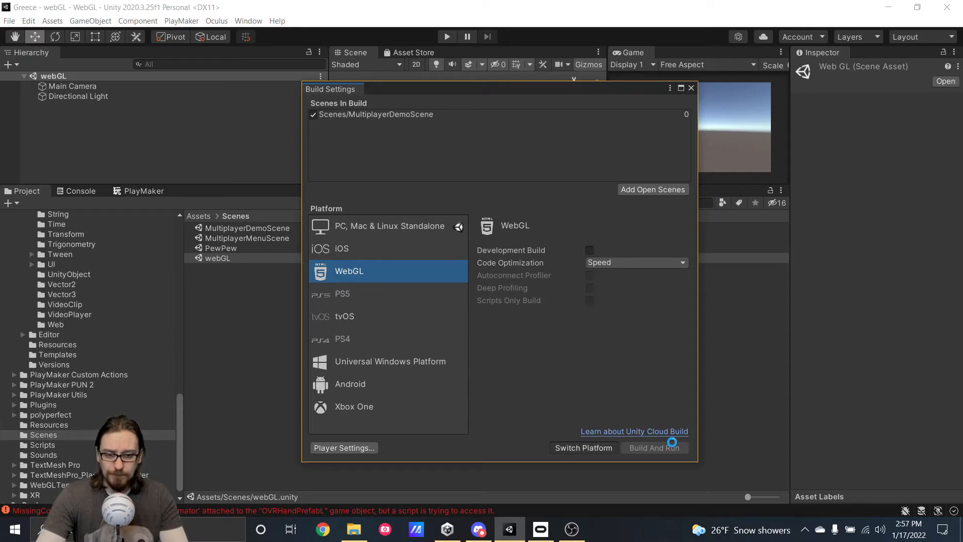
Clear Scenes In Build and reopen Build Settings so the open webGL scene replaces MultiplayerDemoScene
{"action": "left_click", "coordinate": [653, 448]}
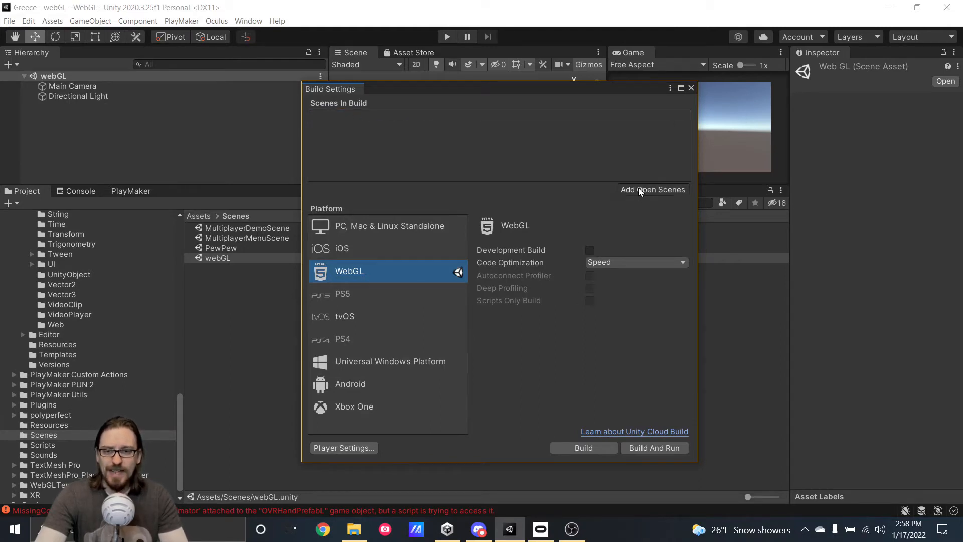
{"action": "left_click", "coordinate": [690, 88]}
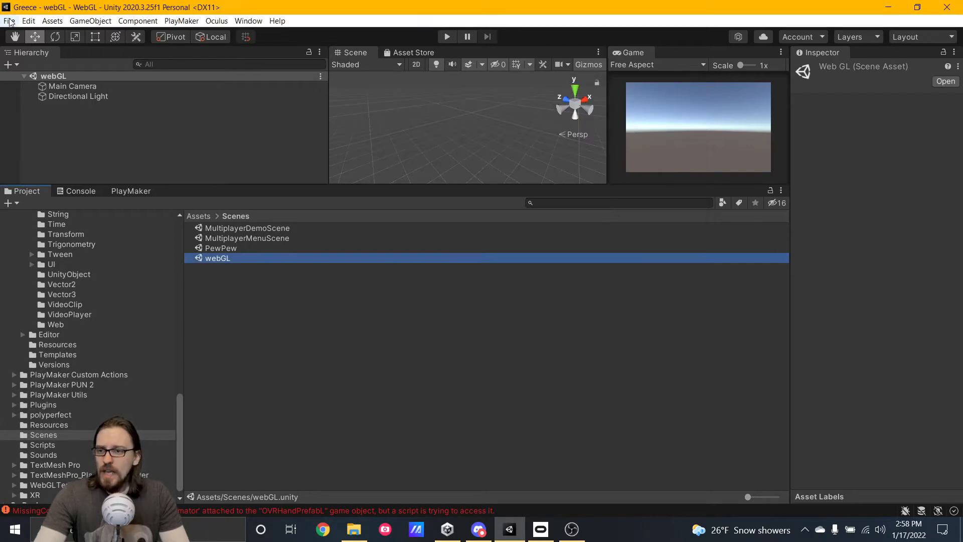
{"action": "left_click", "coordinate": [28, 20]}
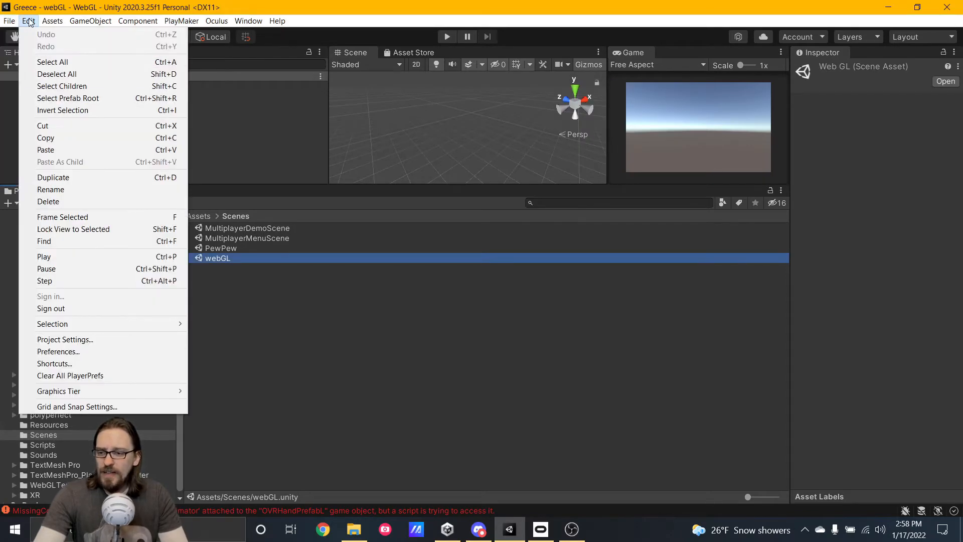
{"action": "left_click", "coordinate": [9, 20]}
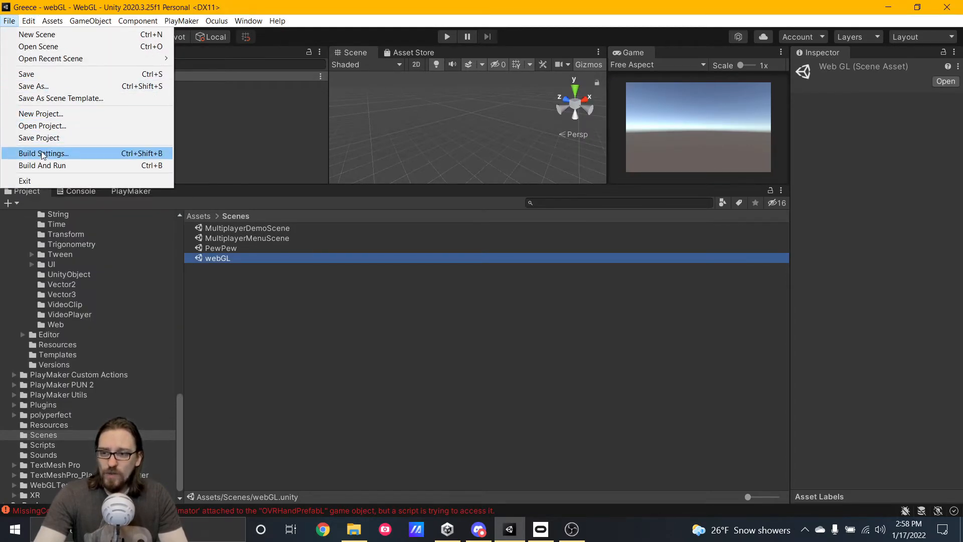
{"action": "left_click", "coordinate": [43, 153]}
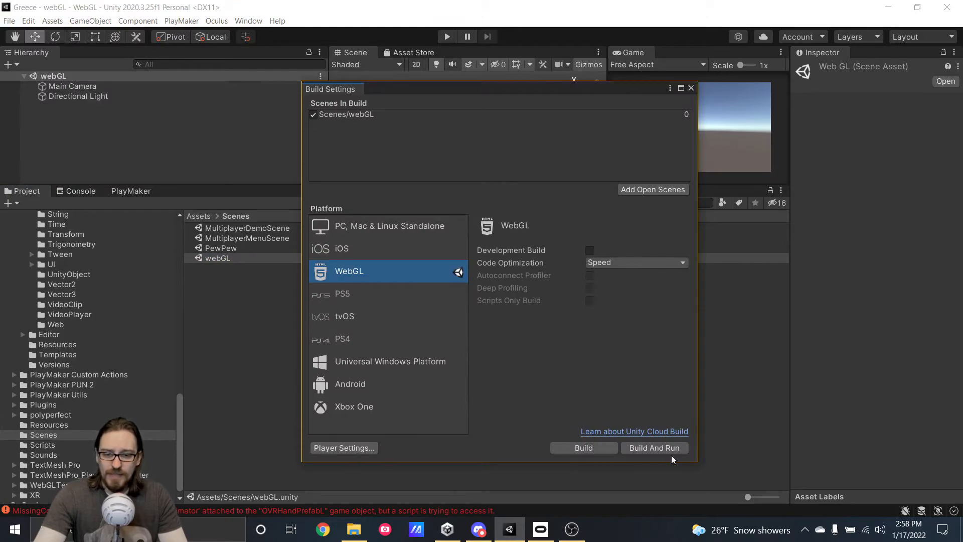
{"action": "left_click", "coordinate": [28, 20]}
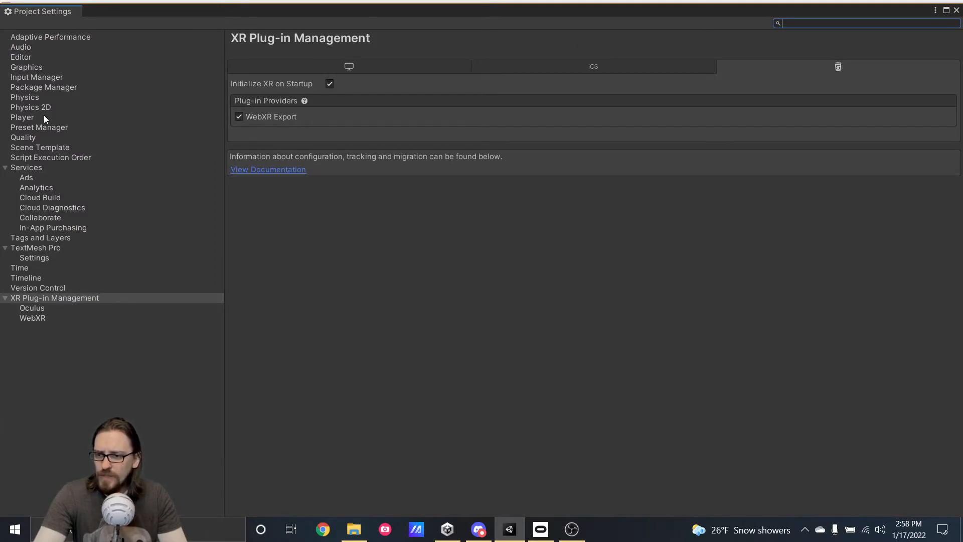
In Player settings, enable Run In Background and choose the Default WebGL template instead of WebXR2020
{"action": "left_click", "coordinate": [23, 116]}
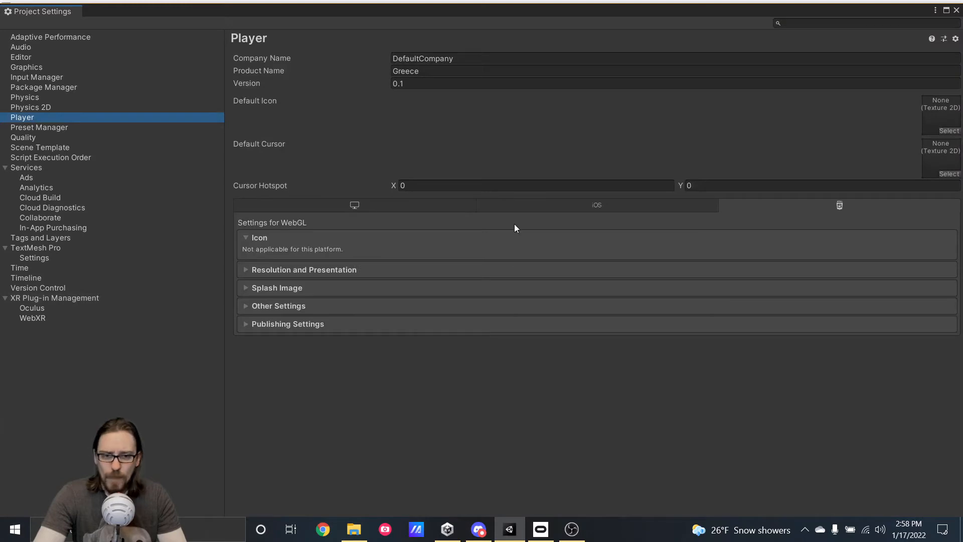
{"action": "mouse_move", "coordinate": [834, 208]}
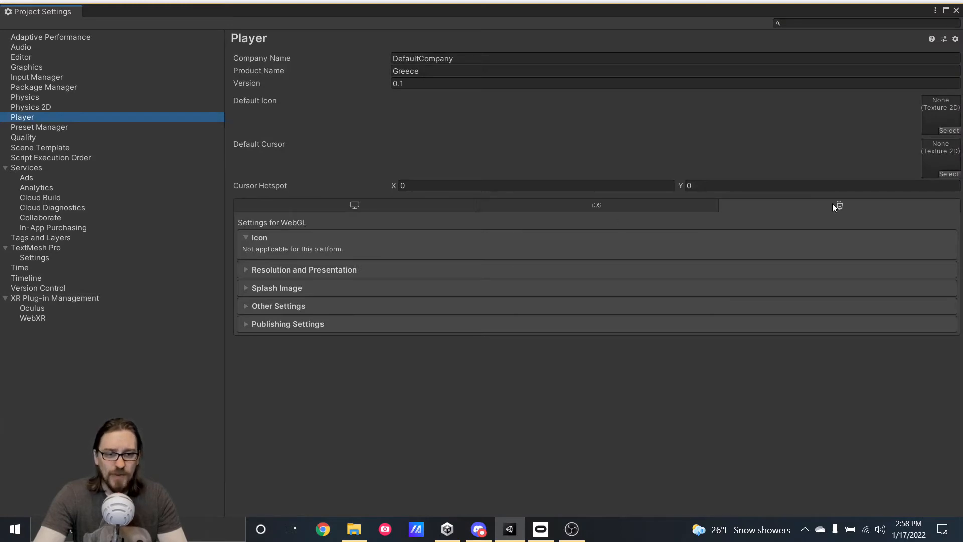
{"action": "mouse_move", "coordinate": [445, 373]}
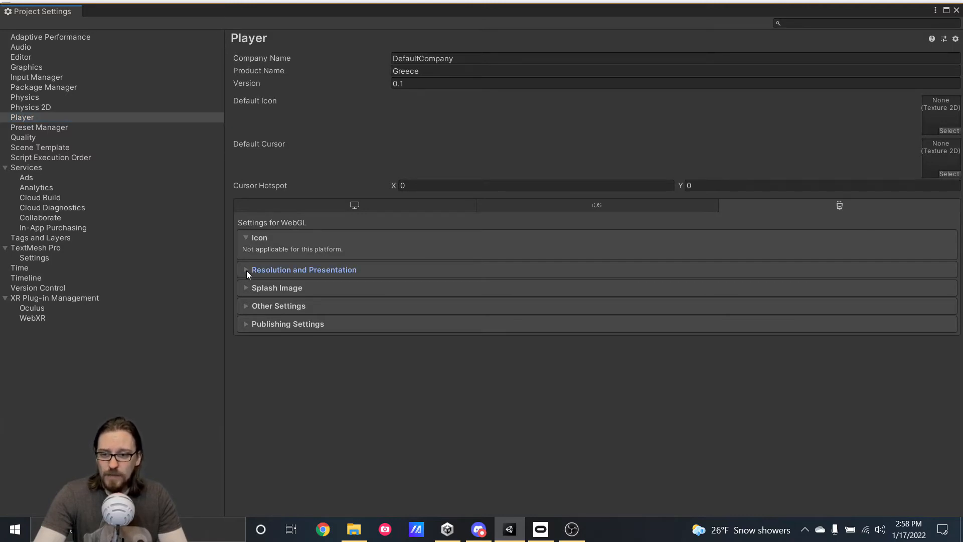
{"action": "left_click", "coordinate": [303, 270]}
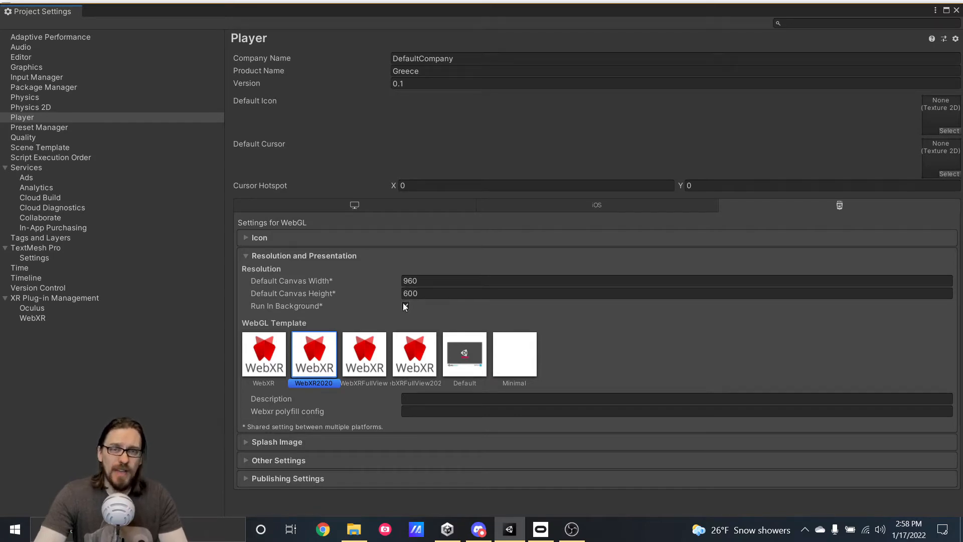
{"action": "left_click", "coordinate": [404, 306]}
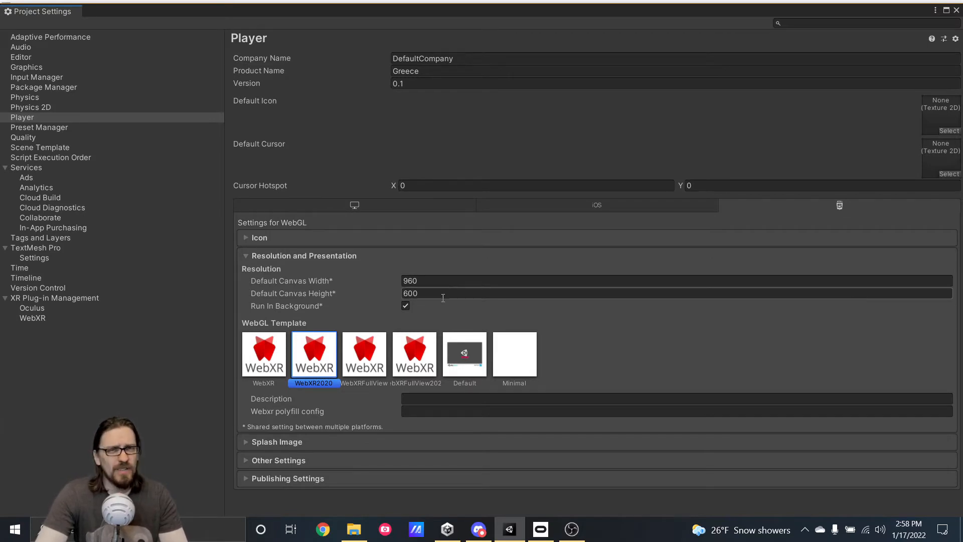
{"action": "left_click", "coordinate": [675, 293]}
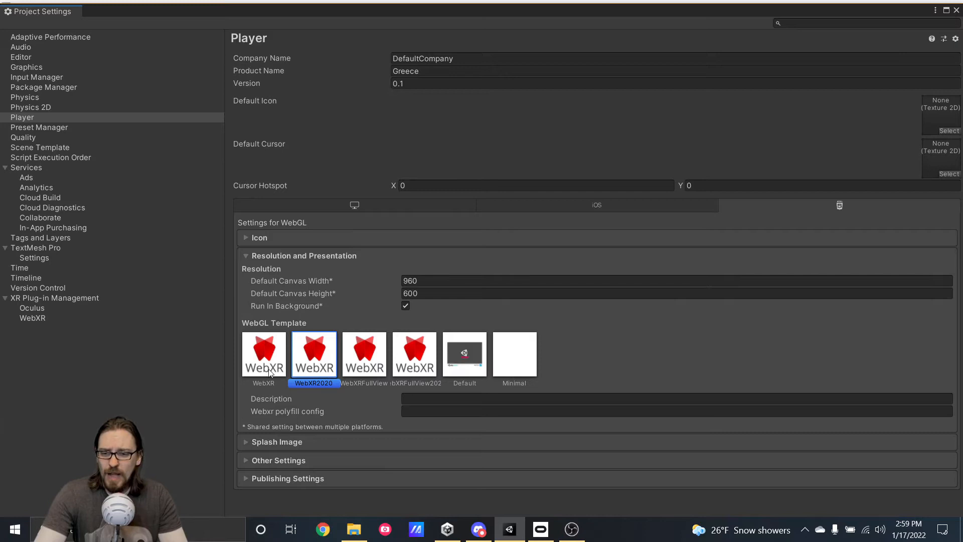
{"action": "mouse_move", "coordinate": [436, 396]}
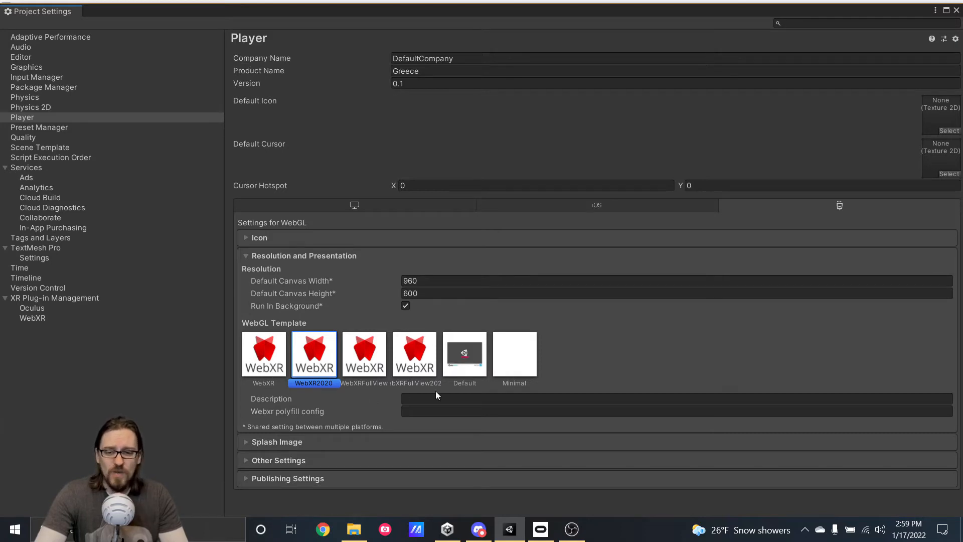
{"action": "mouse_move", "coordinate": [518, 367]}
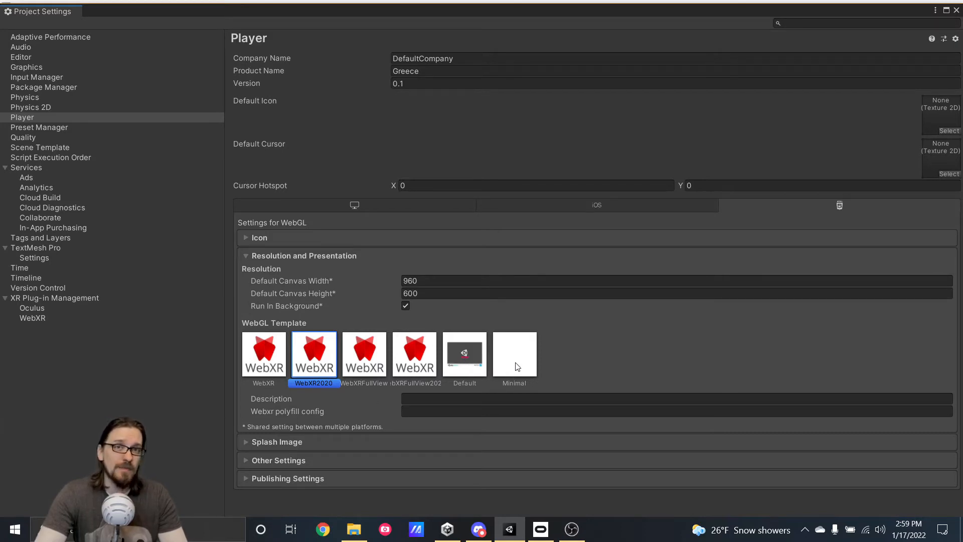
{"action": "mouse_move", "coordinate": [469, 365]}
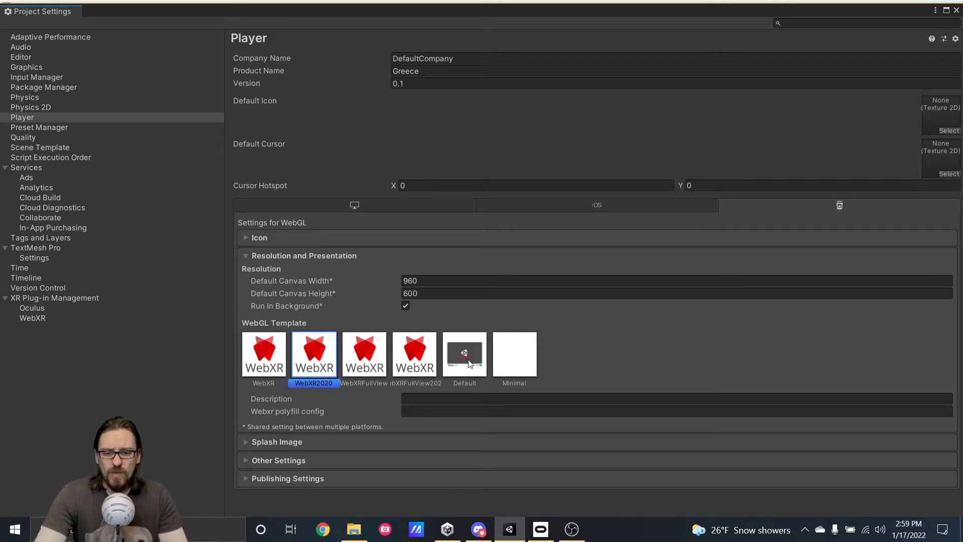
{"action": "left_click", "coordinate": [465, 354]}
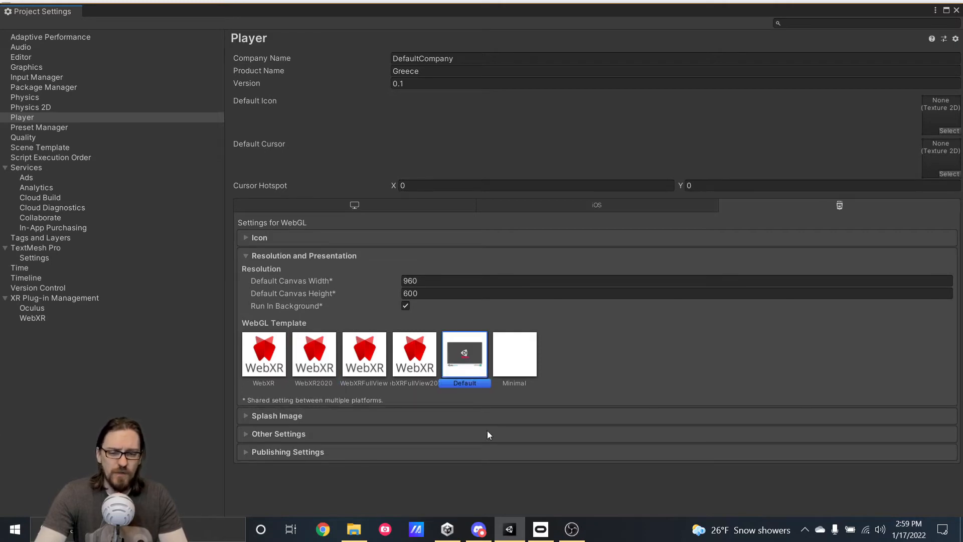
{"action": "mouse_move", "coordinate": [201, 341]}
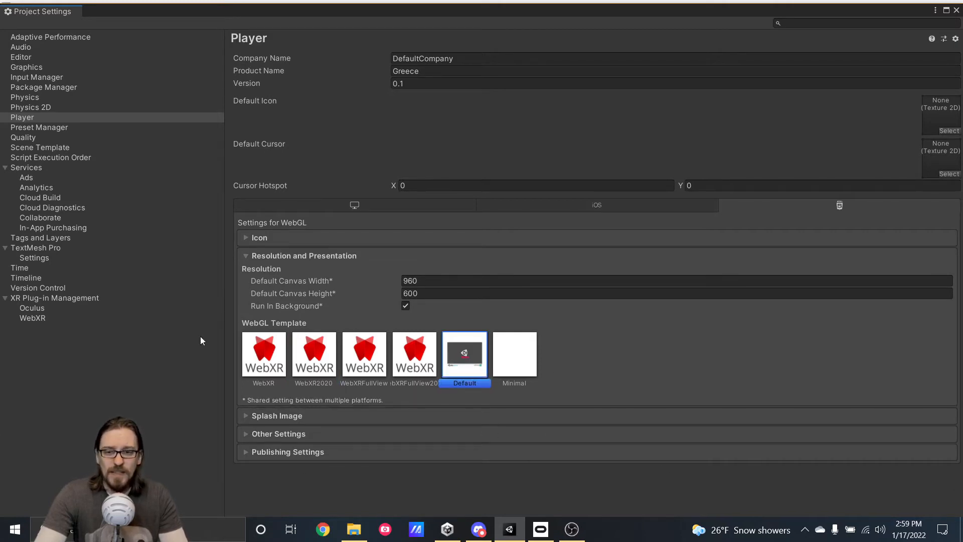
{"action": "mouse_move", "coordinate": [422, 399]}
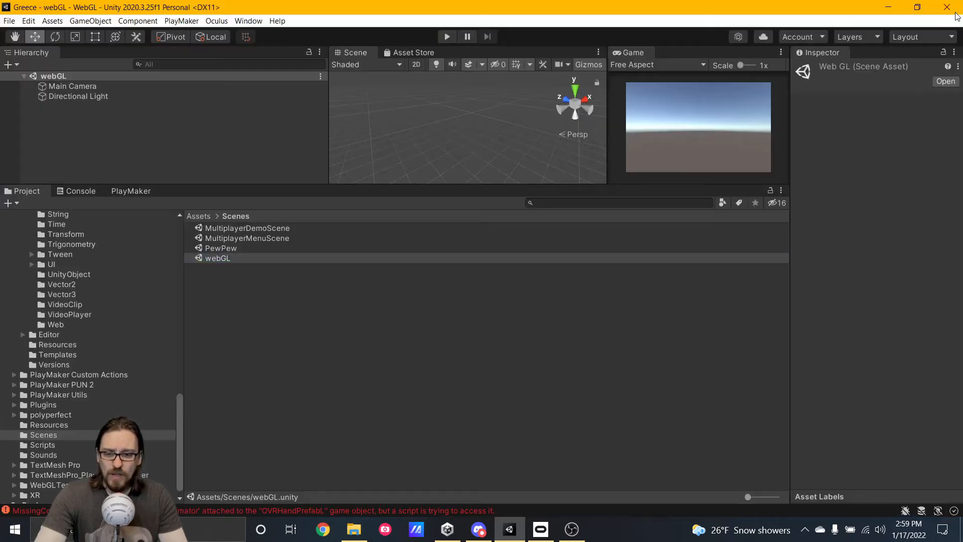
Set Main Camera's Clear Flags to Solid Color with a bright pink background
{"action": "left_click", "coordinate": [217, 258]}
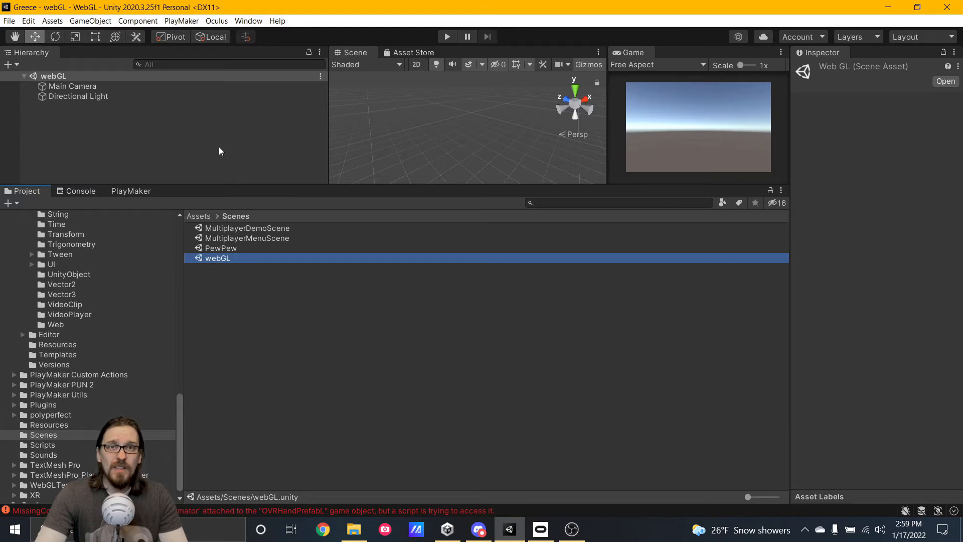
{"action": "mouse_move", "coordinate": [570, 164]}
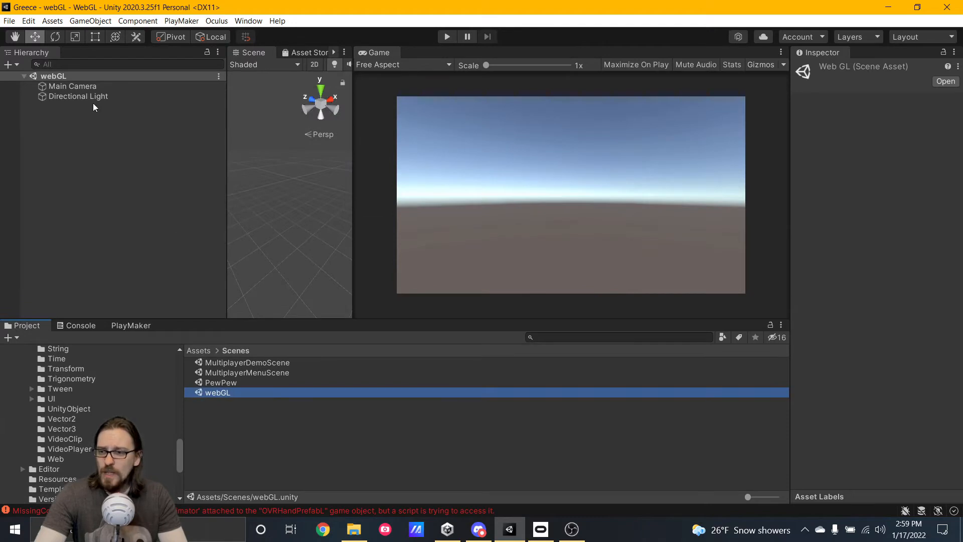
{"action": "left_click", "coordinate": [72, 87]}
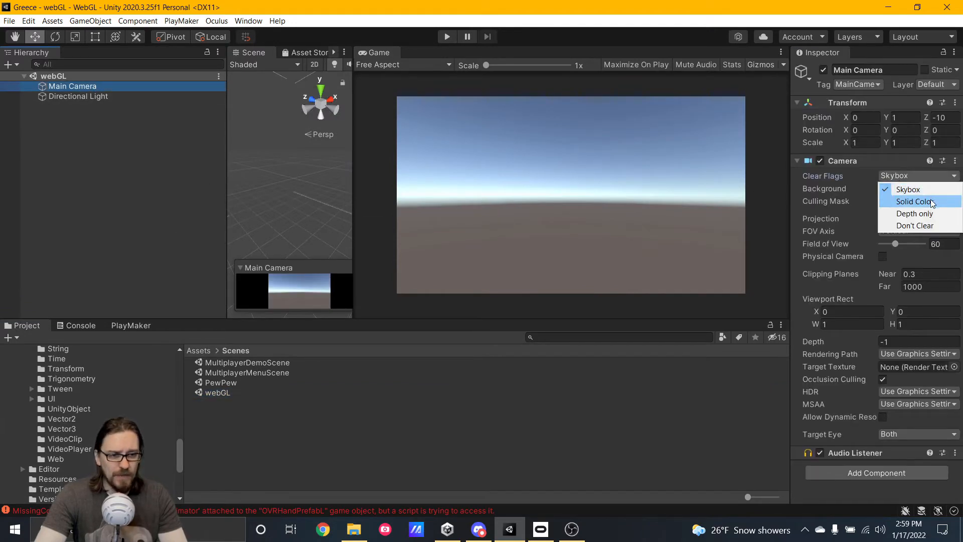
{"action": "left_click", "coordinate": [915, 202]}
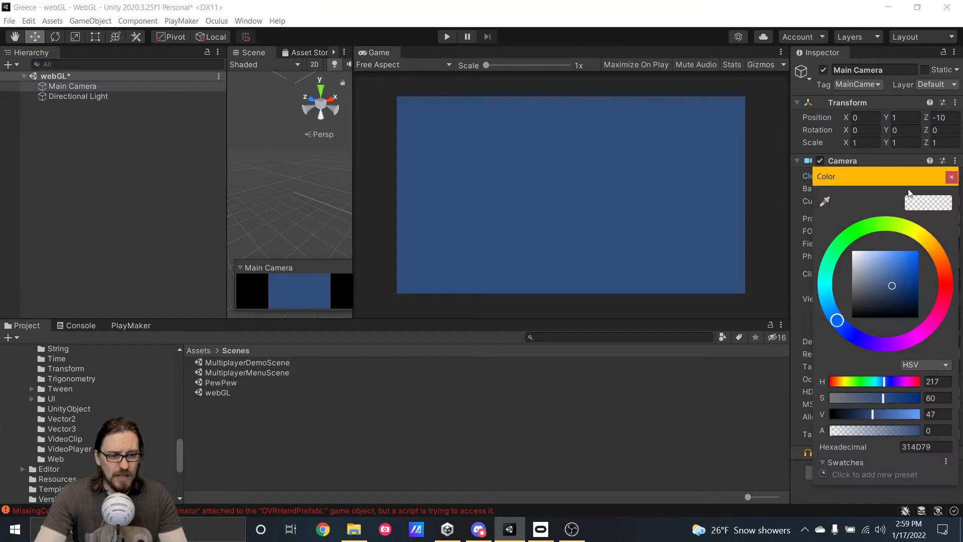
{"action": "left_click_drag", "start_coordinate": [837, 320], "coordinate": [826, 289]}
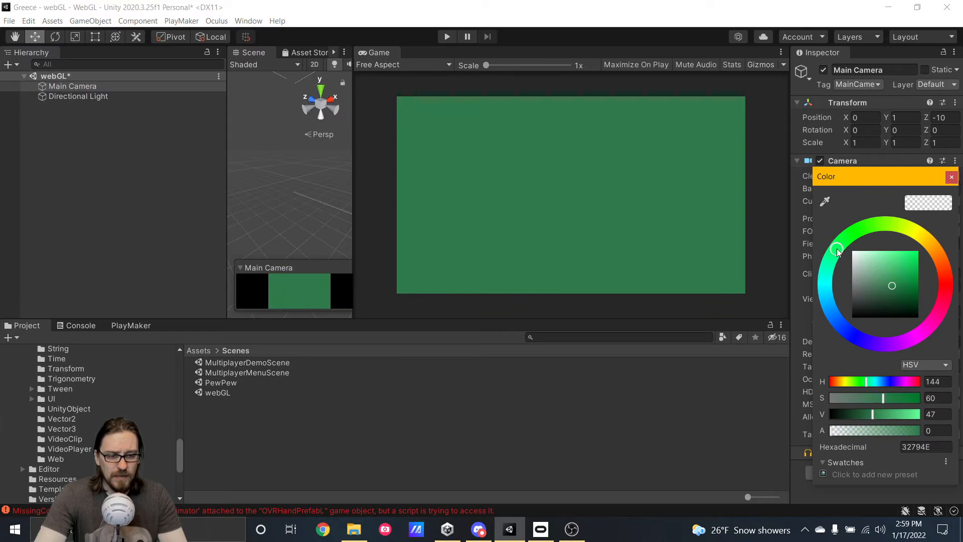
{"action": "left_click_drag", "start_coordinate": [837, 250], "coordinate": [934, 319]}
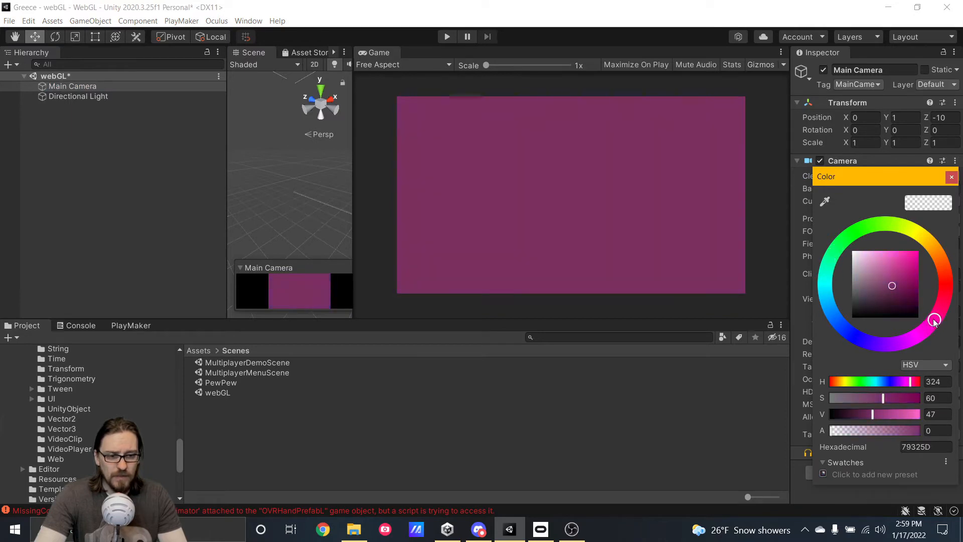
{"action": "left_click_drag", "start_coordinate": [934, 321], "coordinate": [938, 317]}
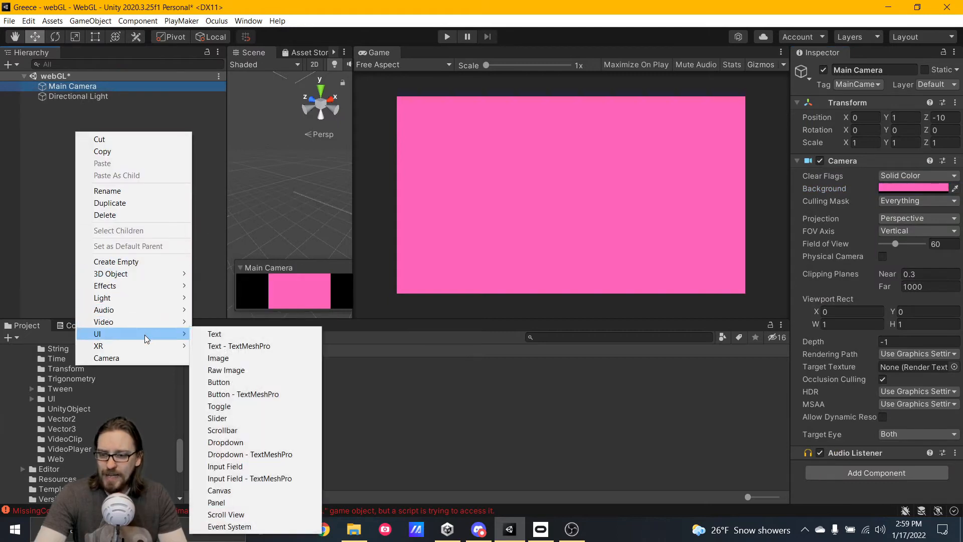
Add a TextMeshPro text 'This is my test webGL build', stretched across the canvas and centred middle
{"action": "left_click", "coordinate": [239, 346]}
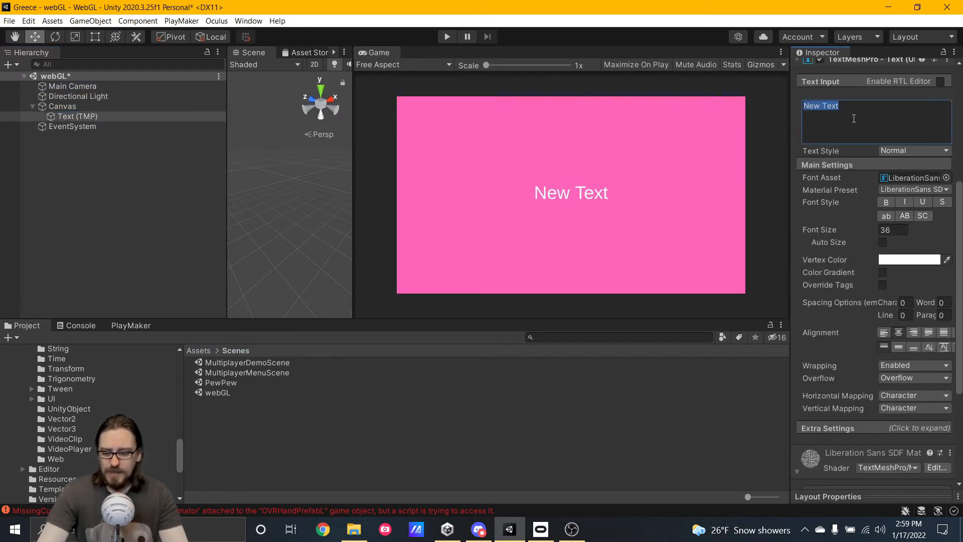
{"action": "type", "text": "This is my test we"}
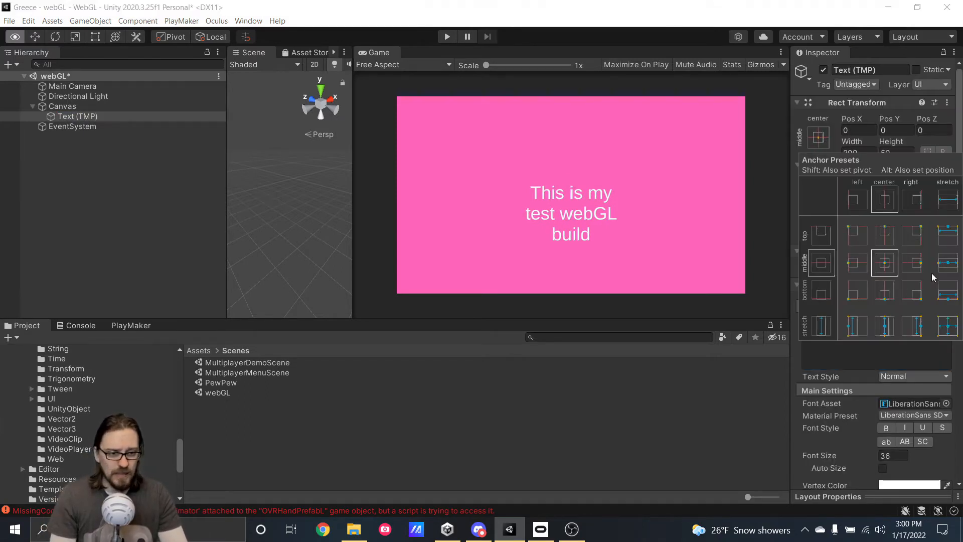
{"action": "mouse_move", "coordinate": [950, 327]}
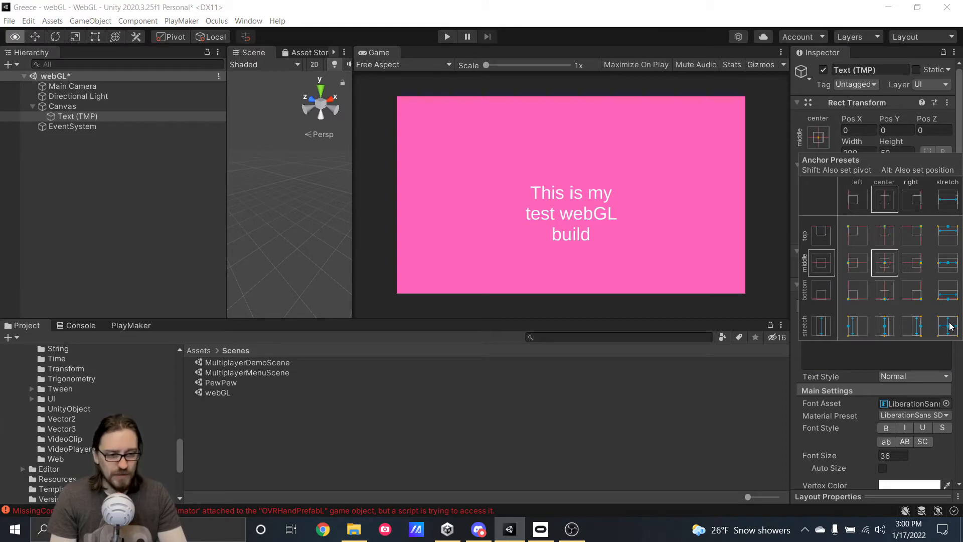
{"action": "left_click", "coordinate": [948, 327]}
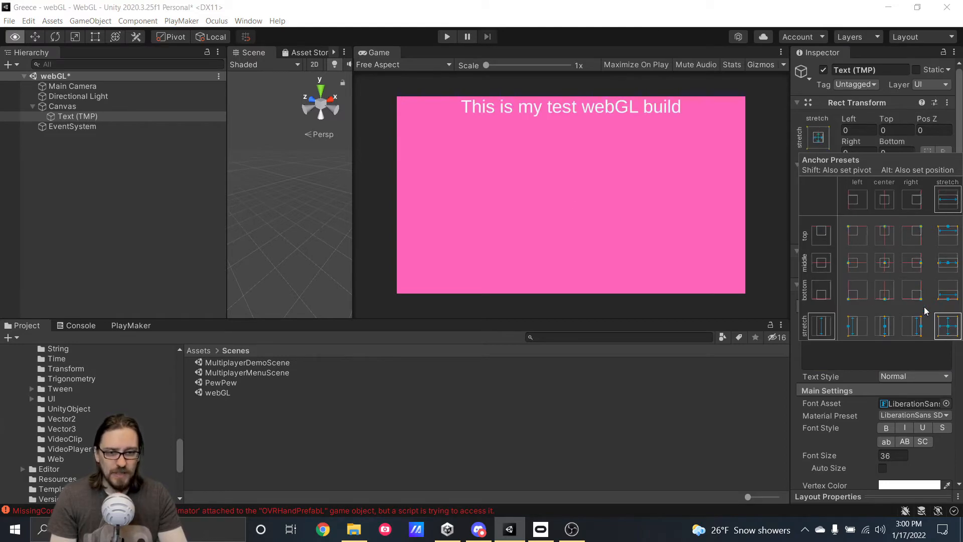
{"action": "scroll", "scroll_direction": "down", "scroll_amount": 3}
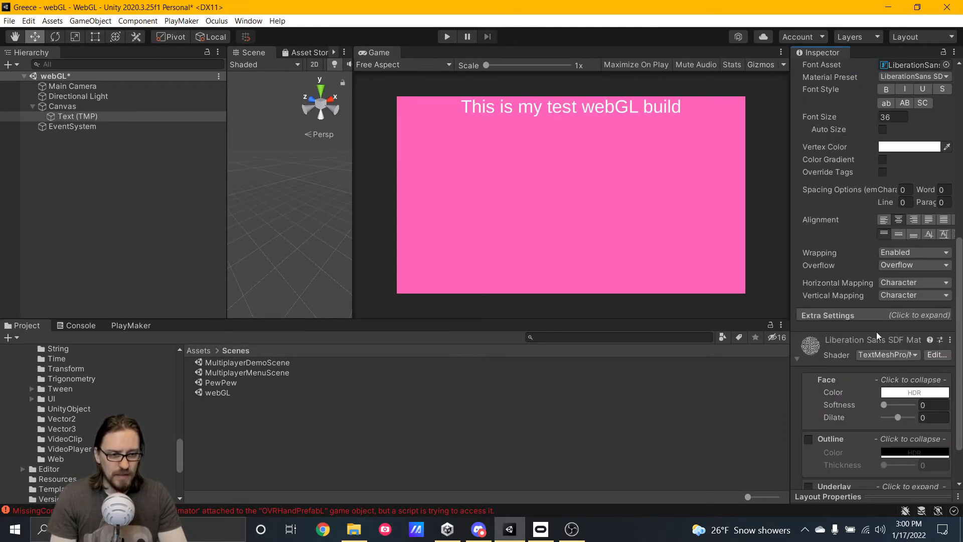
{"action": "left_click", "coordinate": [898, 234]}
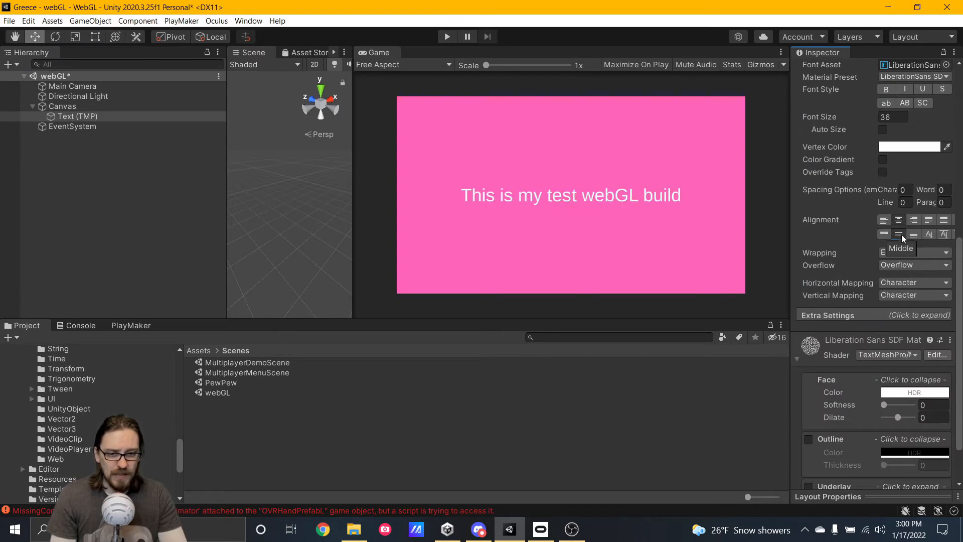
{"action": "left_click", "coordinate": [914, 251]}
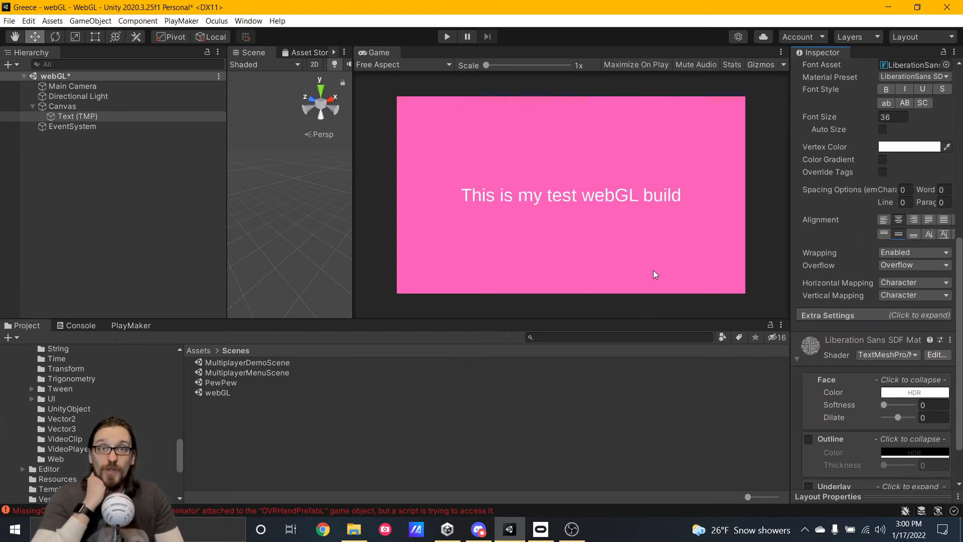
{"action": "mouse_move", "coordinate": [474, 212]}
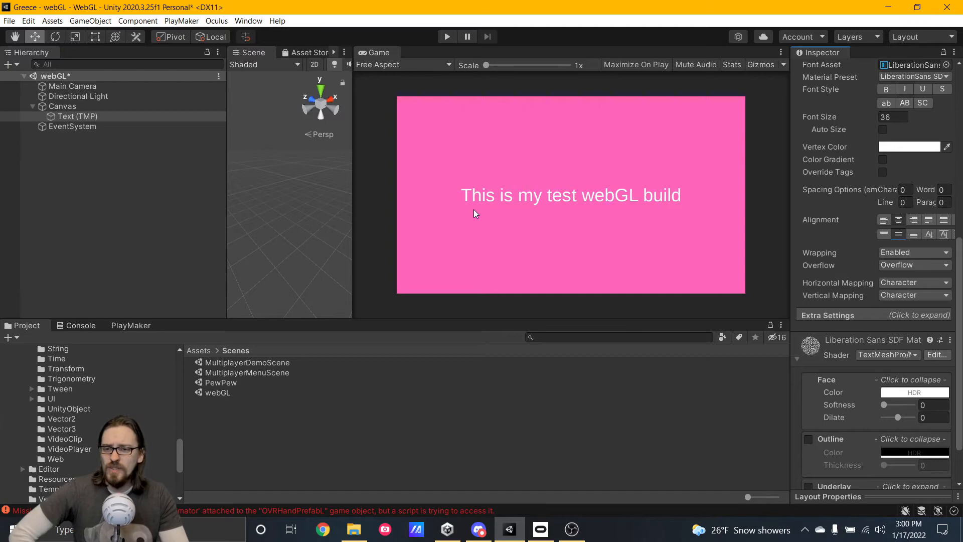
{"action": "left_click", "coordinate": [9, 20]}
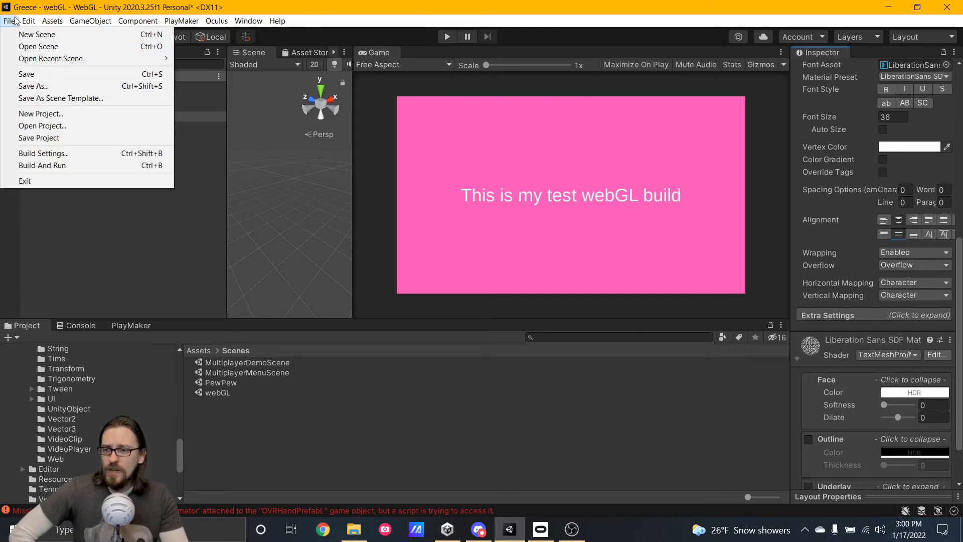
Build the WebGL player into a new webGLbuild folder, saving the modified scene
{"action": "left_click", "coordinate": [43, 153]}
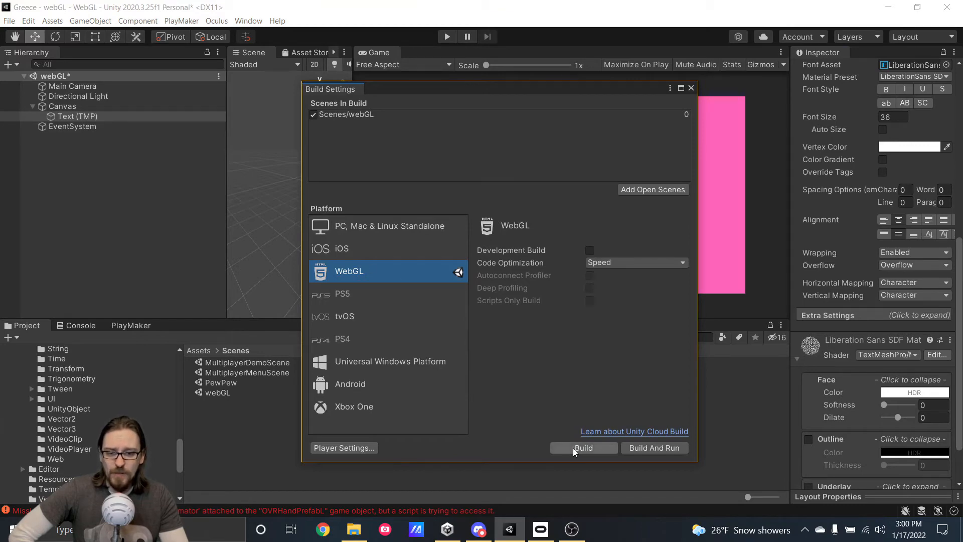
{"action": "left_click", "coordinate": [582, 448]}
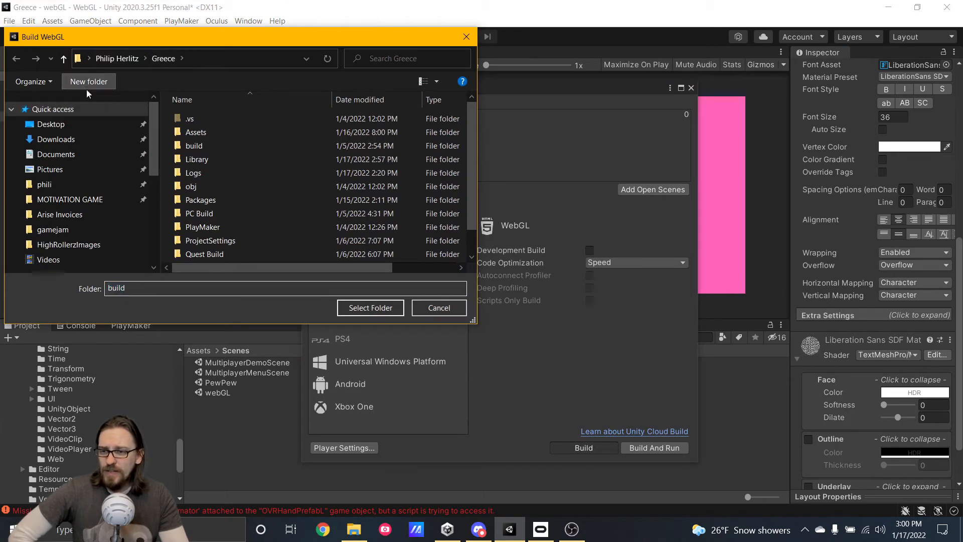
{"action": "left_click", "coordinate": [89, 81]}
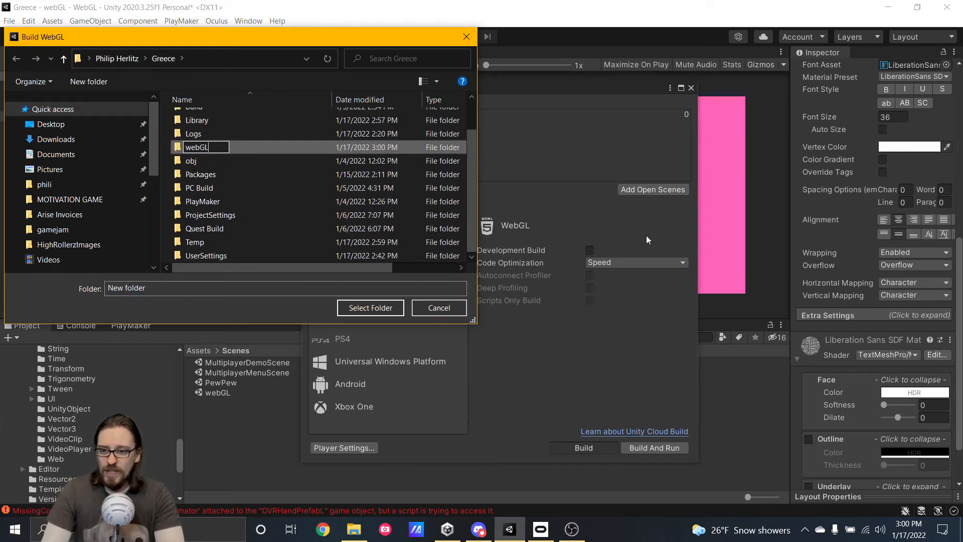
{"action": "type", "text": "B"}
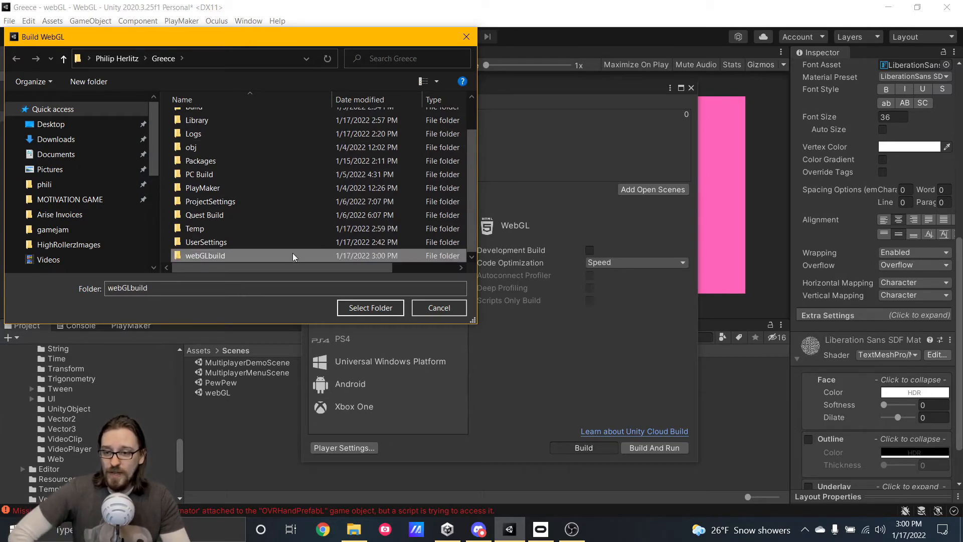
{"action": "left_click", "coordinate": [370, 308]}
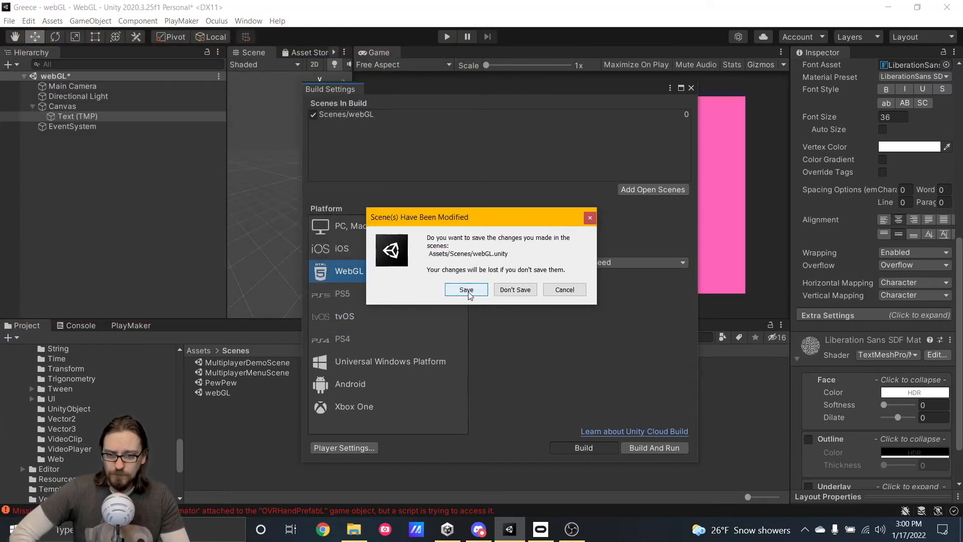
{"action": "left_click", "coordinate": [466, 289]}
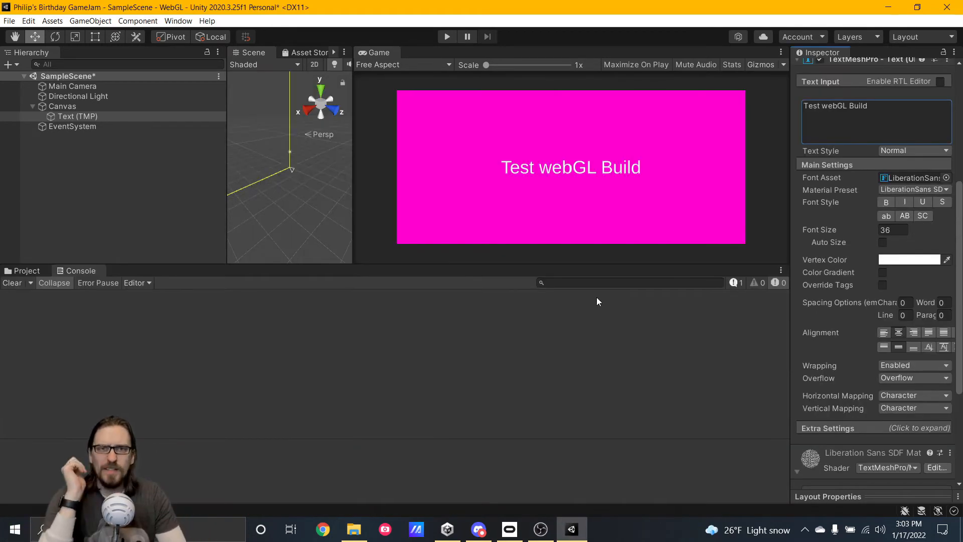
{"action": "mouse_move", "coordinate": [568, 319]}
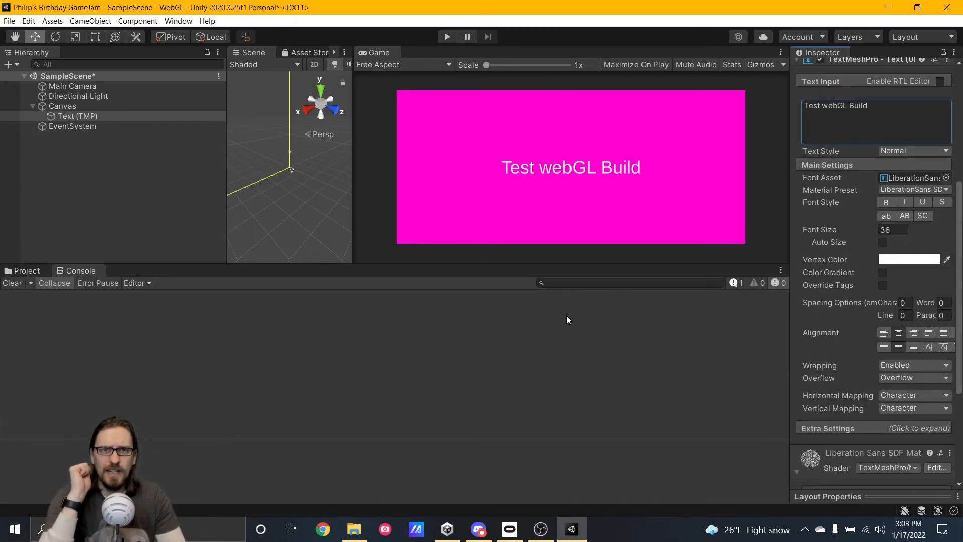
{"action": "mouse_move", "coordinate": [592, 325]}
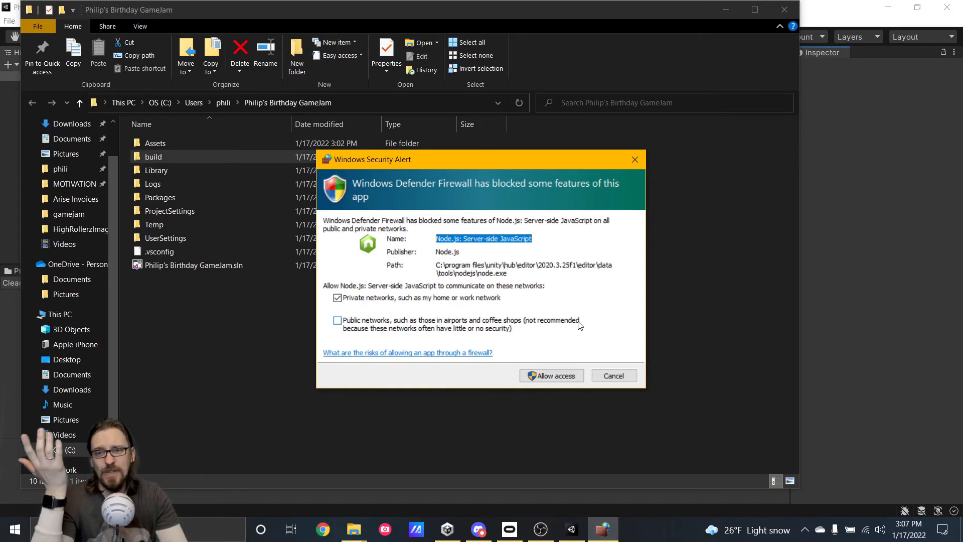
{"action": "mouse_move", "coordinate": [554, 361]}
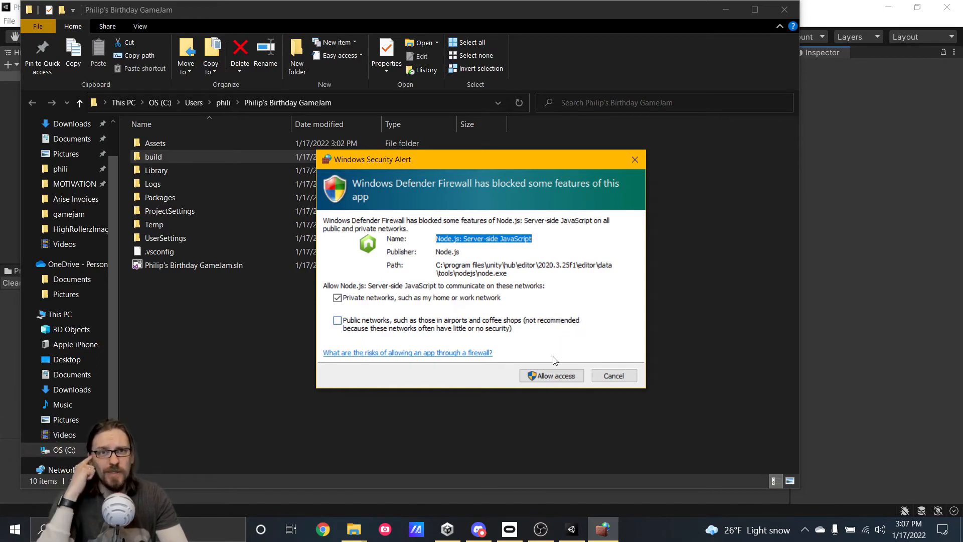
Dismiss the firewall alert and zip the build folder from the Share ribbon
{"action": "left_click", "coordinate": [551, 376]}
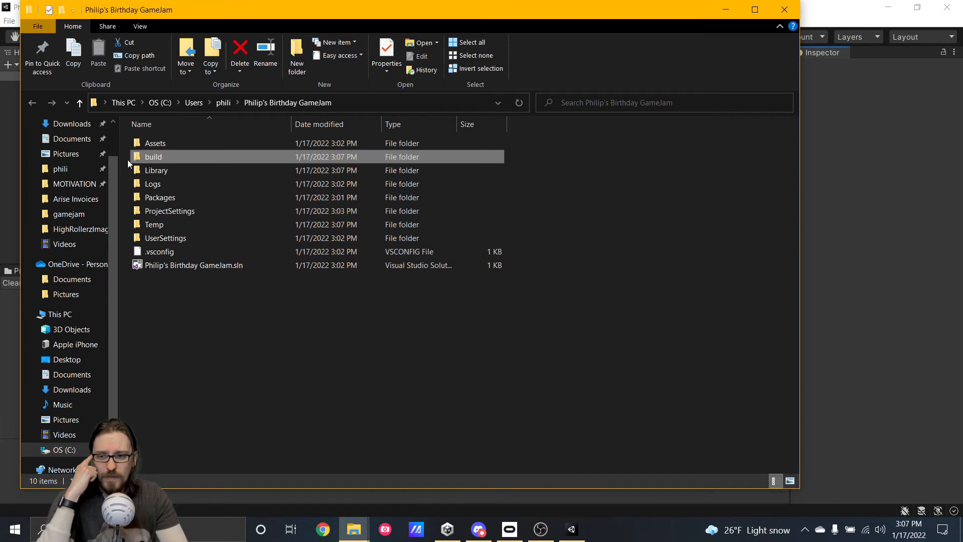
{"action": "mouse_move", "coordinate": [153, 157]}
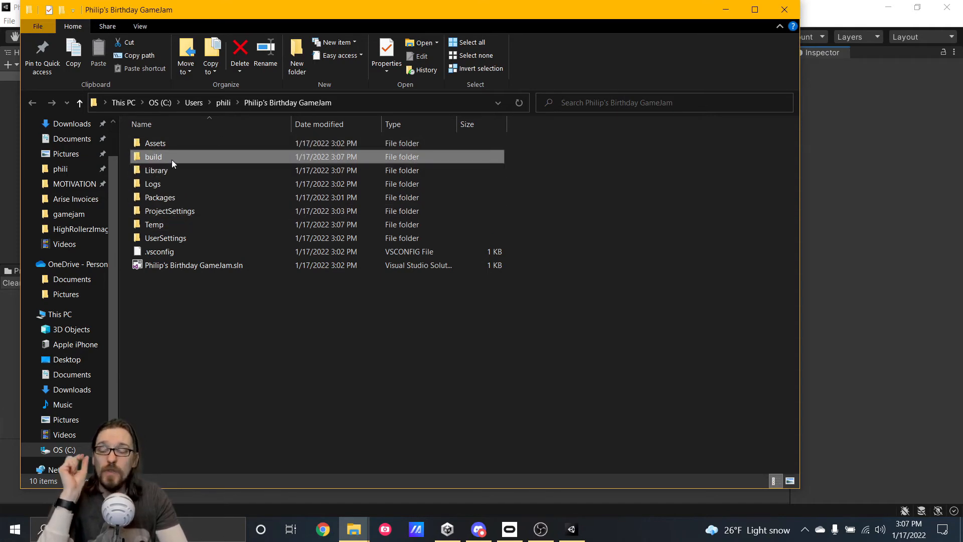
{"action": "mouse_move", "coordinate": [178, 143]}
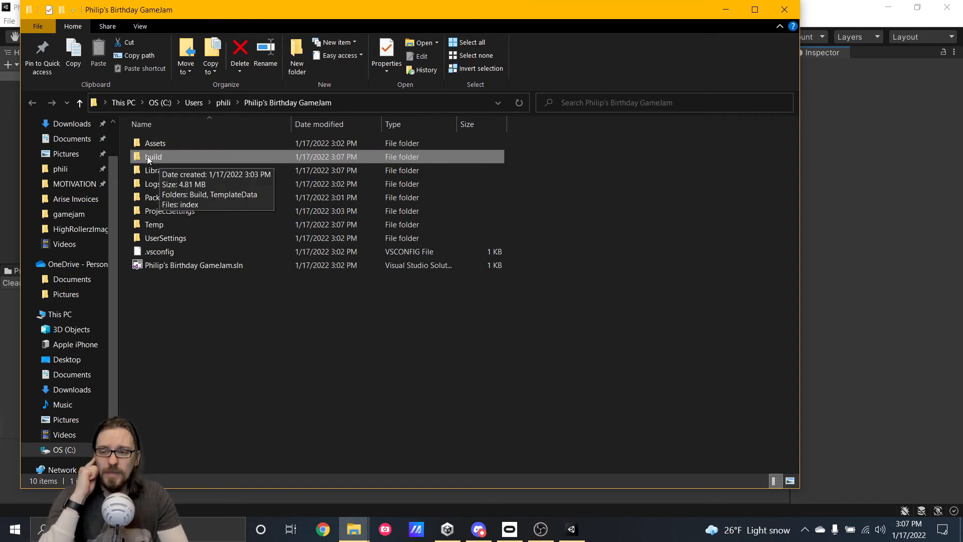
{"action": "mouse_move", "coordinate": [148, 158]}
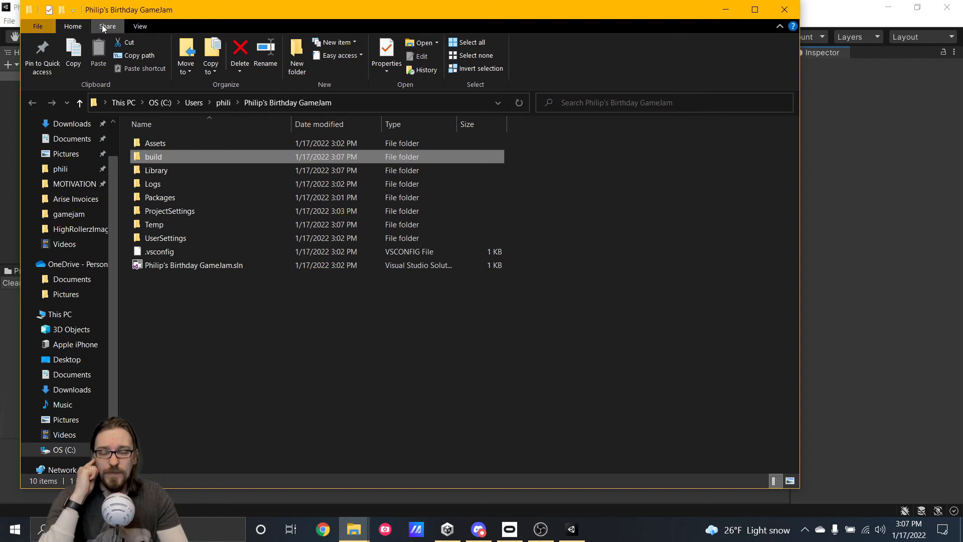
{"action": "left_click", "coordinate": [107, 26]}
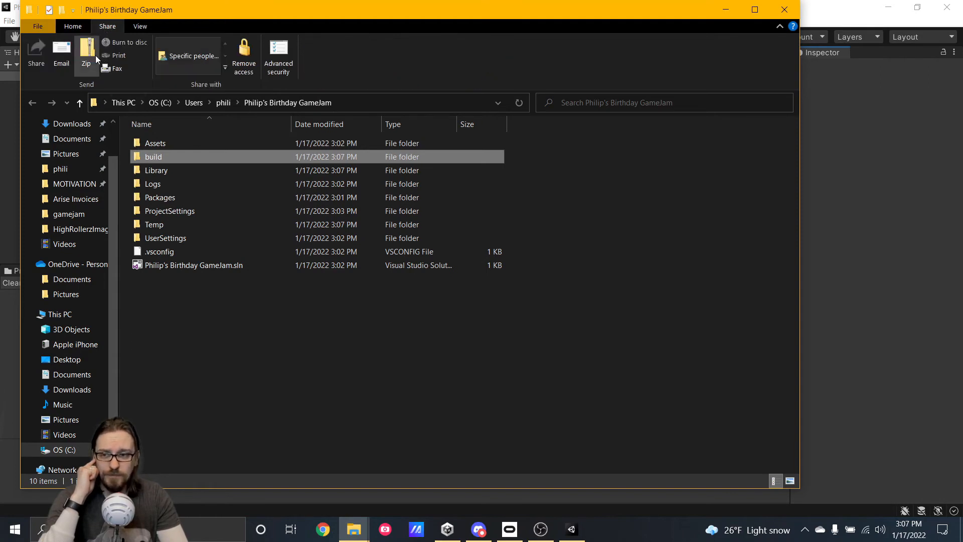
{"action": "left_click", "coordinate": [86, 52]}
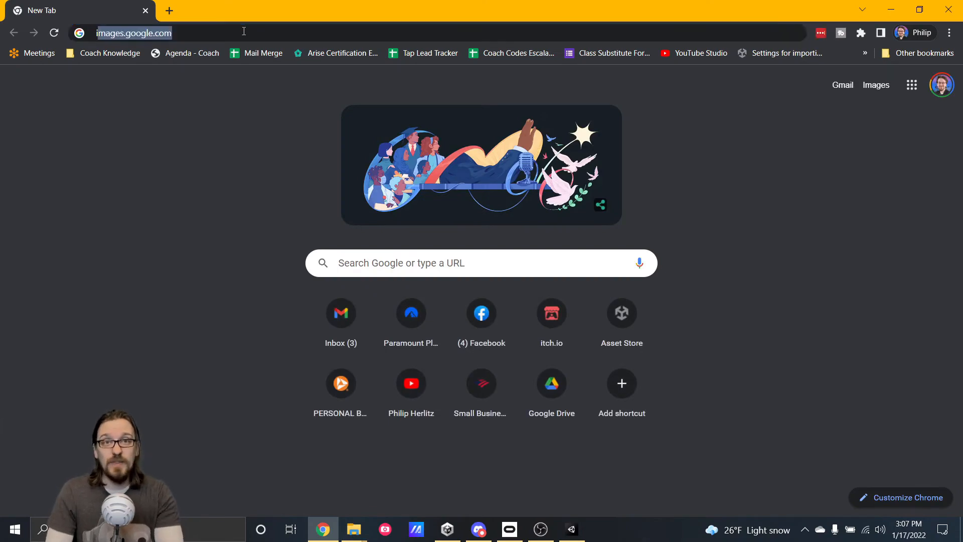
Go to itch.io and choose Upload new project from the account dropdown
{"action": "type", "text": "itch.io"}
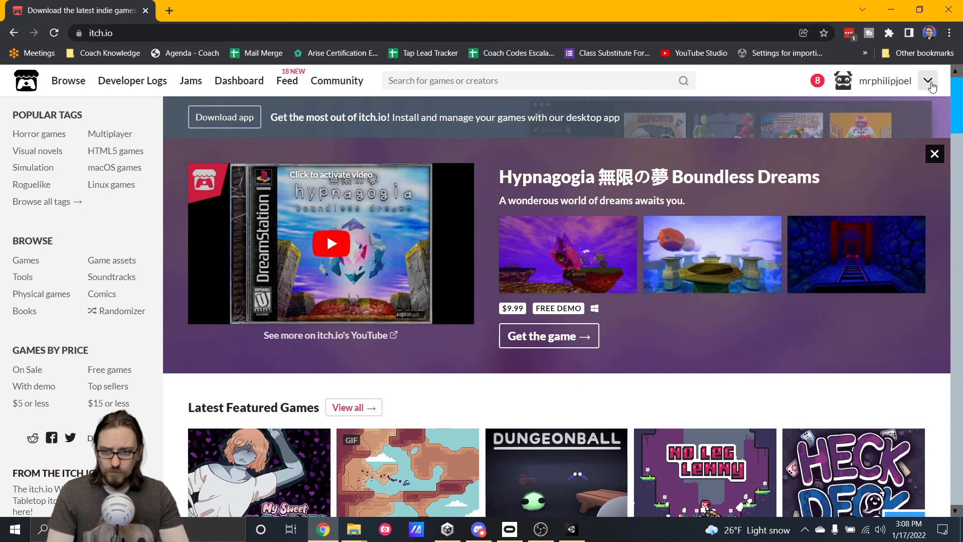
{"action": "left_click", "coordinate": [929, 81]}
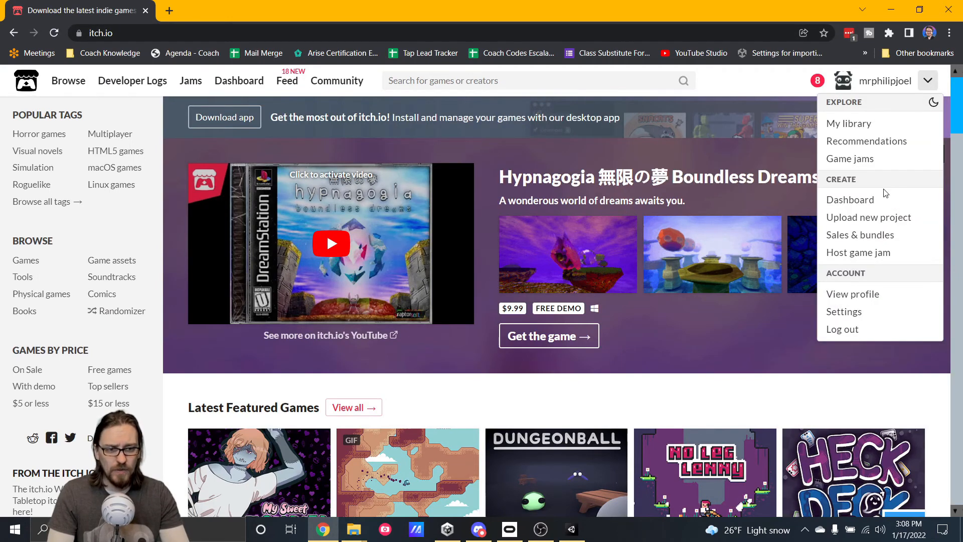
{"action": "mouse_move", "coordinate": [869, 217]}
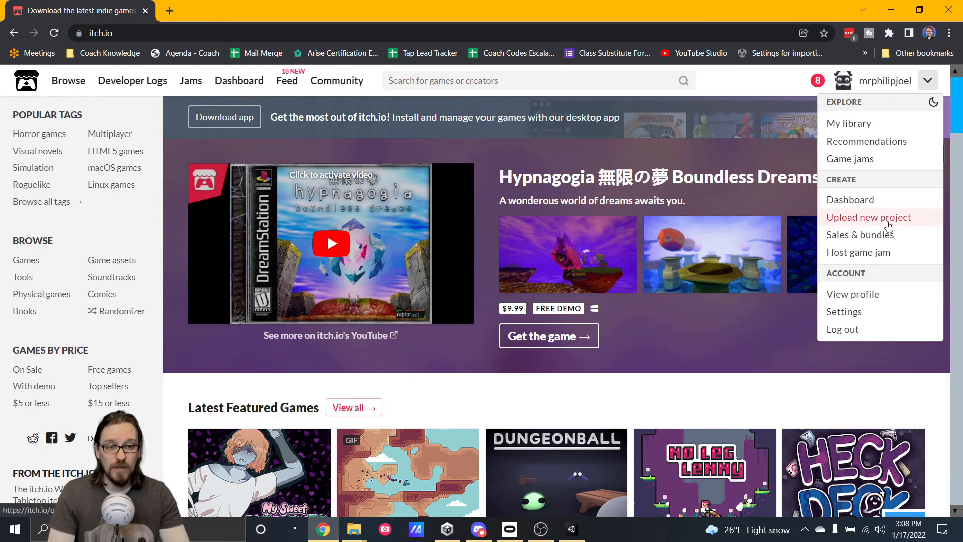
{"action": "left_click", "coordinate": [869, 217]}
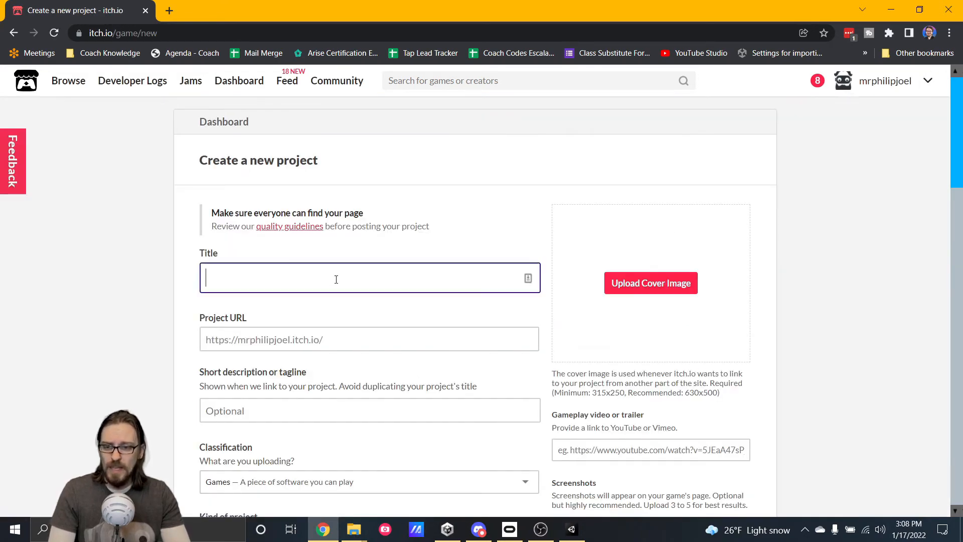
Title the new project 'Test webGL Build'
{"action": "type", "text": "Test webGL"}
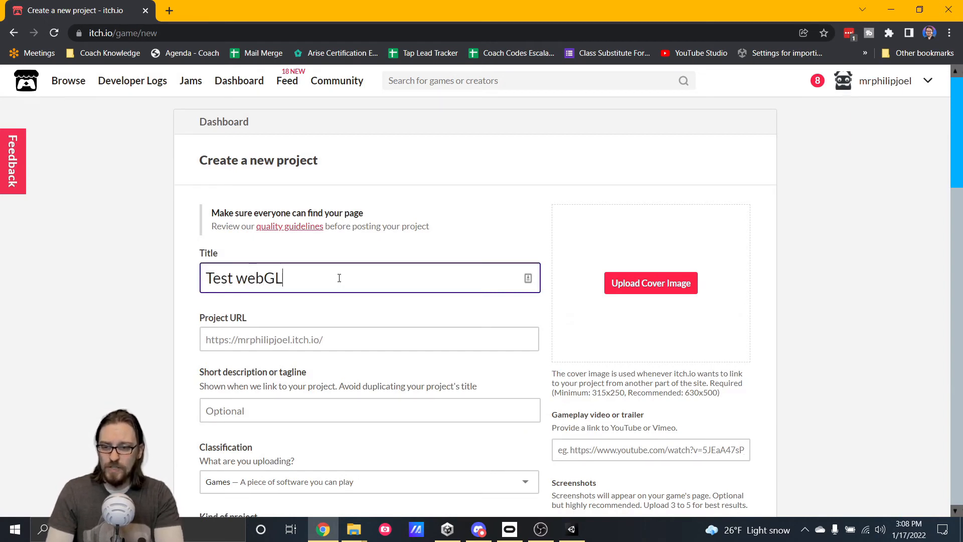
{"action": "type", "text": "Build"}
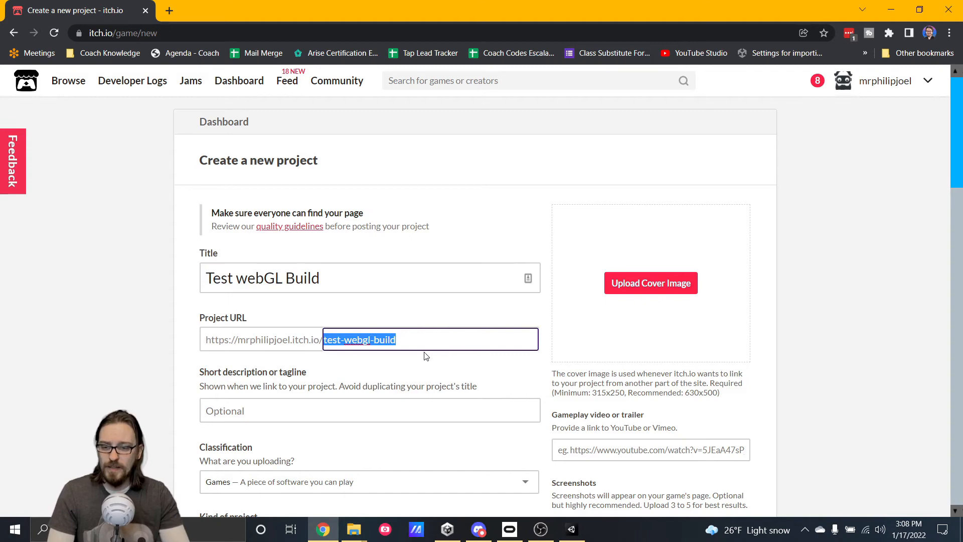
{"action": "left_click", "coordinate": [369, 410]}
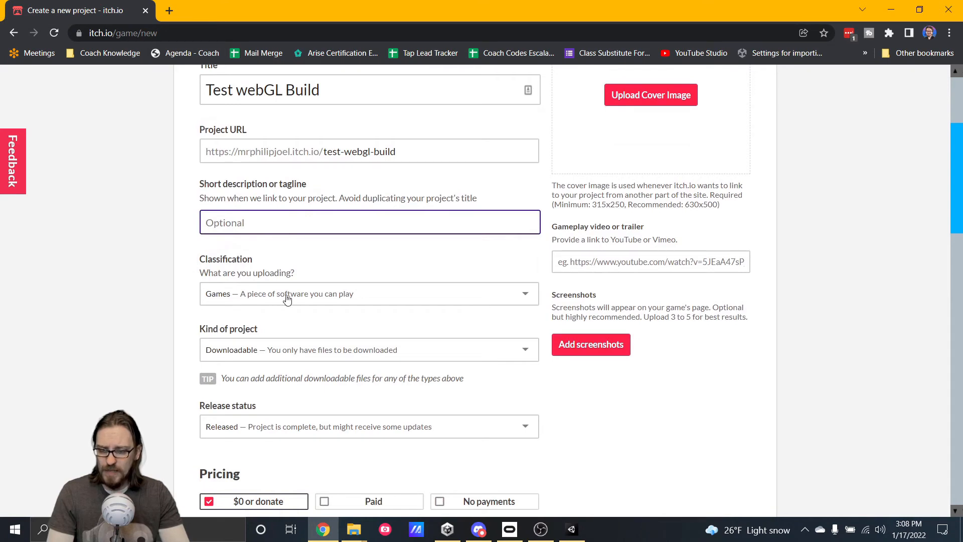
Set Kind of project to HTML and Release status to In development
{"action": "left_click", "coordinate": [369, 350]}
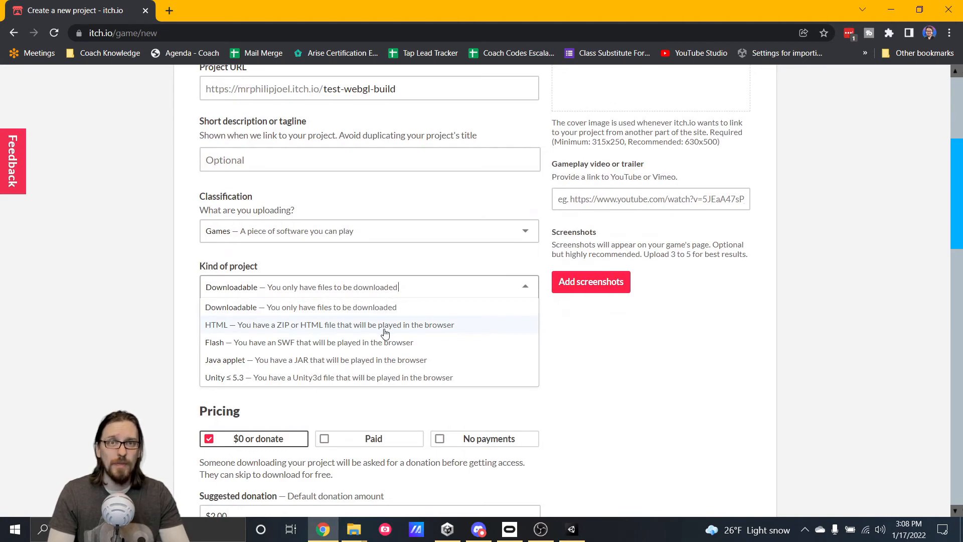
{"action": "left_click", "coordinate": [329, 324]}
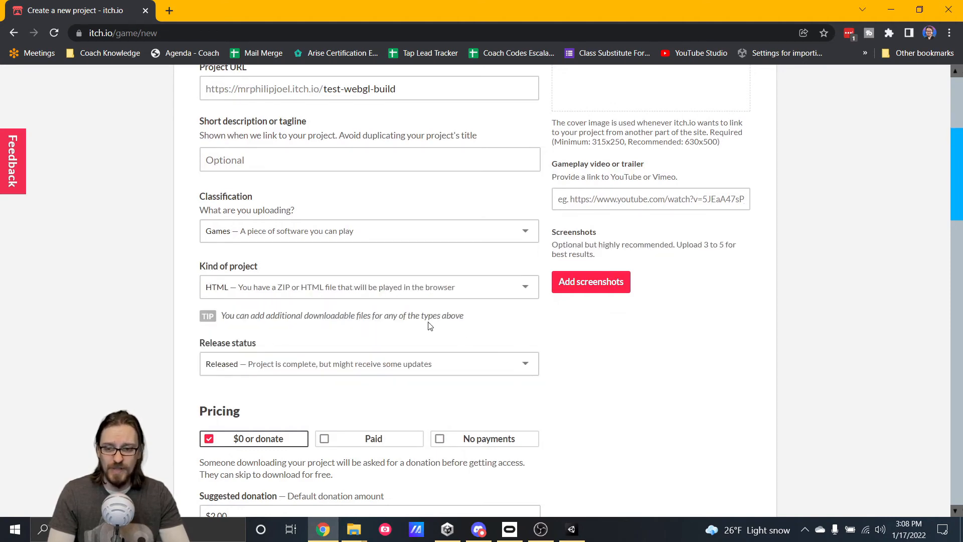
{"action": "left_click", "coordinate": [369, 363]}
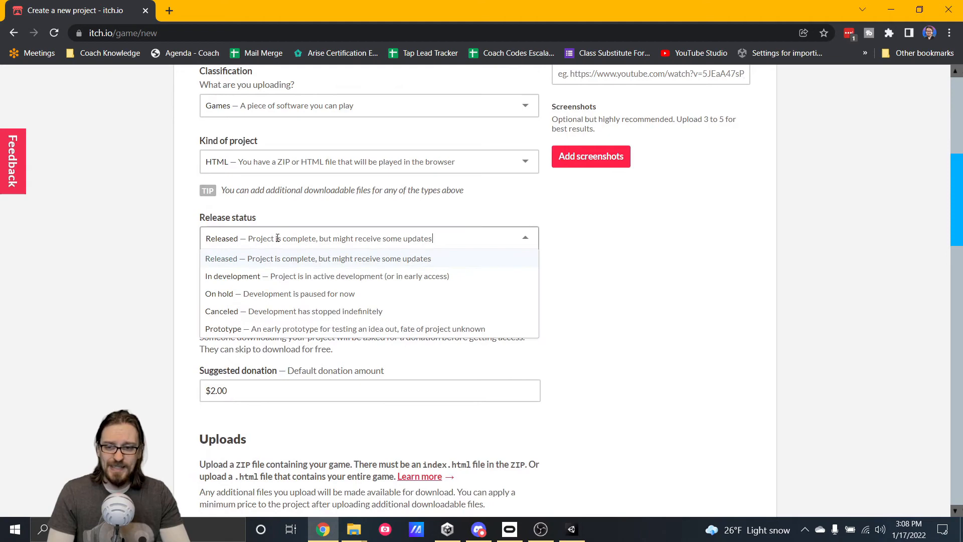
{"action": "left_click", "coordinate": [232, 276]}
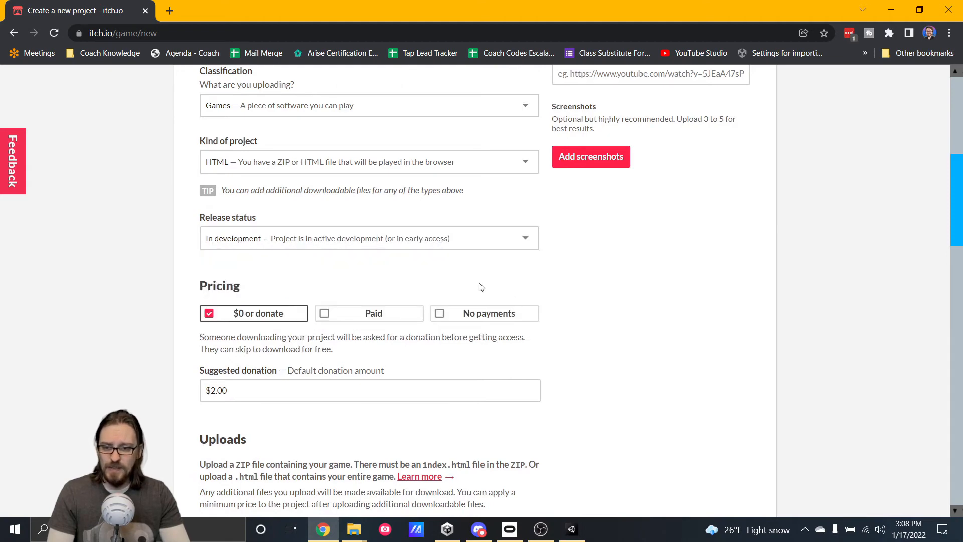
{"action": "scroll", "scroll_direction": "down", "scroll_amount": 3}
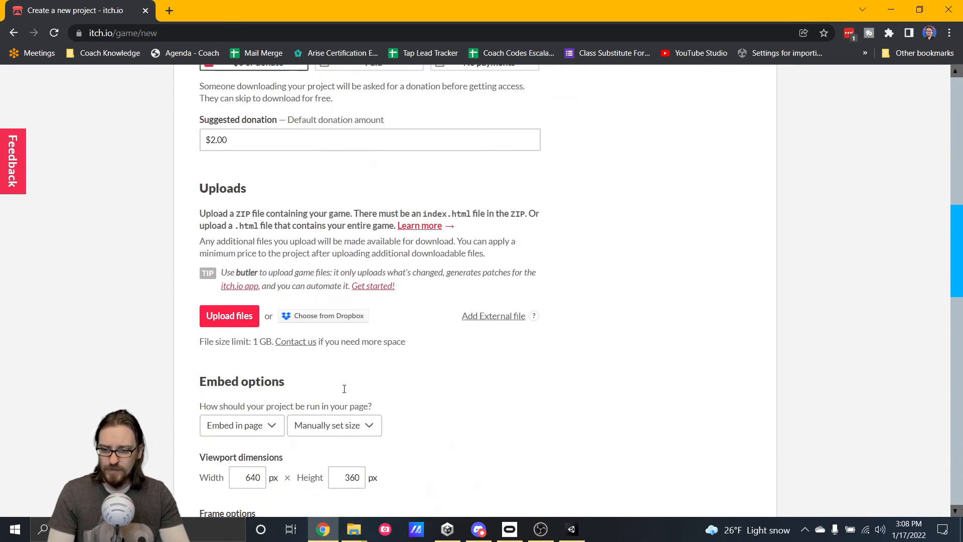
Upload the WebGL build zip from the game jam project folder
{"action": "left_click", "coordinate": [229, 316]}
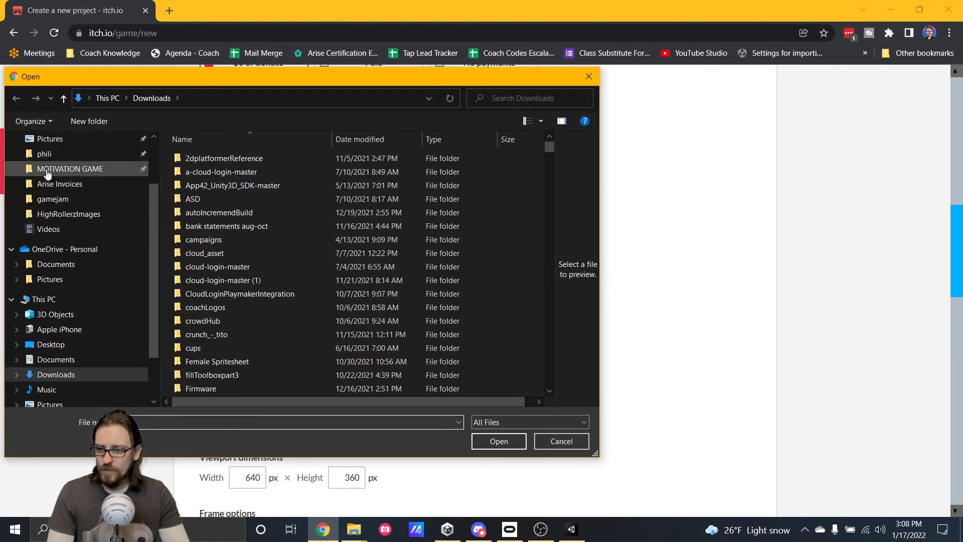
{"action": "left_click", "coordinate": [43, 153]}
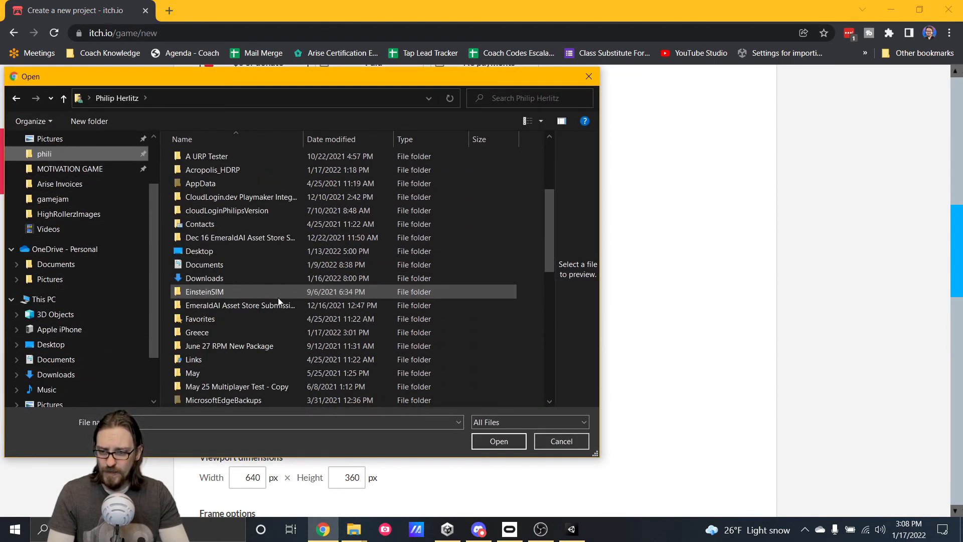
{"action": "scroll", "scroll_direction": "down", "scroll_amount": 3}
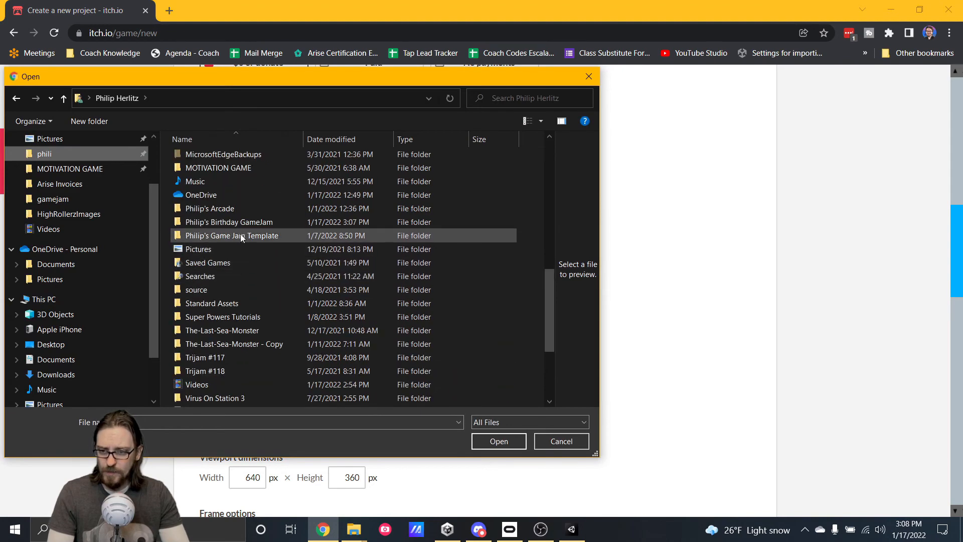
{"action": "double_click", "coordinate": [229, 221]}
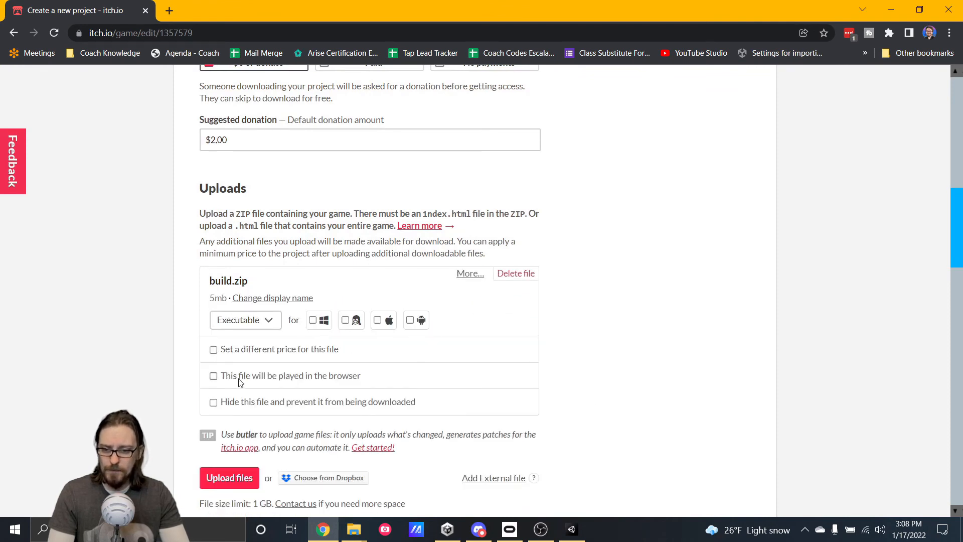
{"action": "mouse_move", "coordinate": [342, 396]}
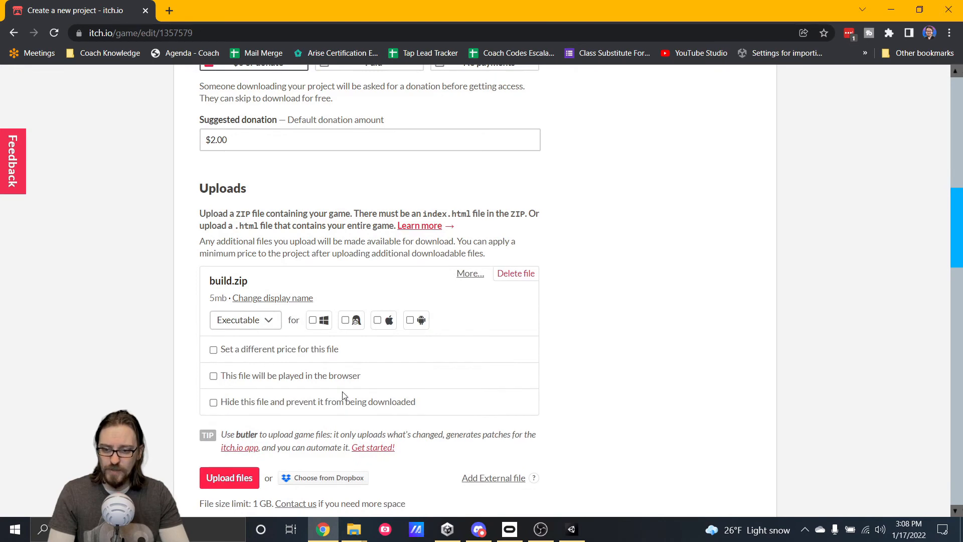
{"action": "mouse_move", "coordinate": [337, 379]}
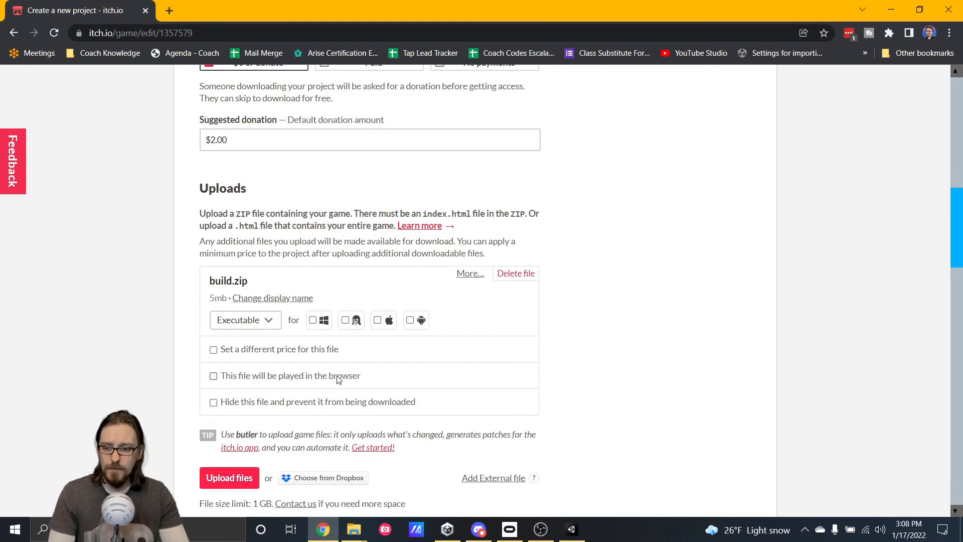
Mark the zip as played in the browser, adjust embed dimensions and enable the fullscreen button
{"action": "left_click", "coordinate": [213, 375]}
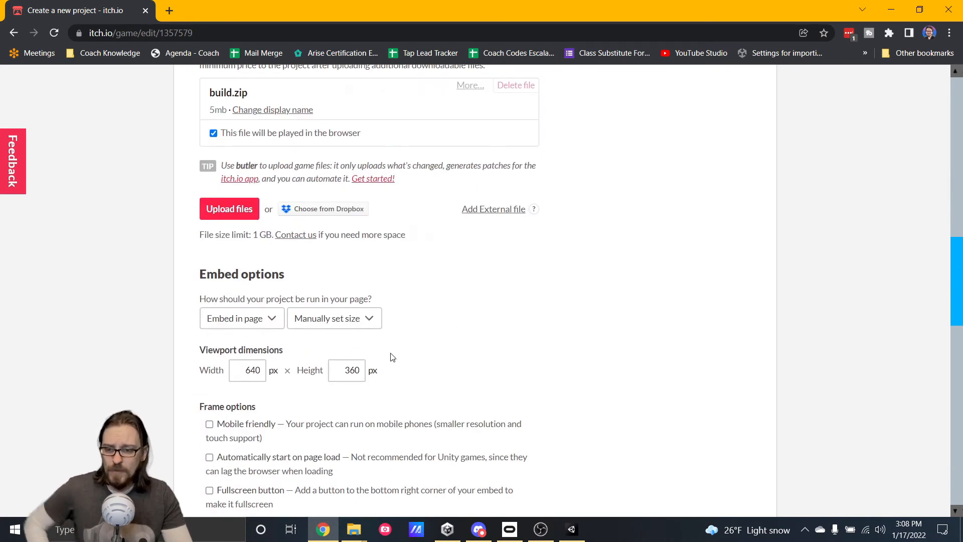
{"action": "left_click", "coordinate": [247, 371]}
{"action": "type", "text": "960"}
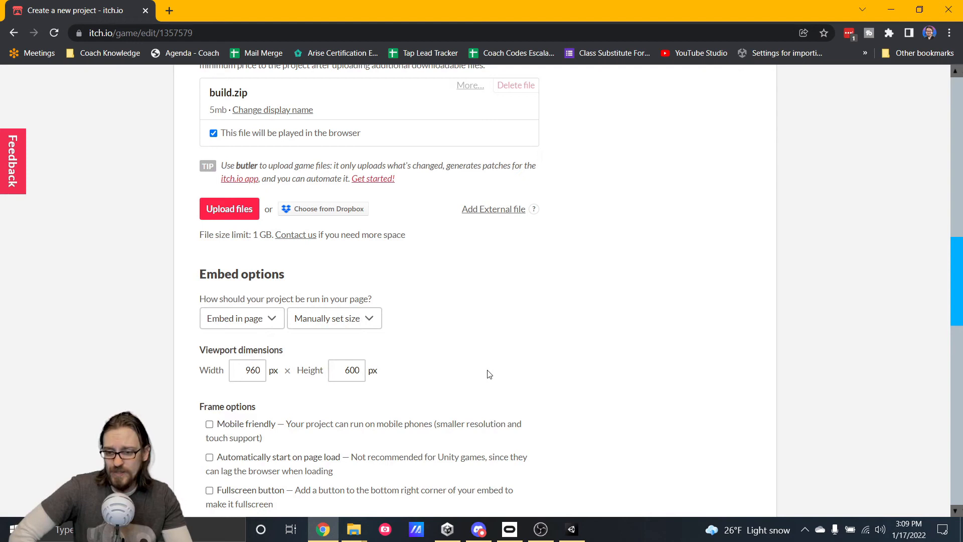
{"action": "scroll", "scroll_direction": "down", "scroll_amount": 3}
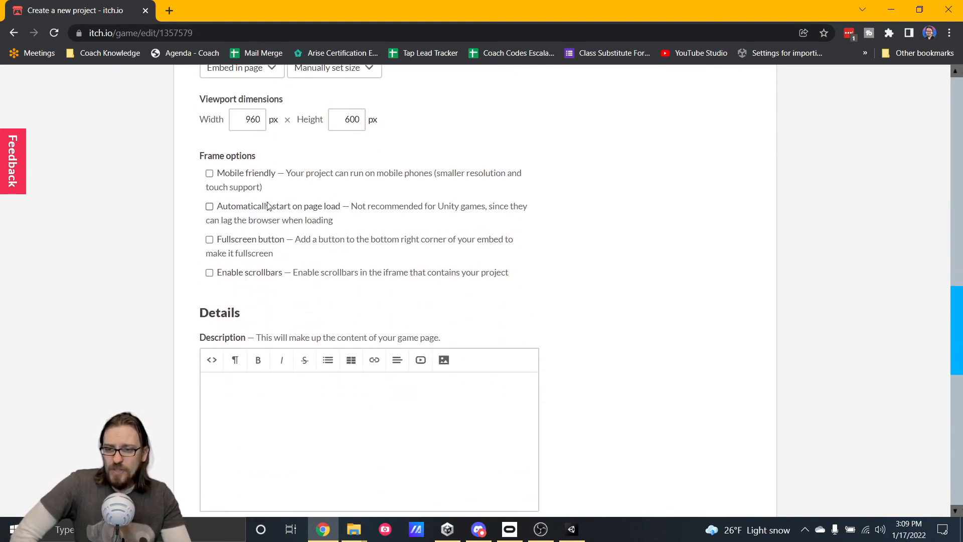
{"action": "left_click", "coordinate": [209, 238]}
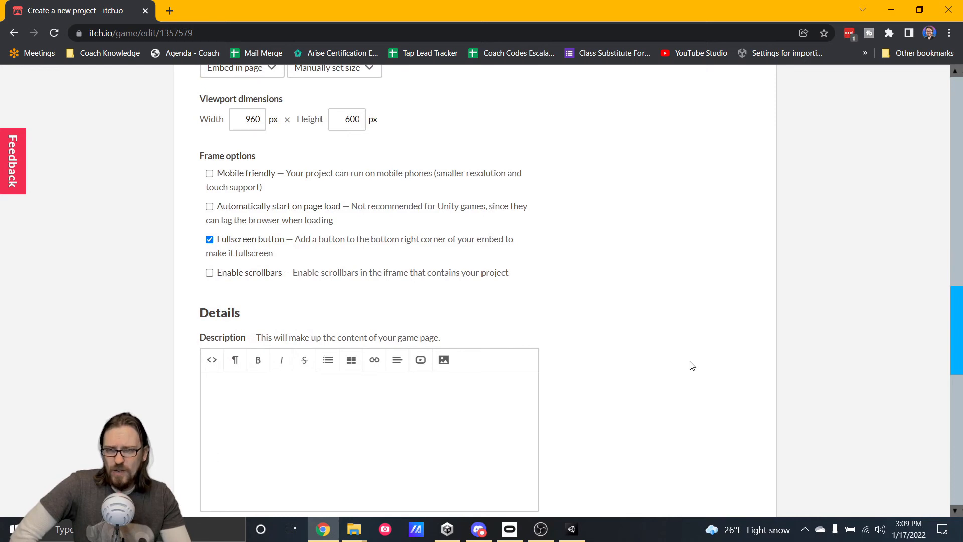
{"action": "mouse_move", "coordinate": [845, 357]}
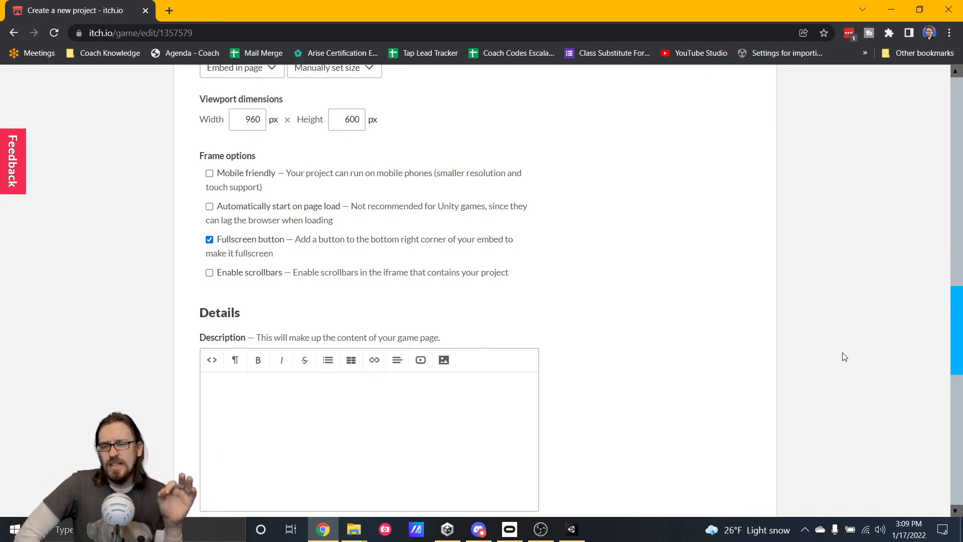
{"action": "mouse_move", "coordinate": [691, 267]}
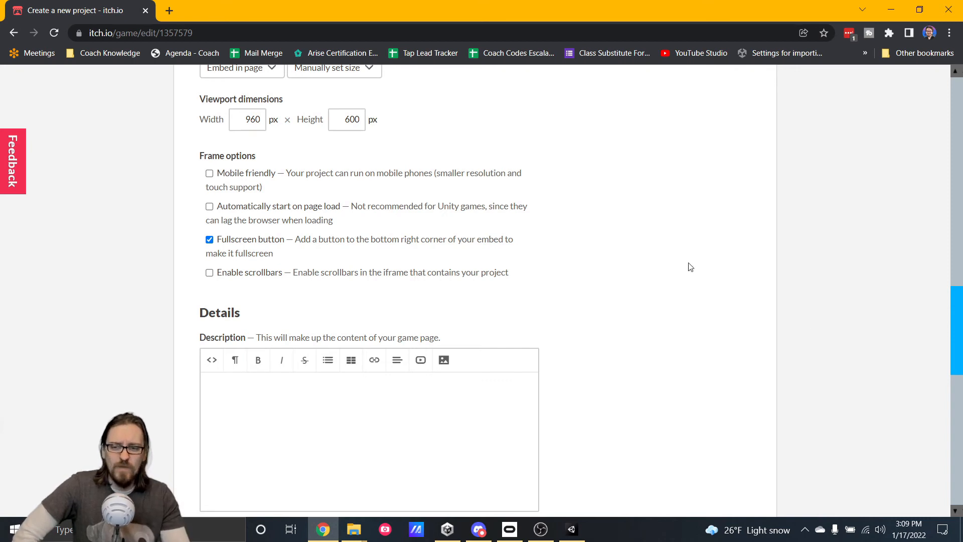
Enter the description 'this is only a test' and save the project as a draft, viewing its page
{"action": "scroll", "scroll_direction": "down", "scroll_amount": 3}
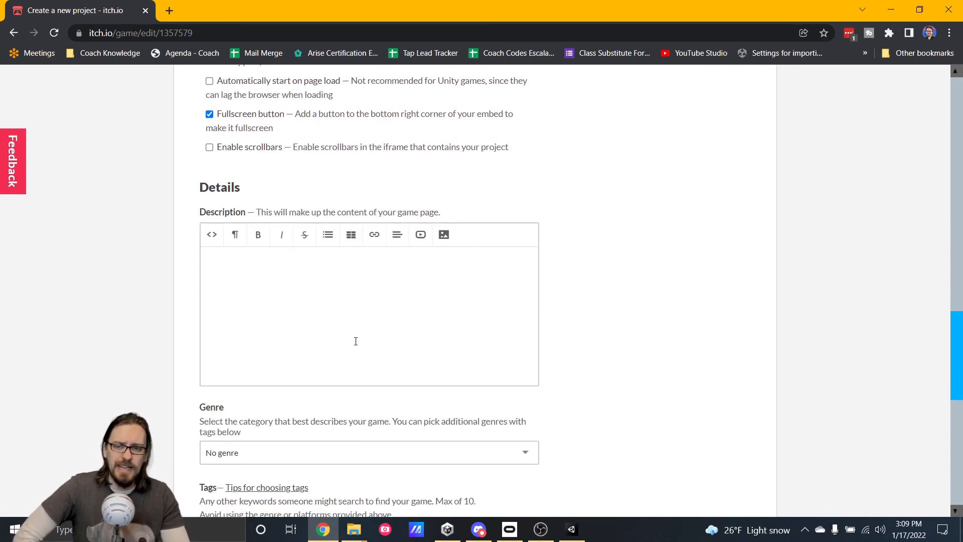
{"action": "type", "text": "t"}
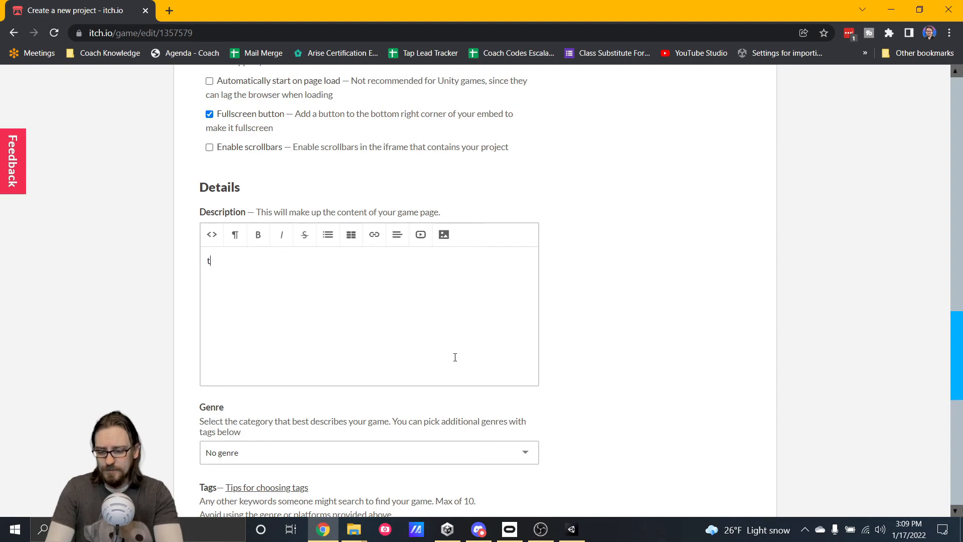
{"action": "type", "text": "his is only a test"}
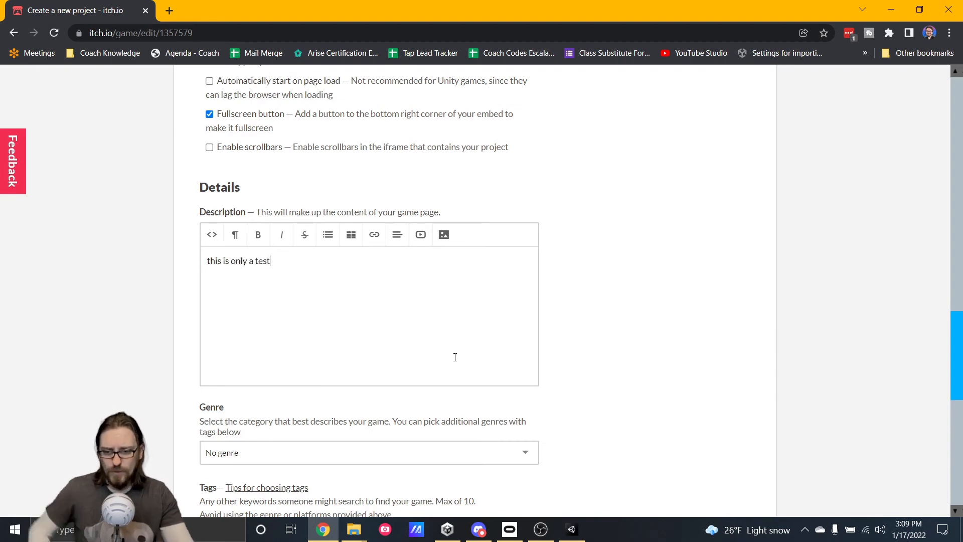
{"action": "scroll", "scroll_direction": "down", "scroll_amount": 3}
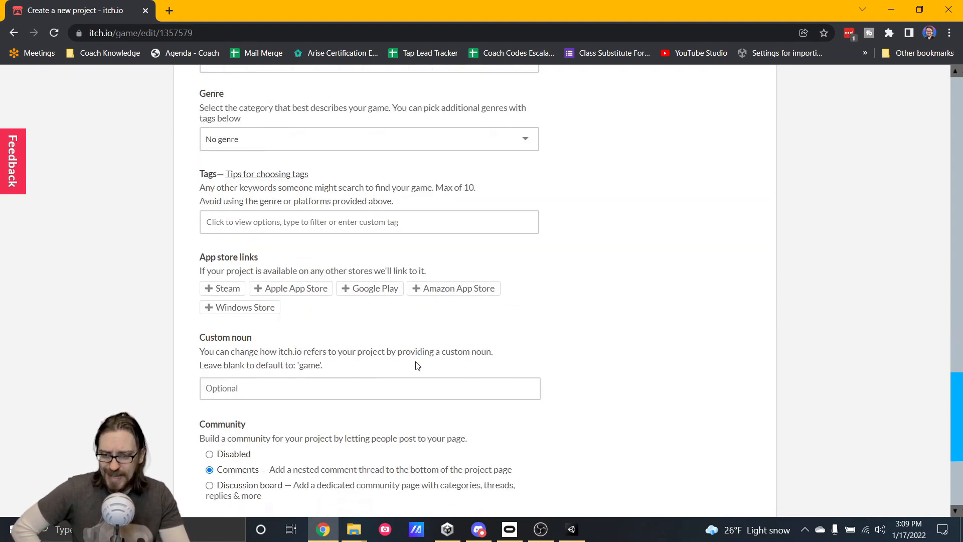
{"action": "scroll", "scroll_direction": "down", "scroll_amount": 3}
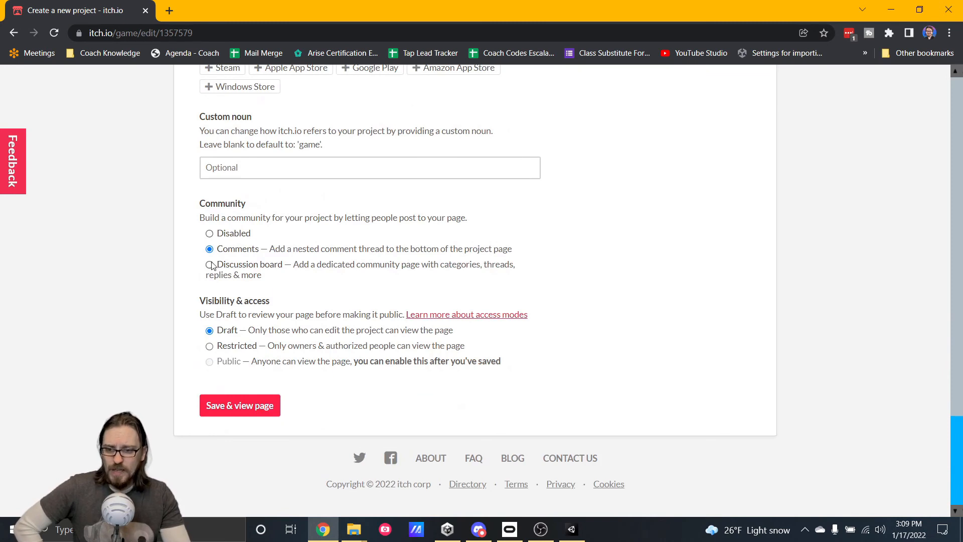
{"action": "left_click", "coordinate": [239, 405]}
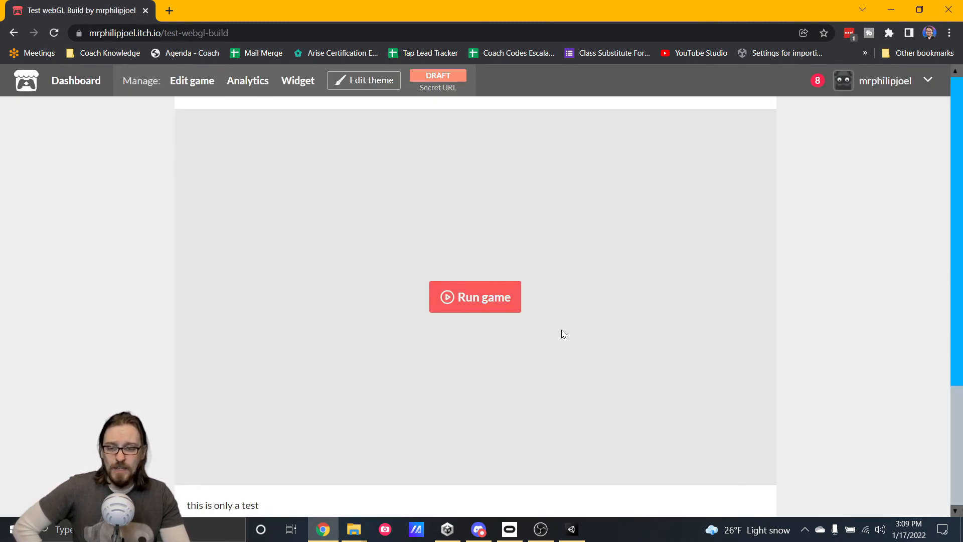
Run the uploaded game, try it fullscreen, exit, then return to Edit game
{"action": "left_click", "coordinate": [475, 297]}
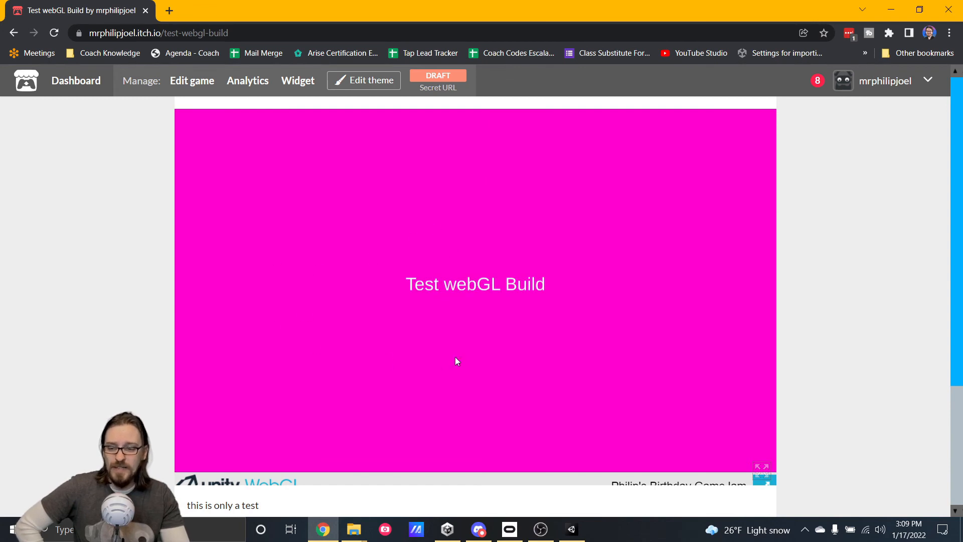
{"action": "left_click", "coordinate": [762, 469]}
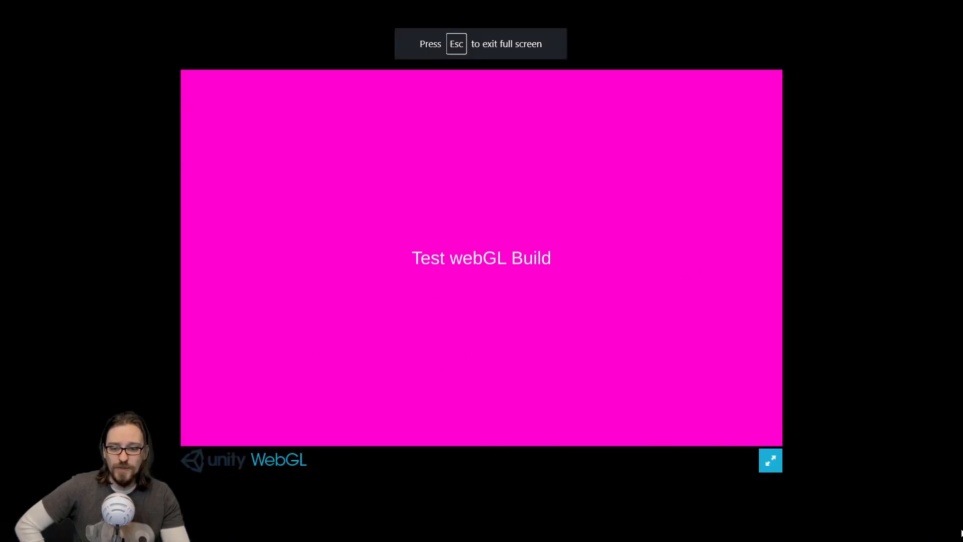
{"action": "mouse_move", "coordinate": [775, 469]}
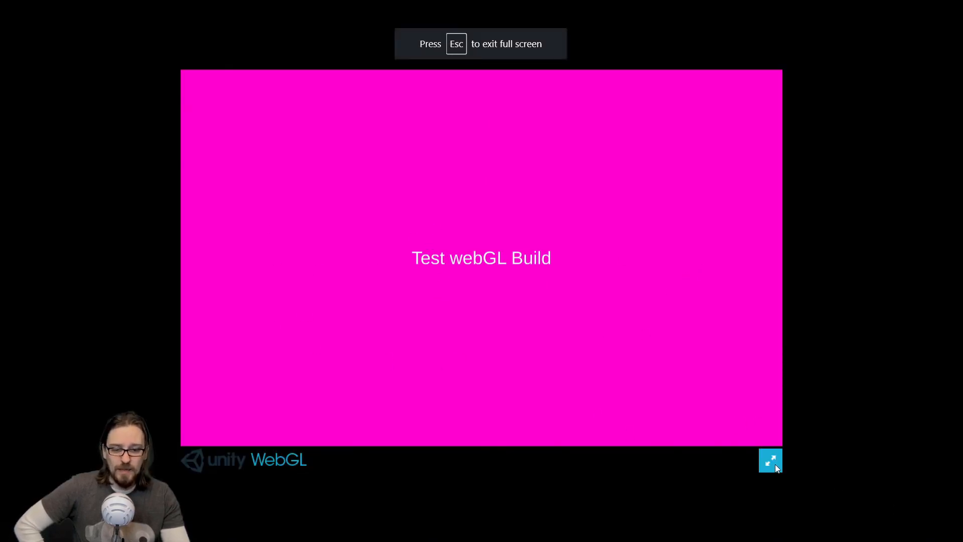
{"action": "left_click", "coordinate": [770, 460]}
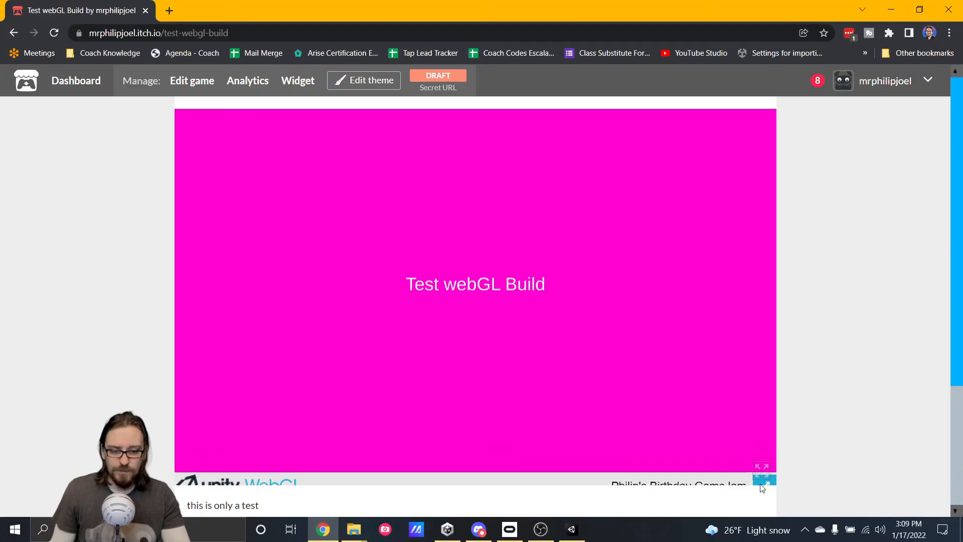
{"action": "left_click", "coordinate": [762, 465]}
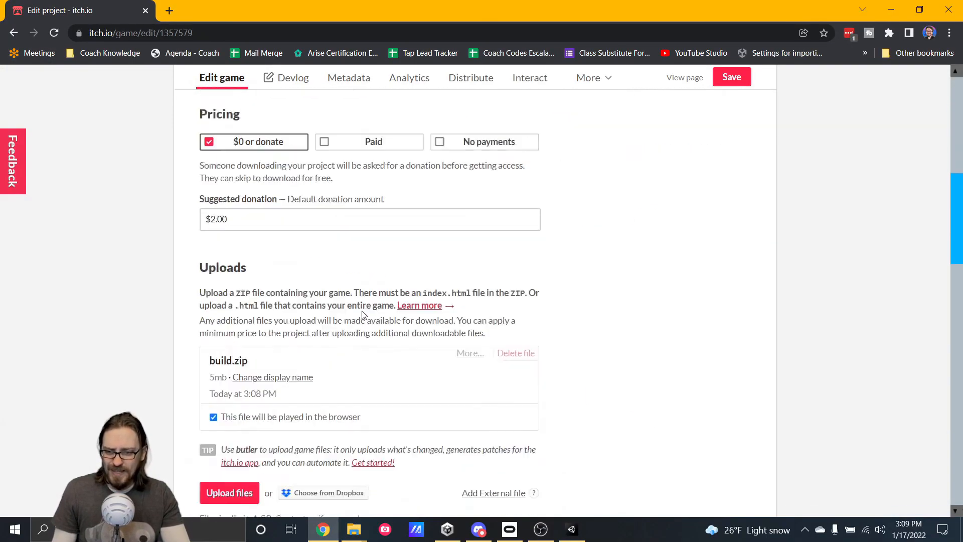
Return to the draft game page, play the build fullscreen and exit with Esc
{"action": "scroll", "scroll_direction": "down", "scroll_amount": 3}
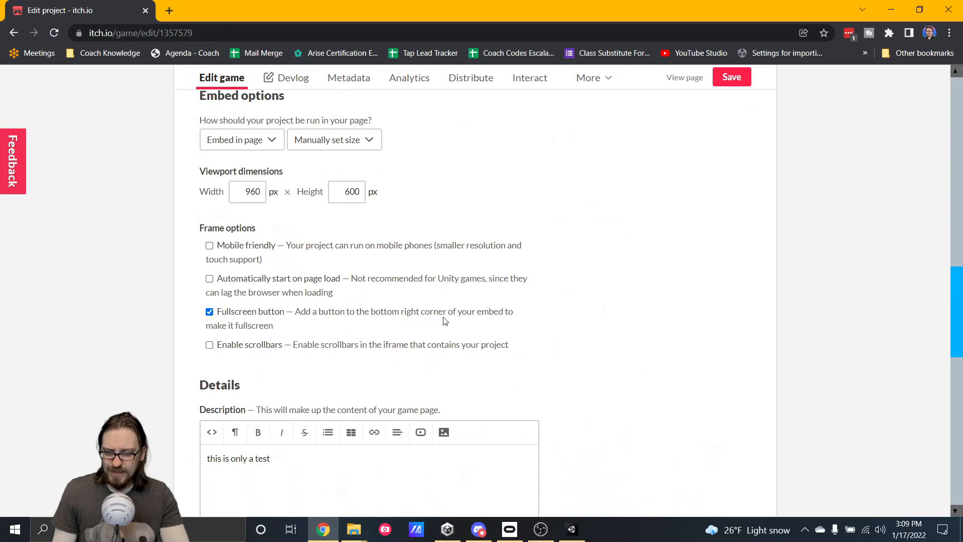
{"action": "left_click", "coordinate": [209, 311]}
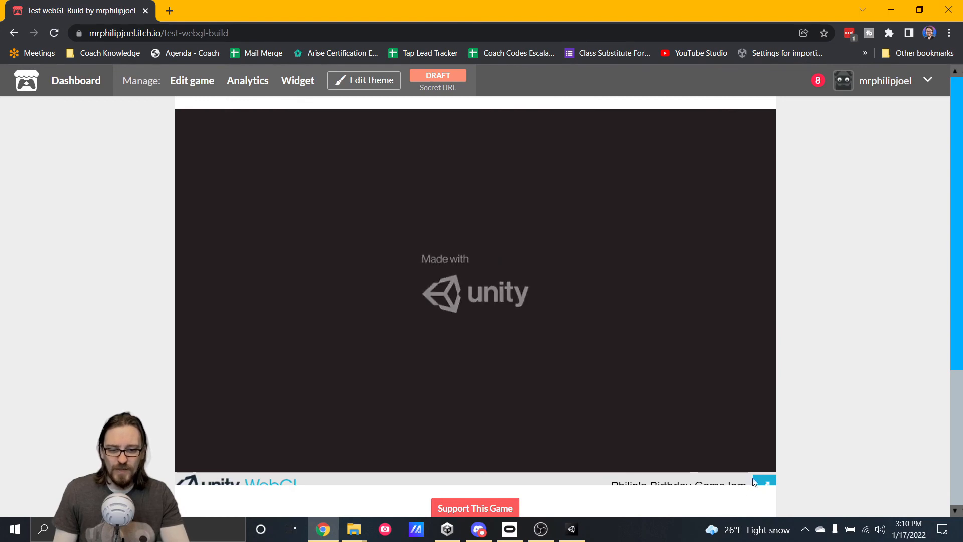
{"action": "left_click", "coordinate": [765, 480]}
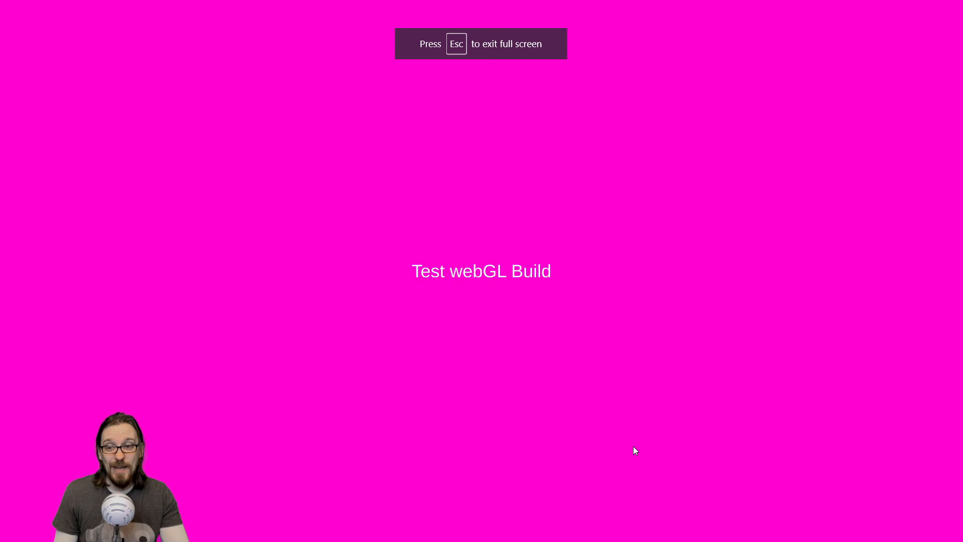
{"action": "key", "text": "Escape"}
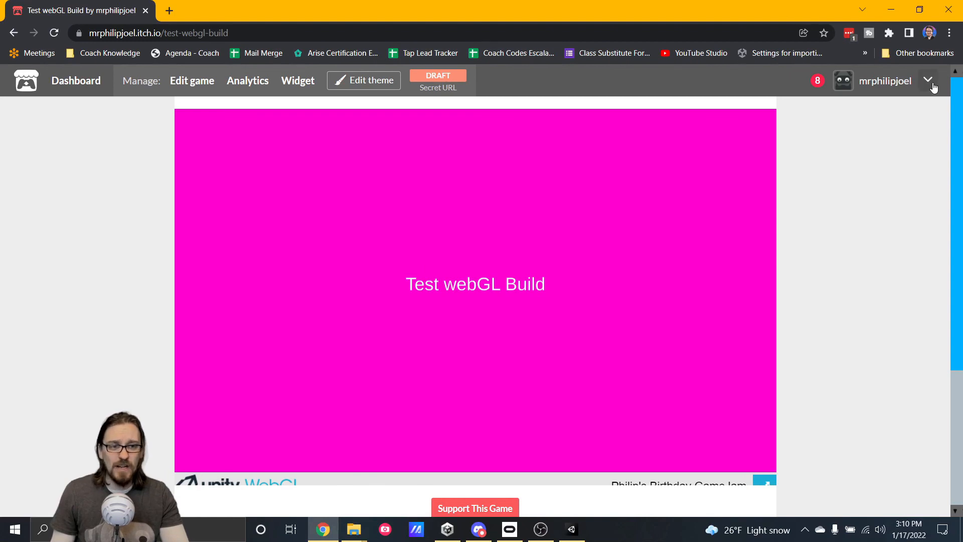
Open Game jams from the account menu and view the Jams Hosted list
{"action": "left_click", "coordinate": [929, 80]}
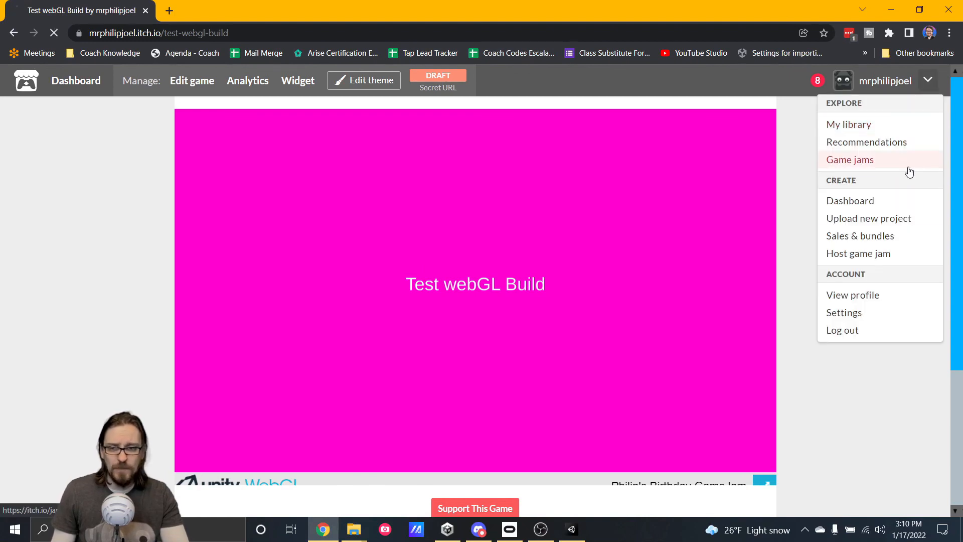
{"action": "left_click", "coordinate": [850, 160]}
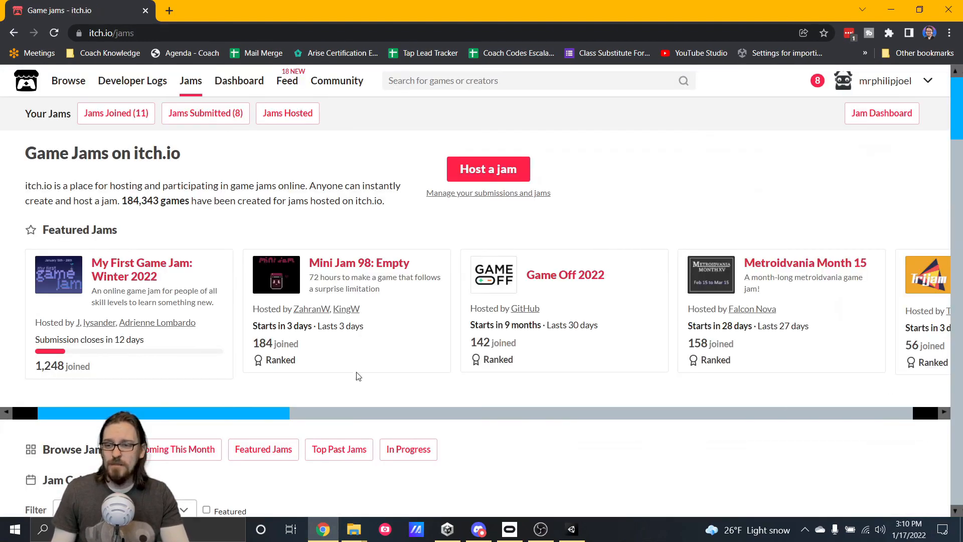
{"action": "mouse_move", "coordinate": [287, 113]}
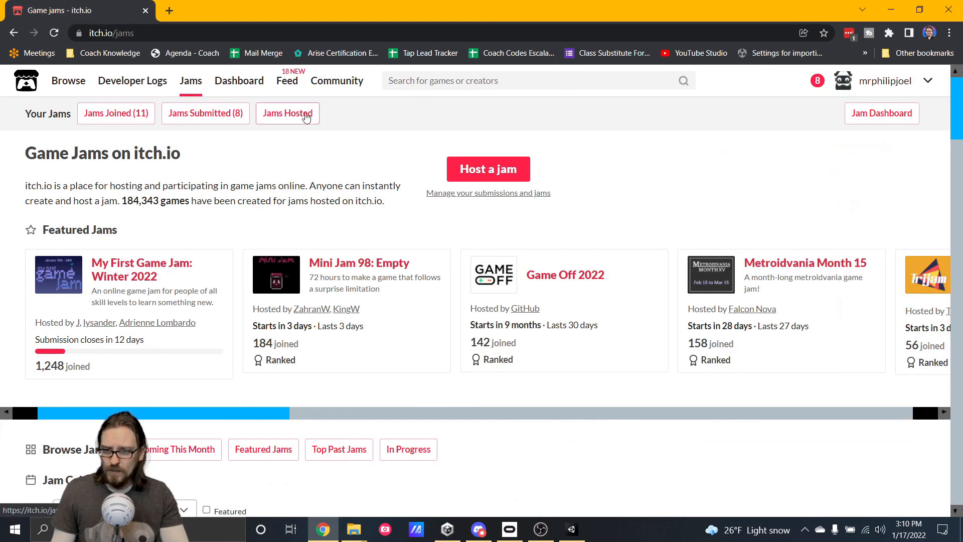
{"action": "left_click", "coordinate": [287, 113]}
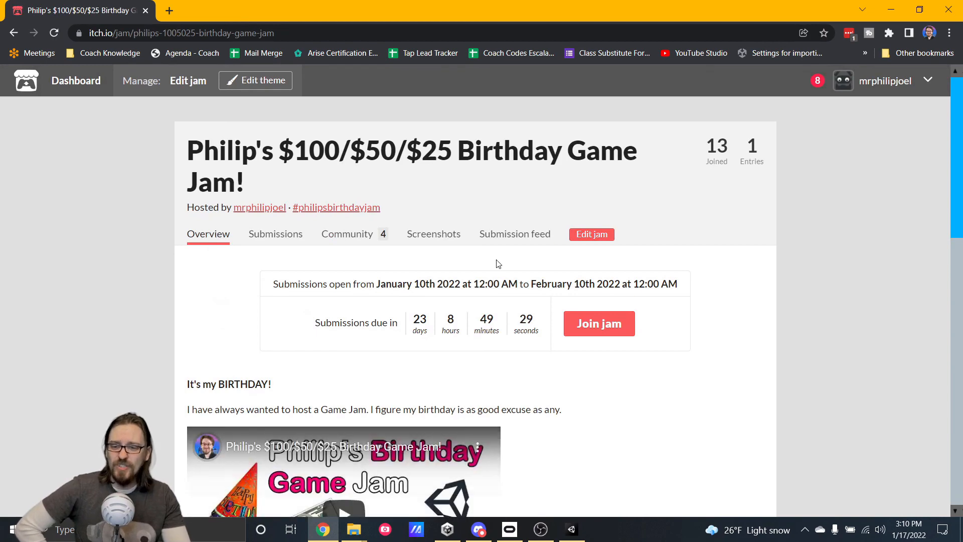
Scroll through the Birthday Game Jam page's rules, restrictions and prizes
{"action": "scroll", "scroll_direction": "down", "scroll_amount": 3}
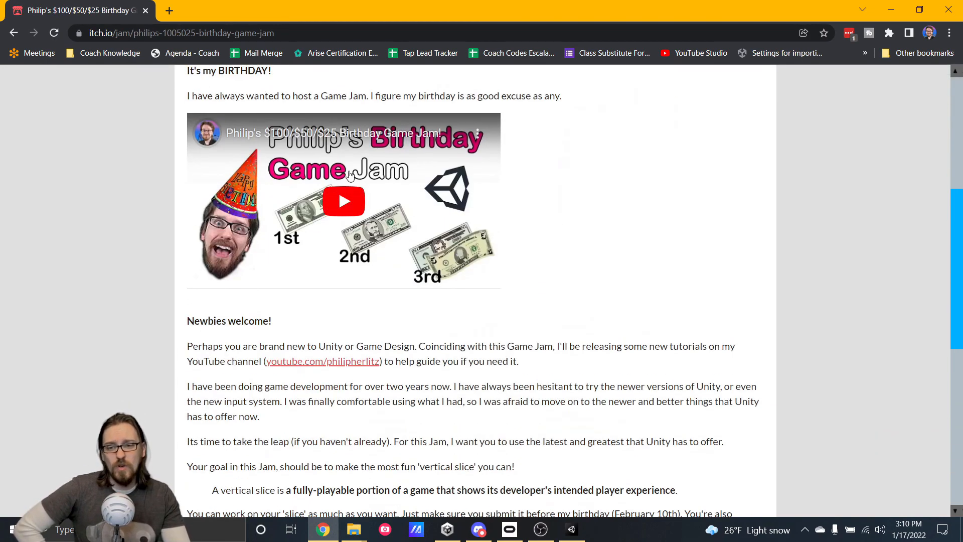
{"action": "mouse_move", "coordinate": [266, 212]}
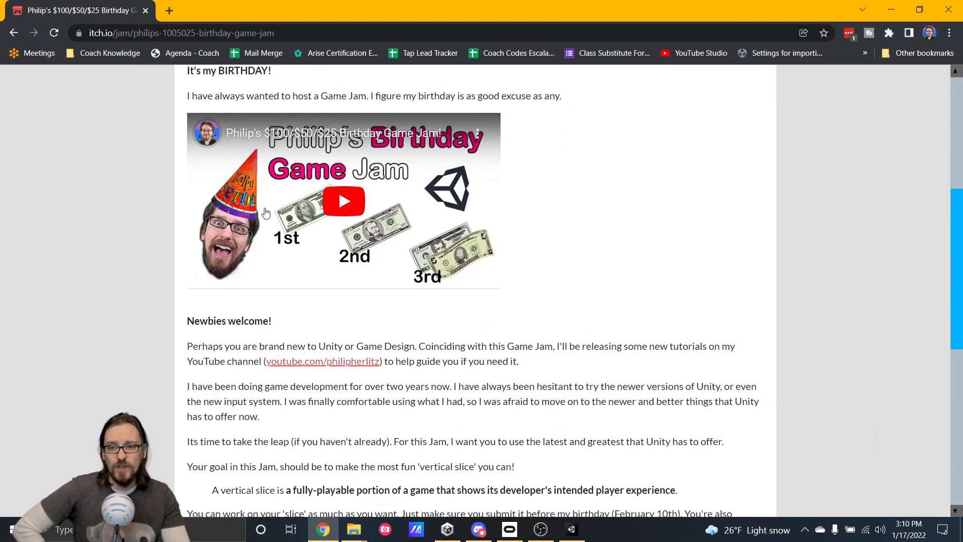
{"action": "scroll", "scroll_direction": "down", "scroll_amount": 3}
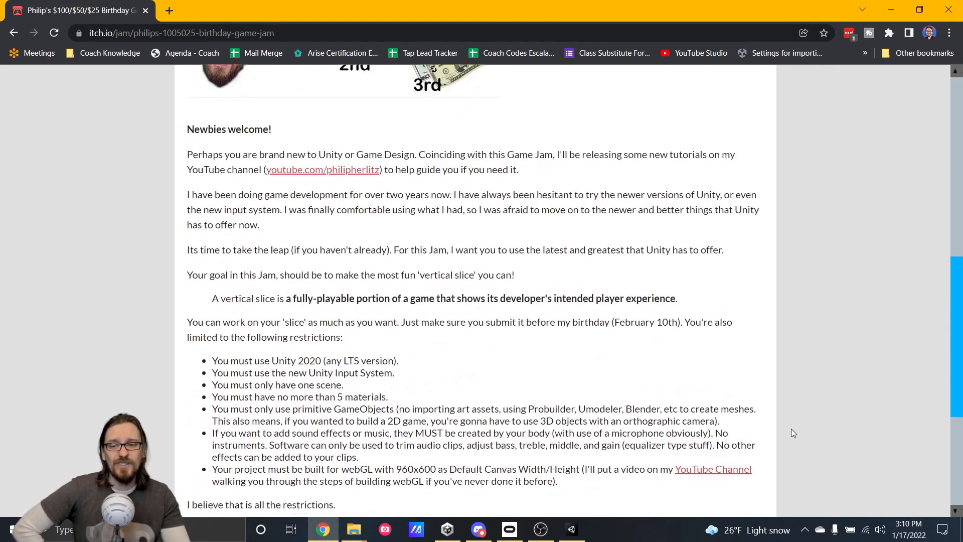
{"action": "scroll", "scroll_direction": "down", "scroll_amount": 3}
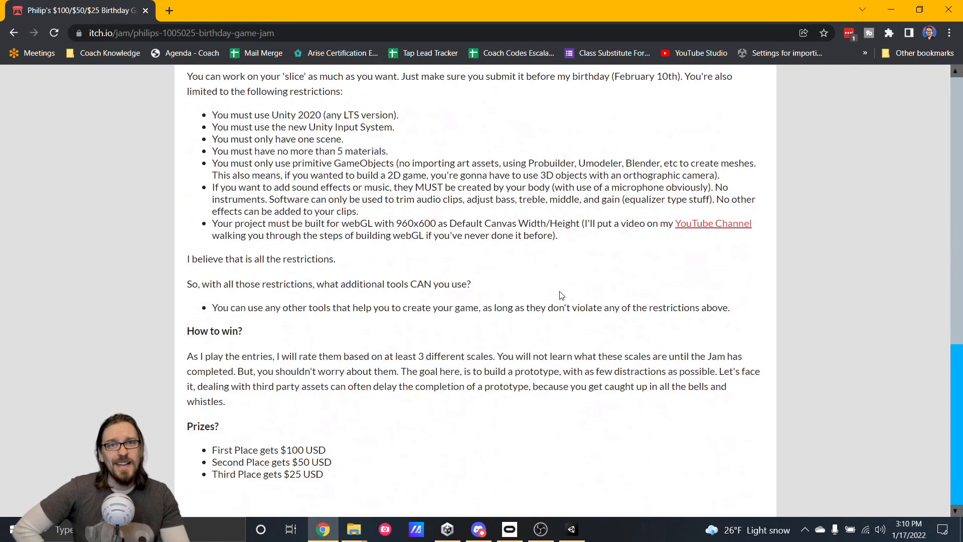